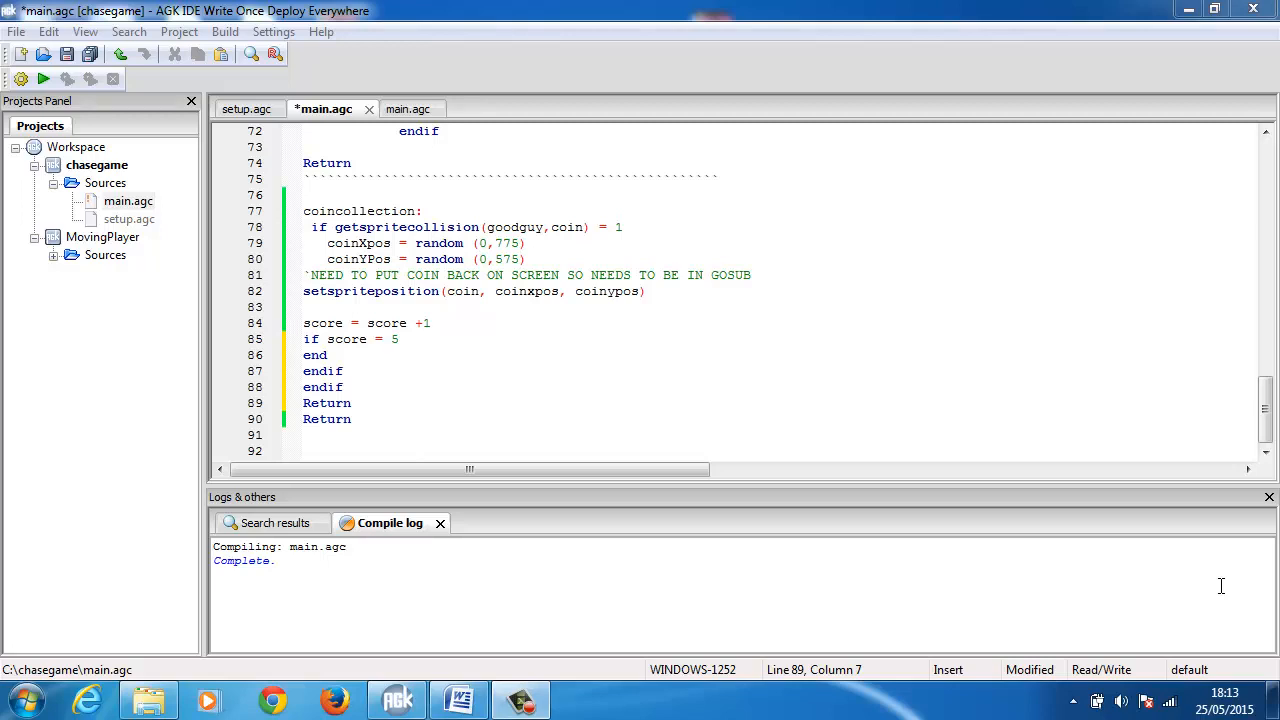
mouse_move(1204, 580)
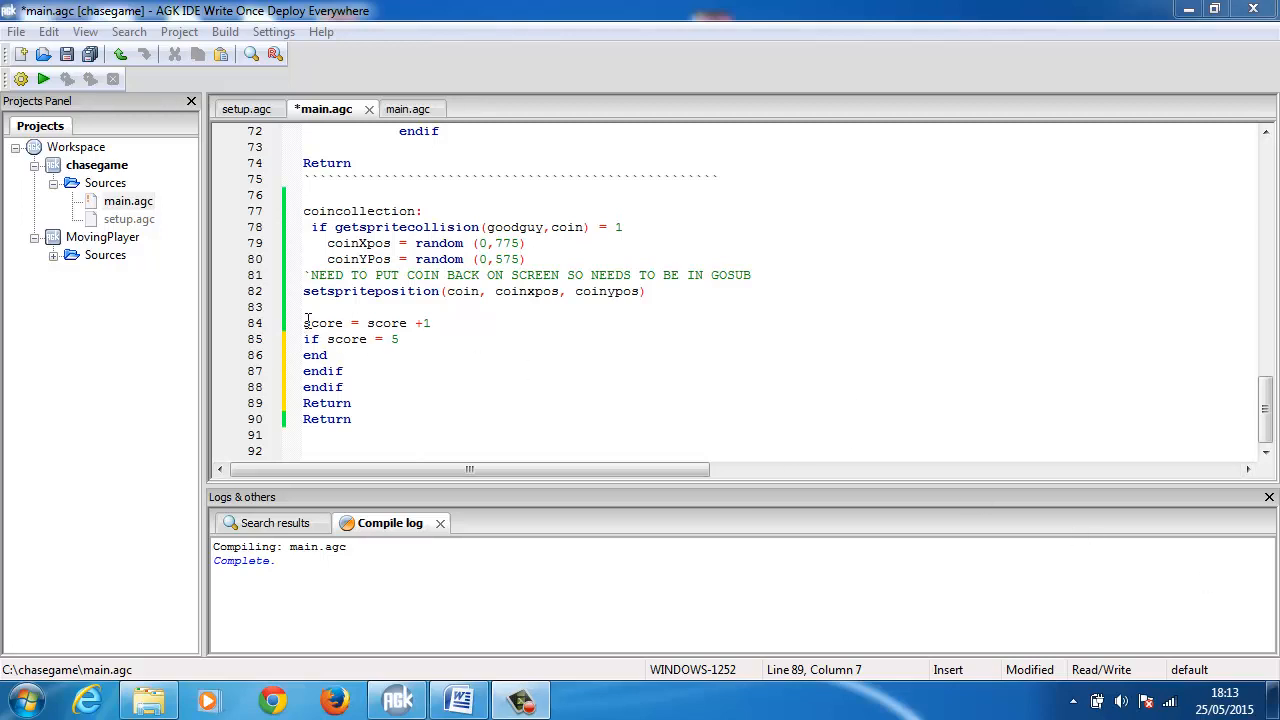
Indent the score-of-five check and its closing endif in coincollection, removing the duplicate Return.
left_click(308, 322)
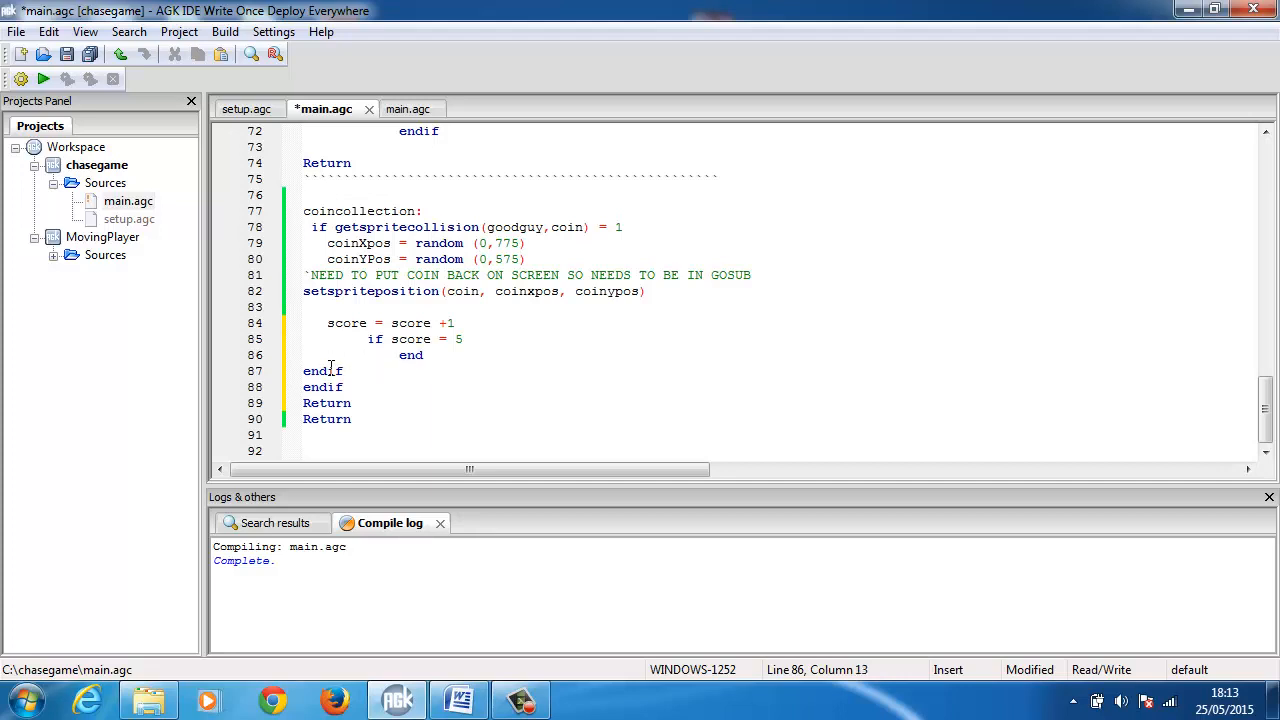
left_click(304, 370)
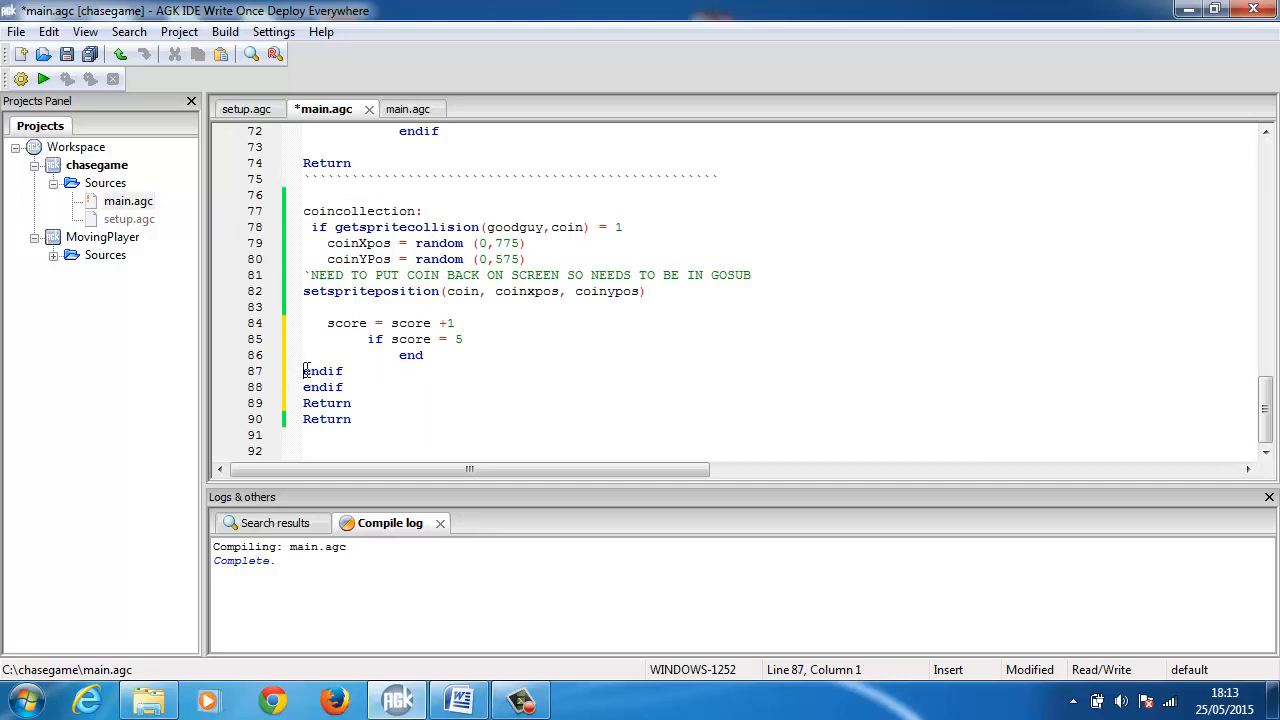
key("Tab")
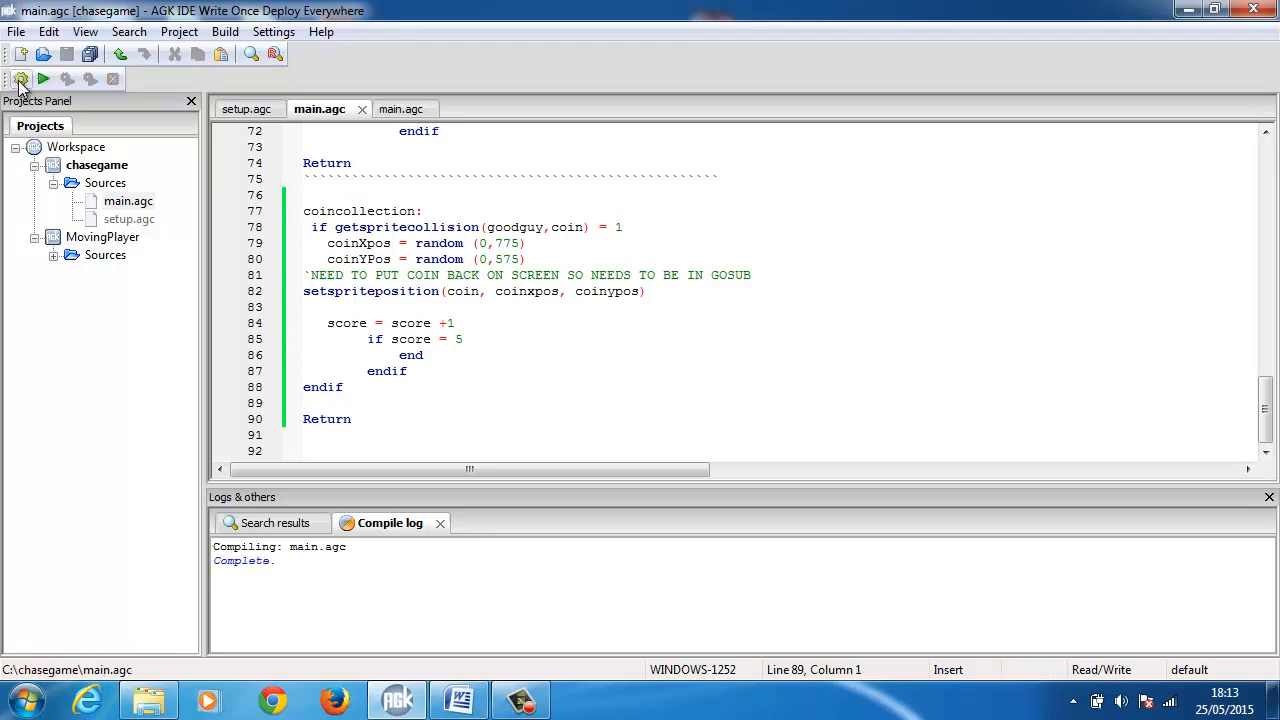
scroll("up", 3)
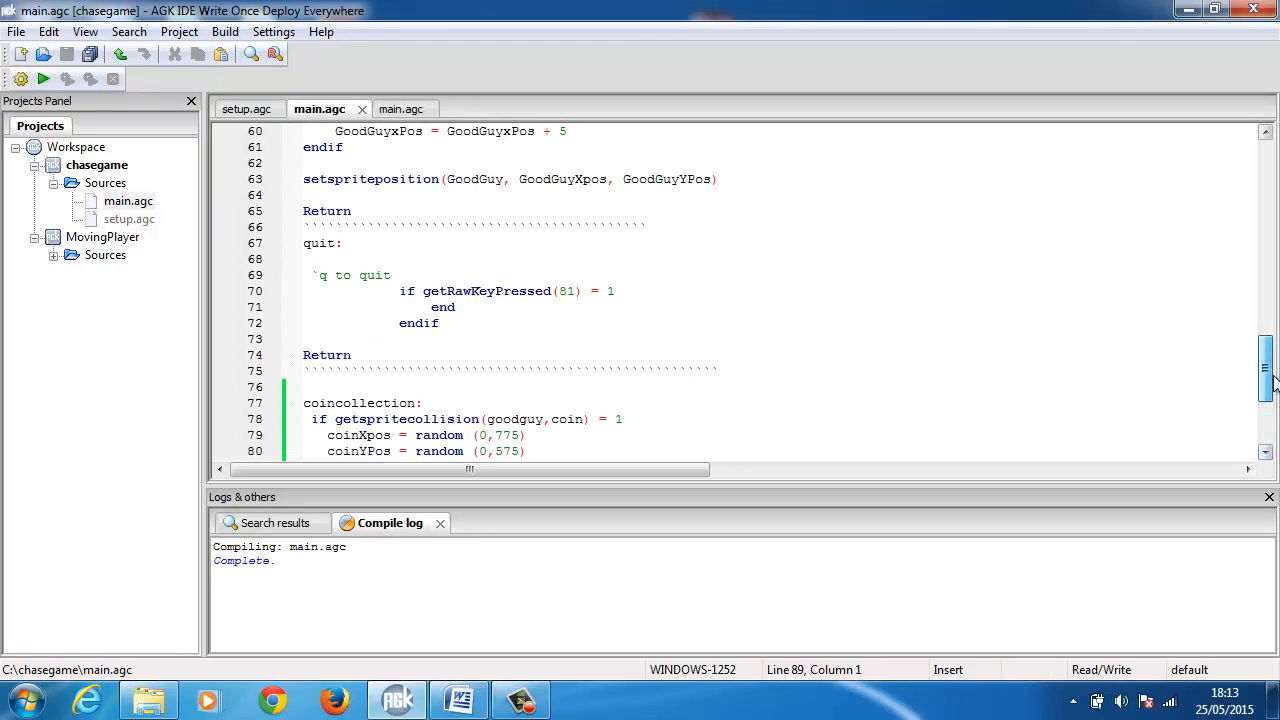
scroll("up", 3)
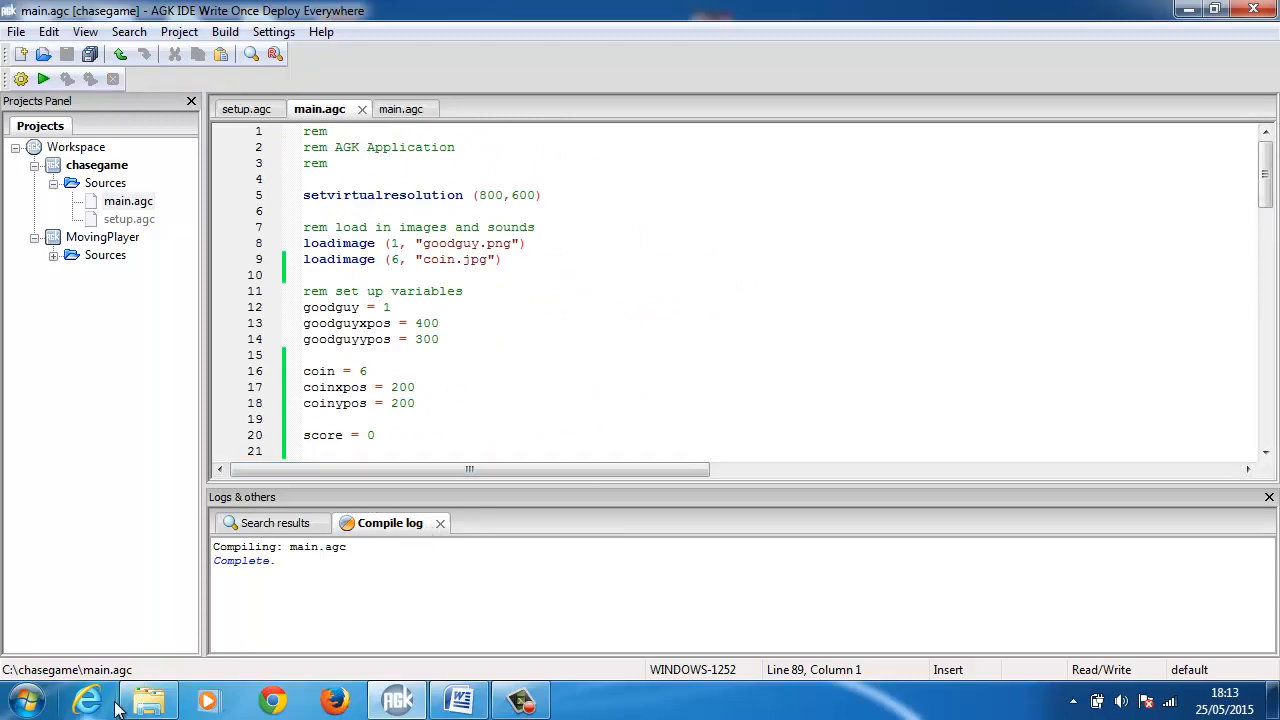
left_click(148, 698)
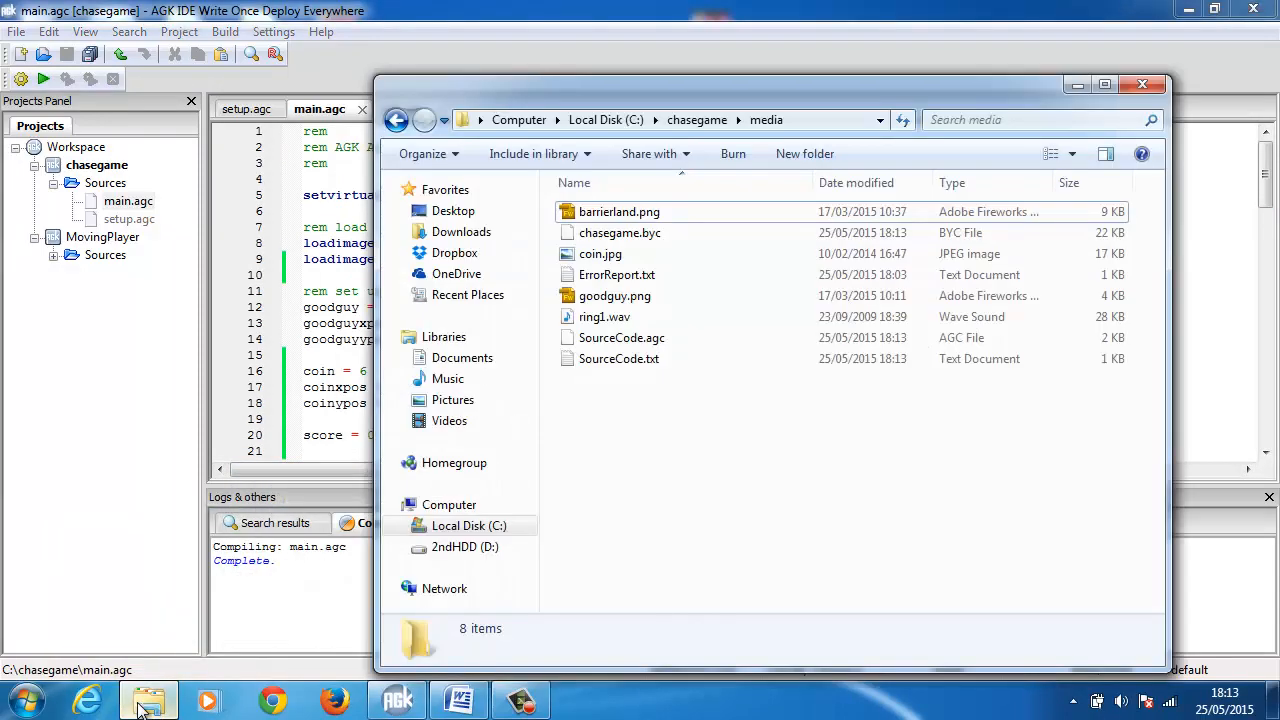
left_click(604, 316)
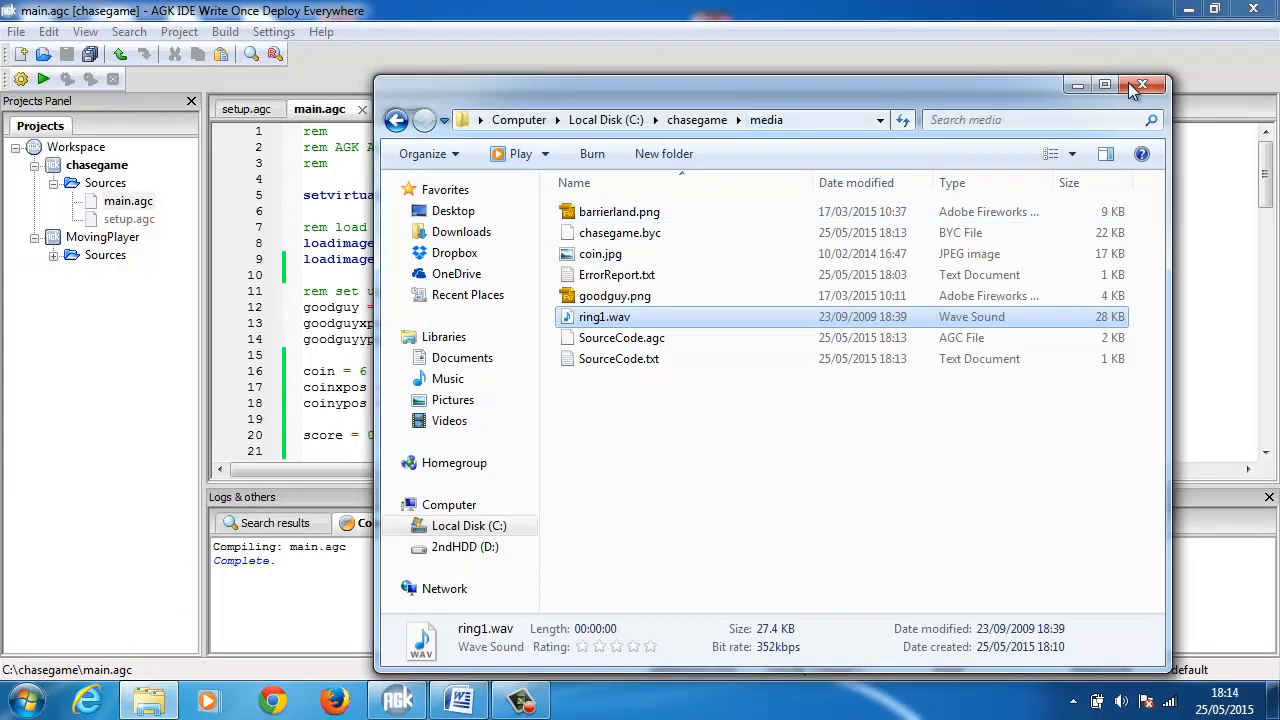
left_click(1148, 84)
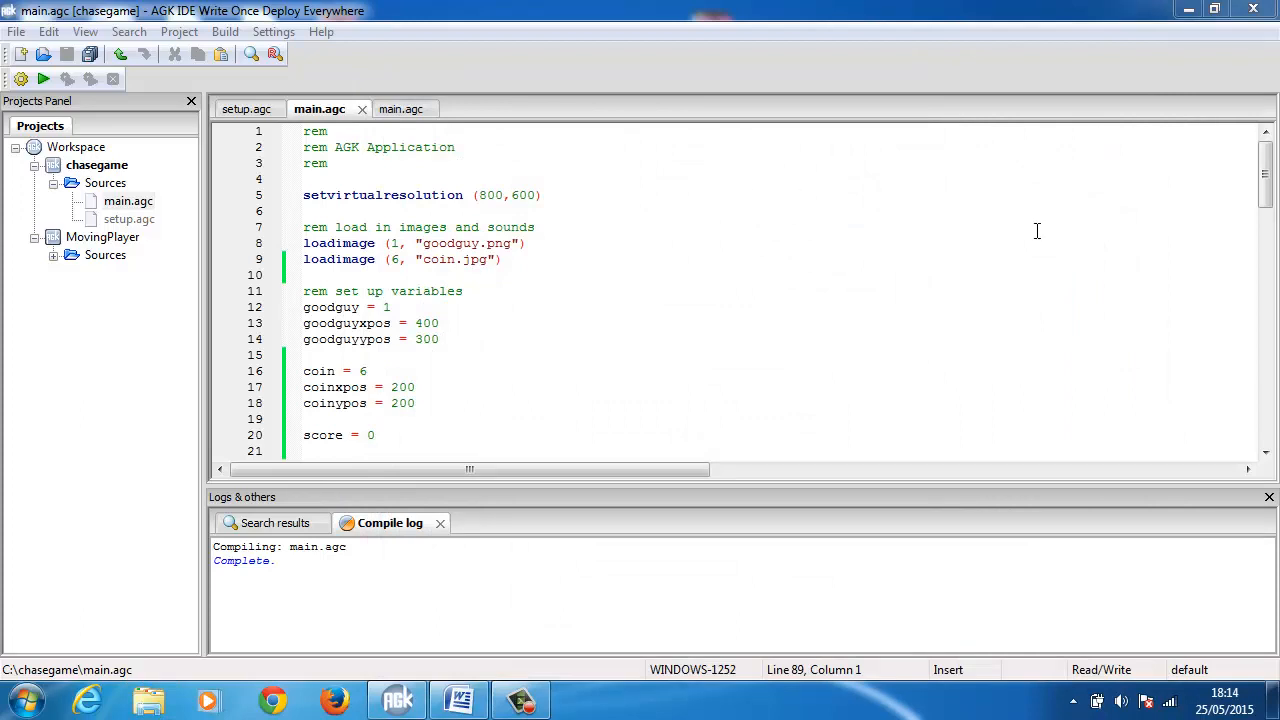
Add loadsound (100, "ring1.wav") on line 10 after the image loads.
left_click(308, 276)
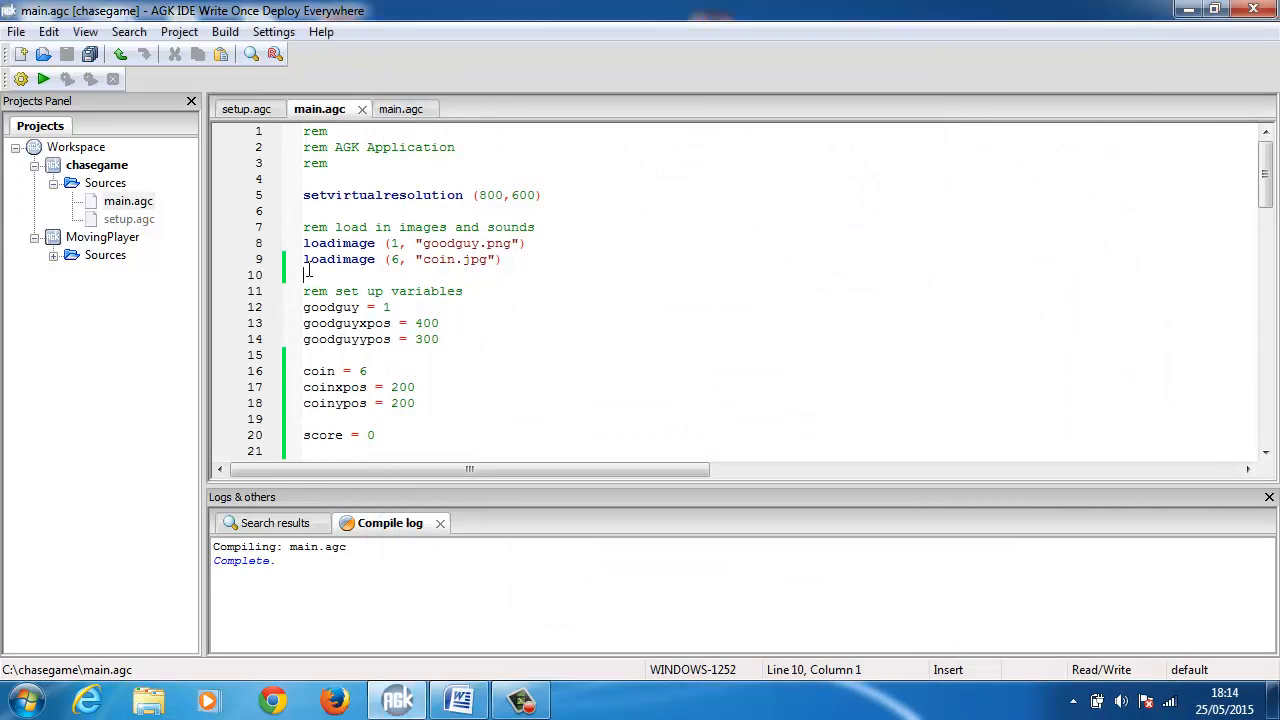
type("lo")
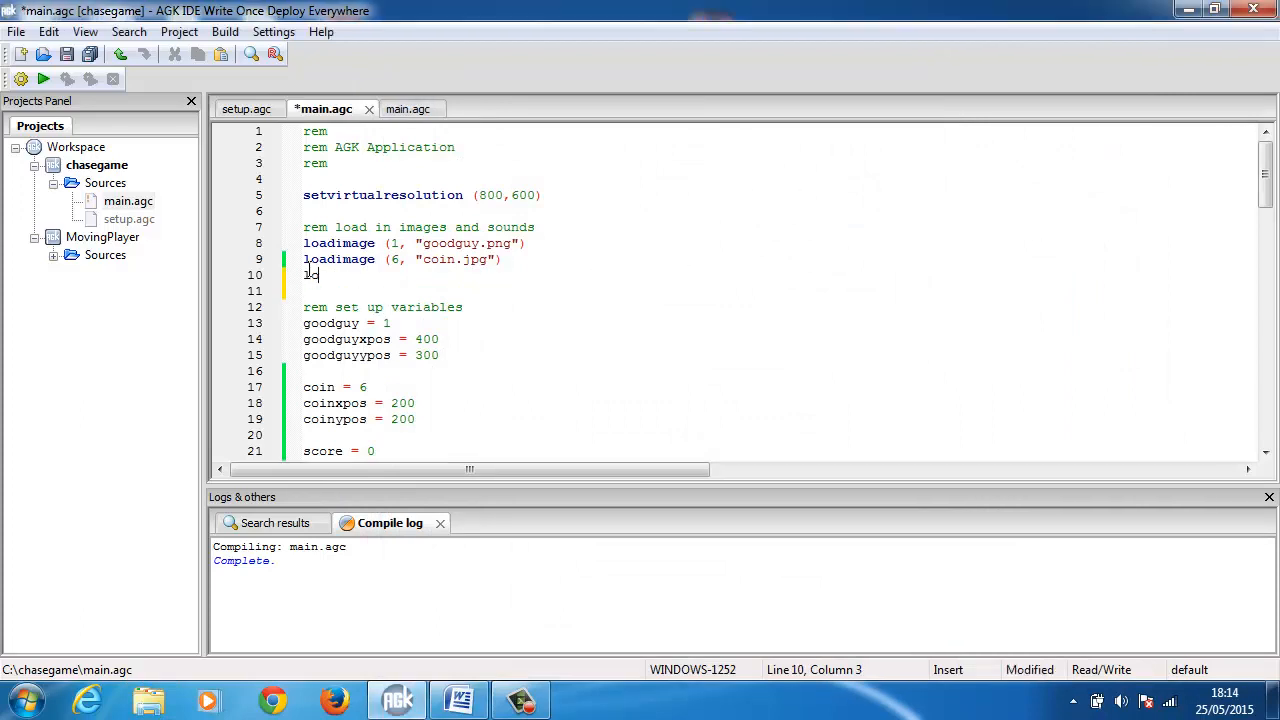
type("oadsou")
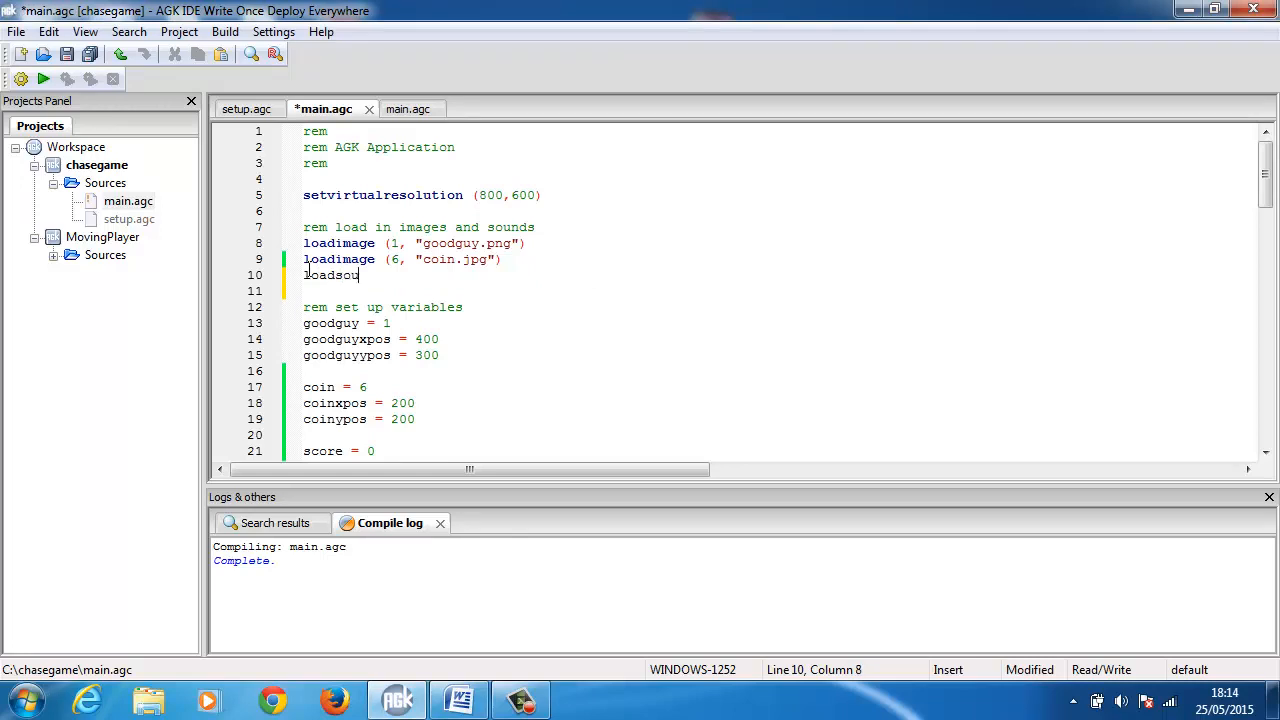
type("nd")
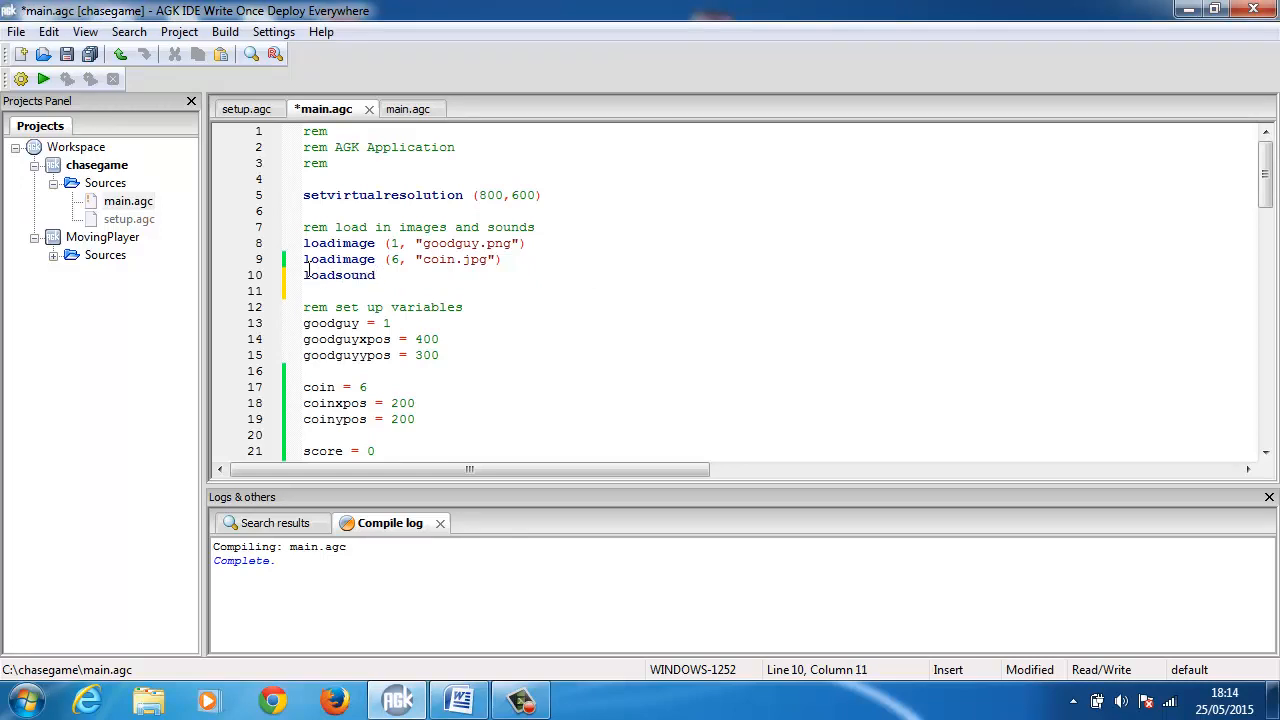
type("(100)")
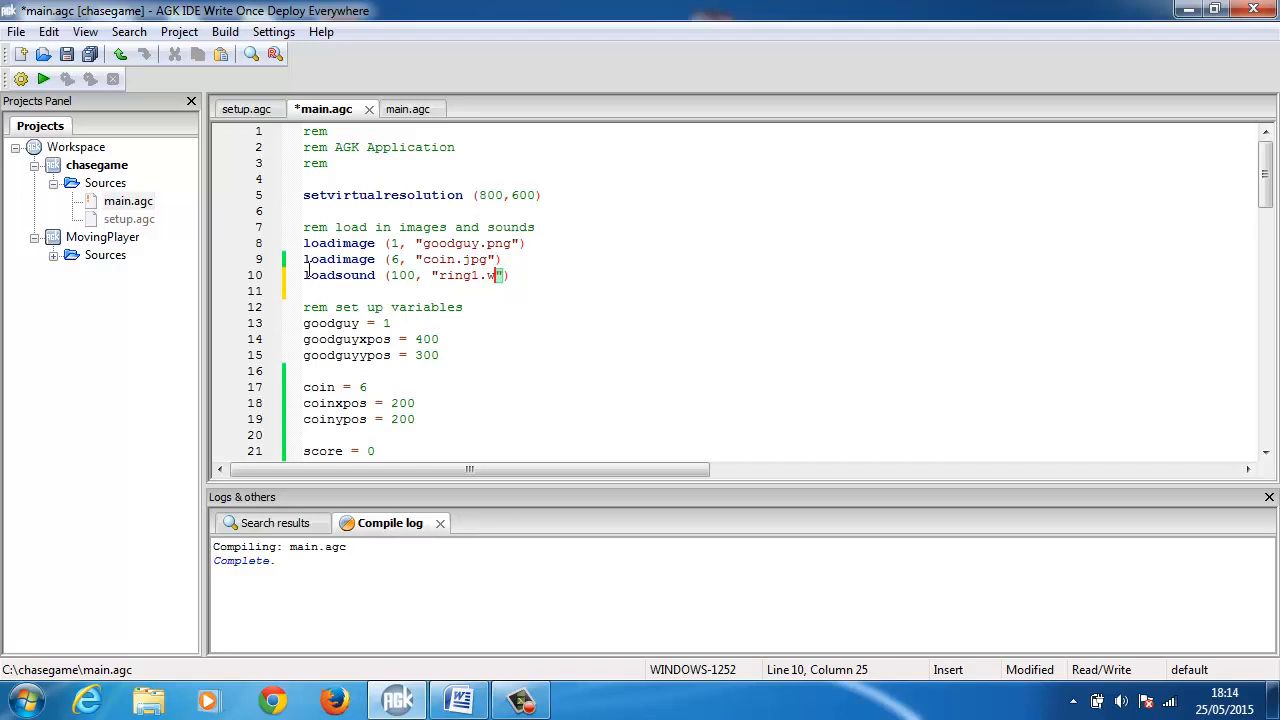
type("av")
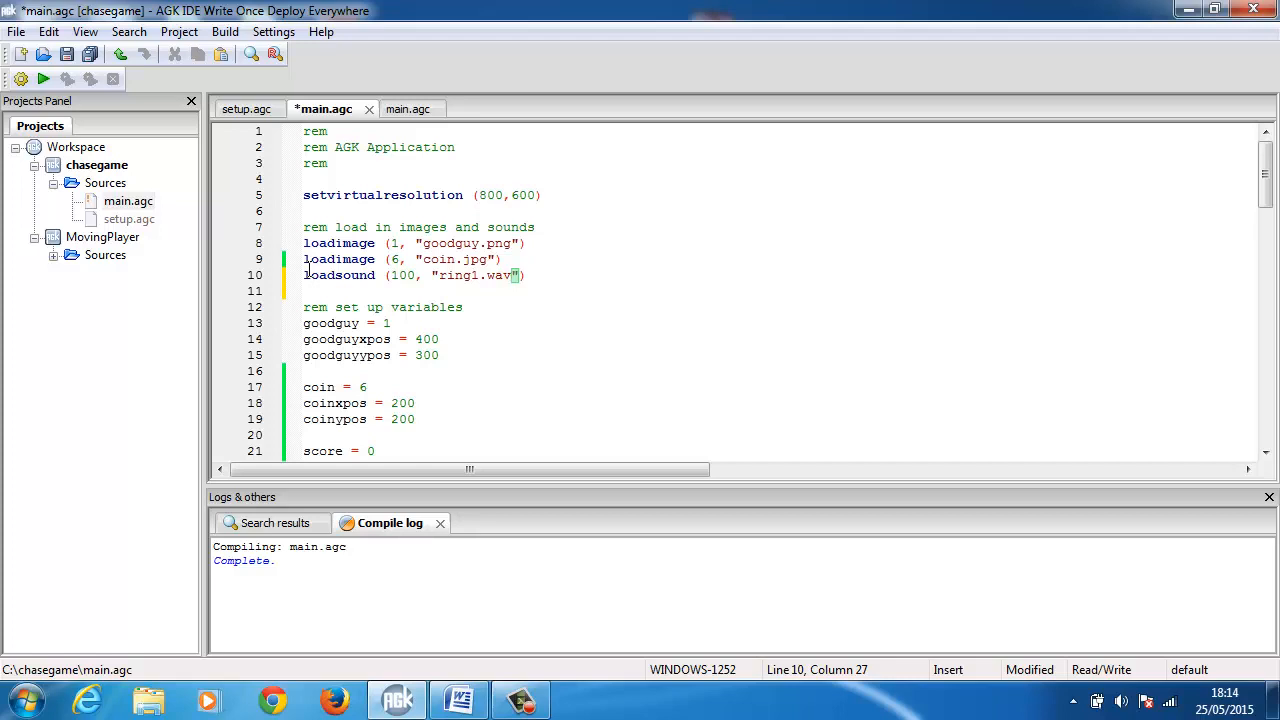
mouse_move(974, 324)
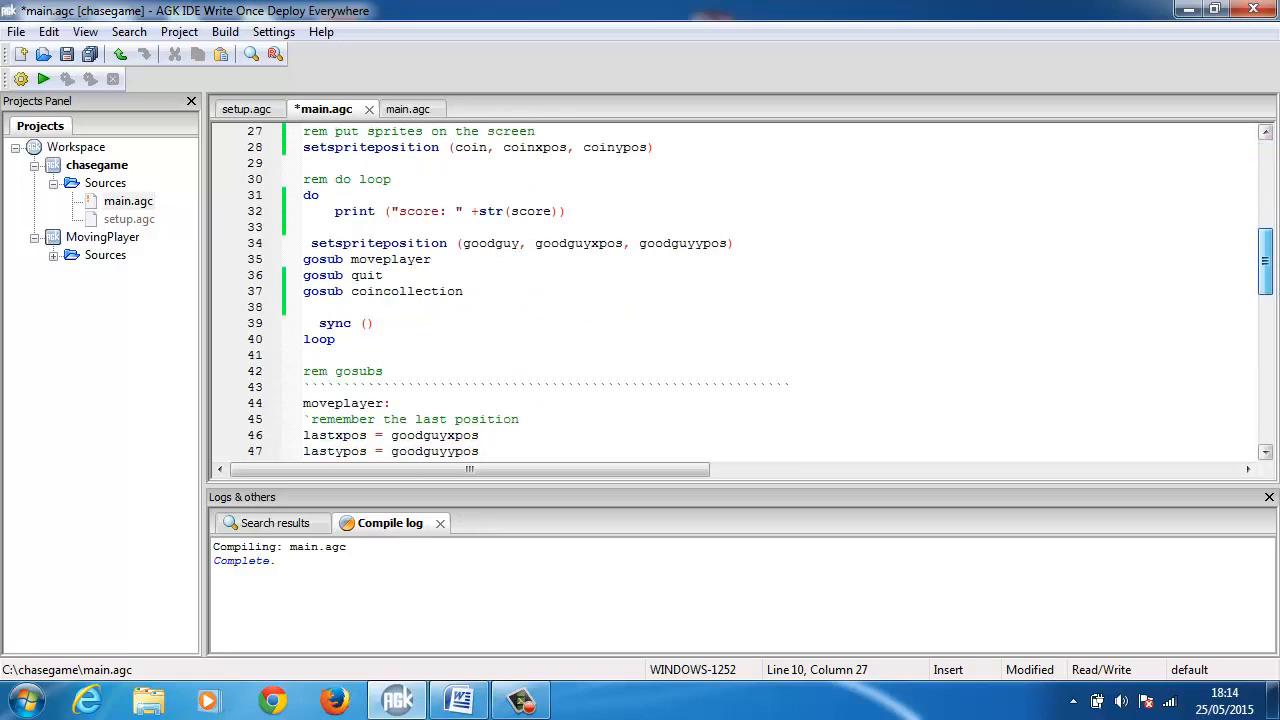
Add playsound 100 on line 82 of coincollection after the coin's Y position.
scroll("down", 3)
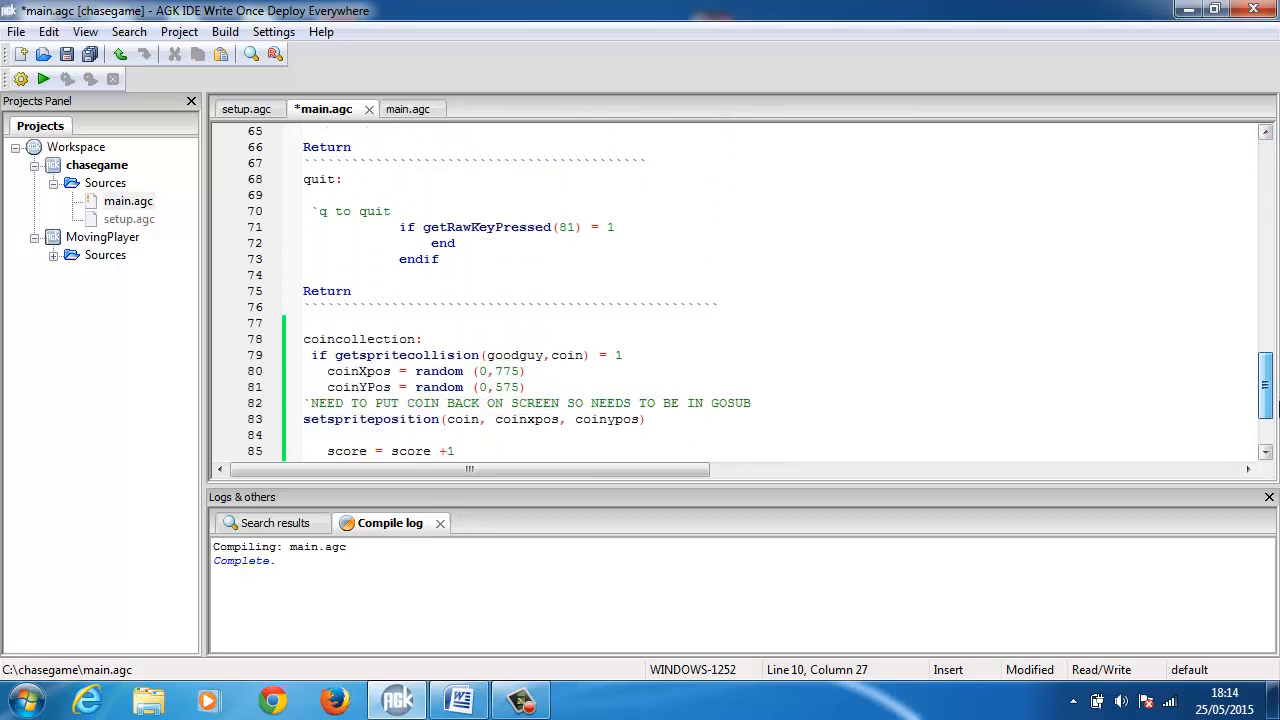
scroll("down", 3)
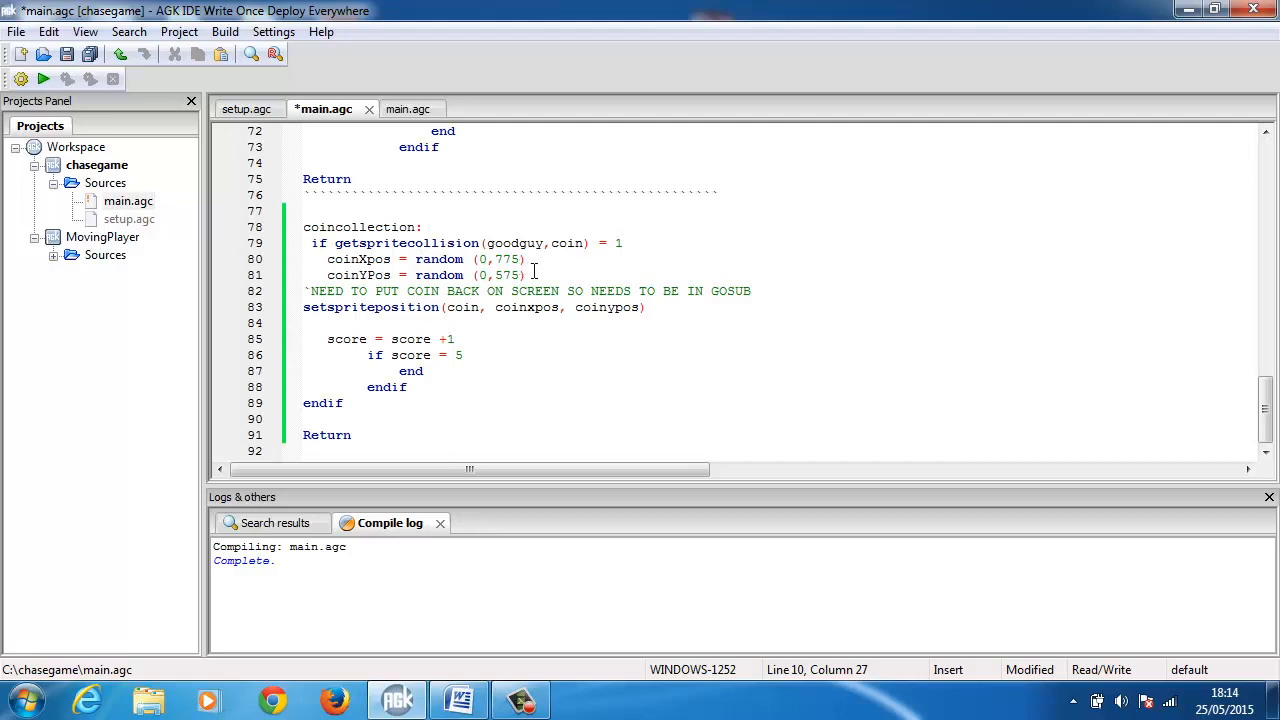
left_click(532, 276)
type("pla")
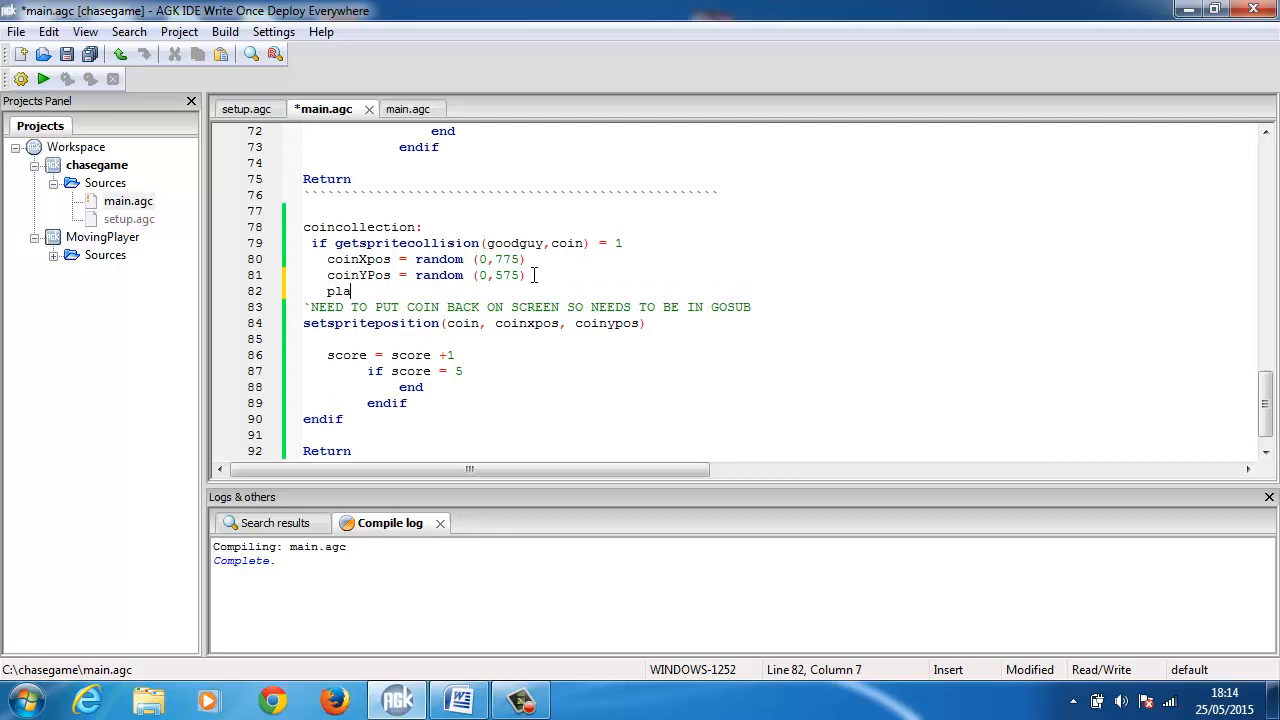
type("ysoun")
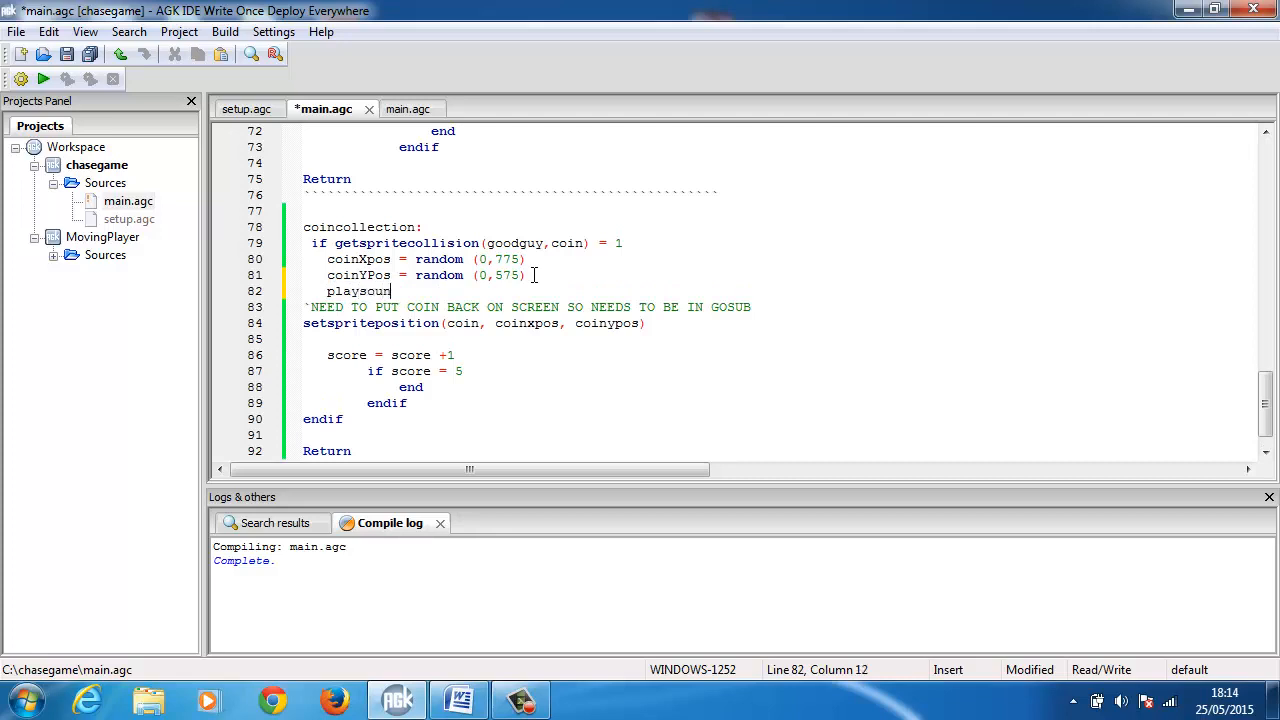
type("d")
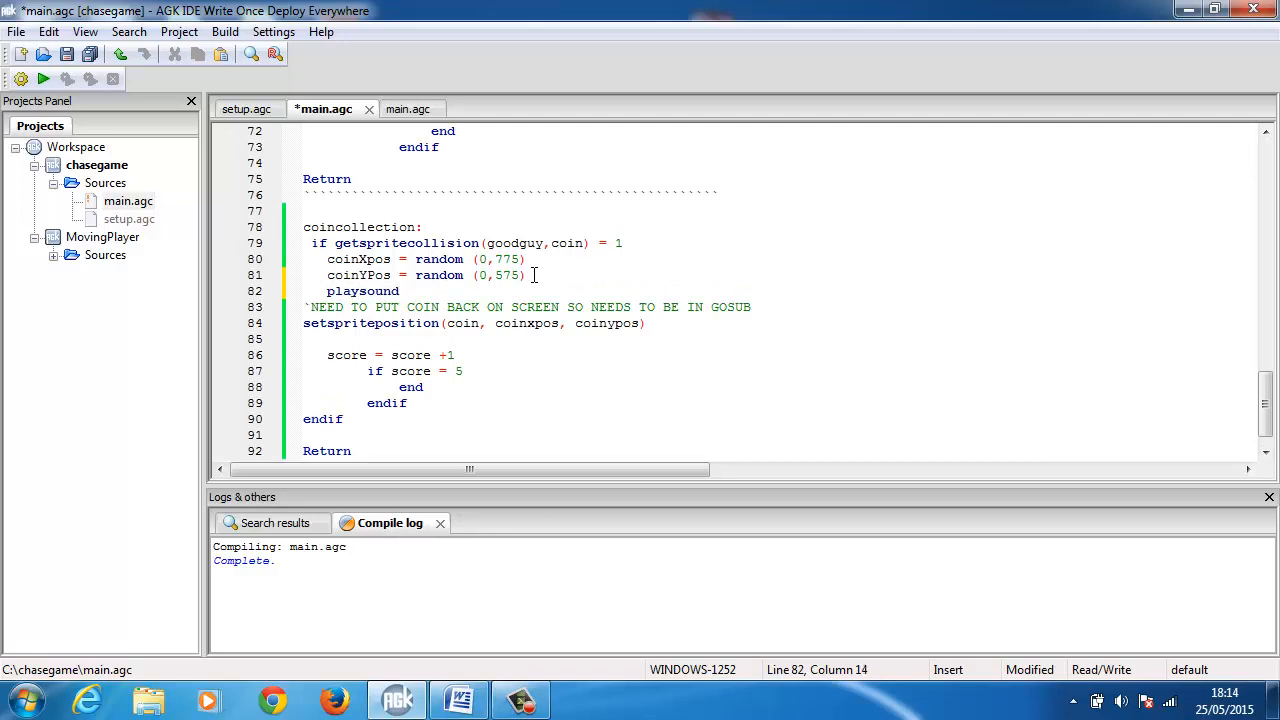
type("100")
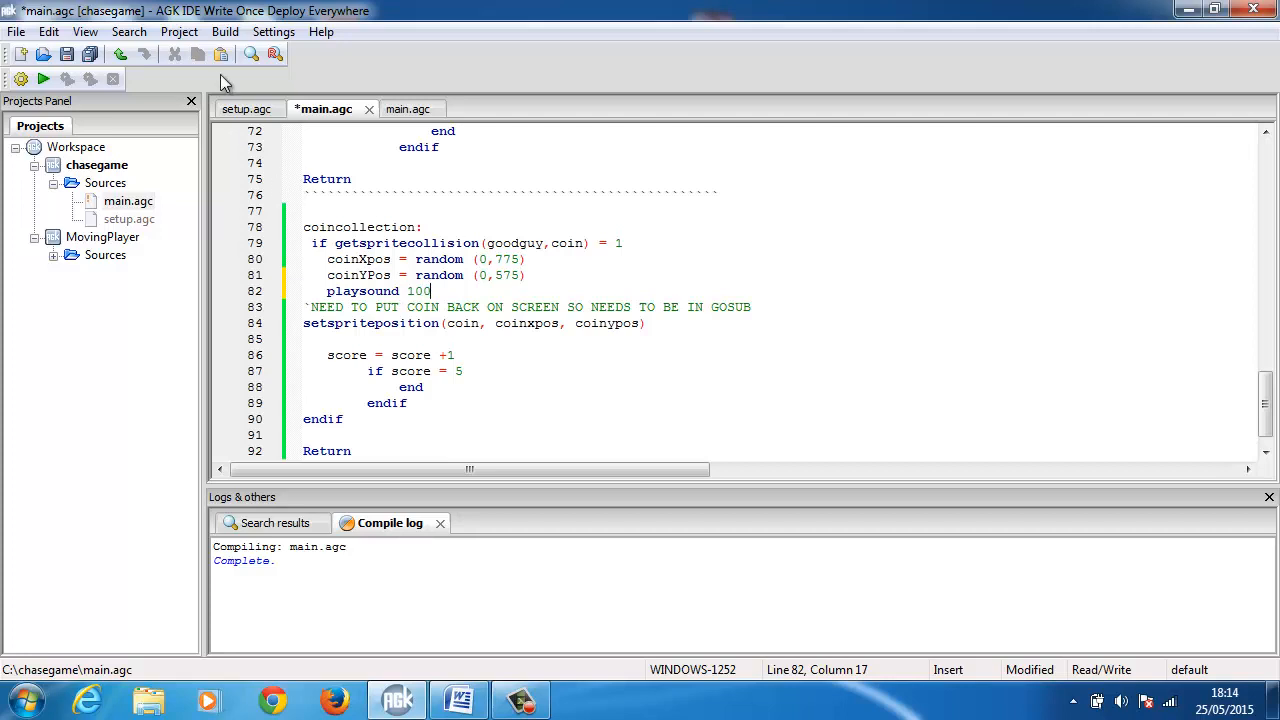
Compile, dismiss the line-82 error, and position the cursor to bracket the sound number.
left_click(44, 80)
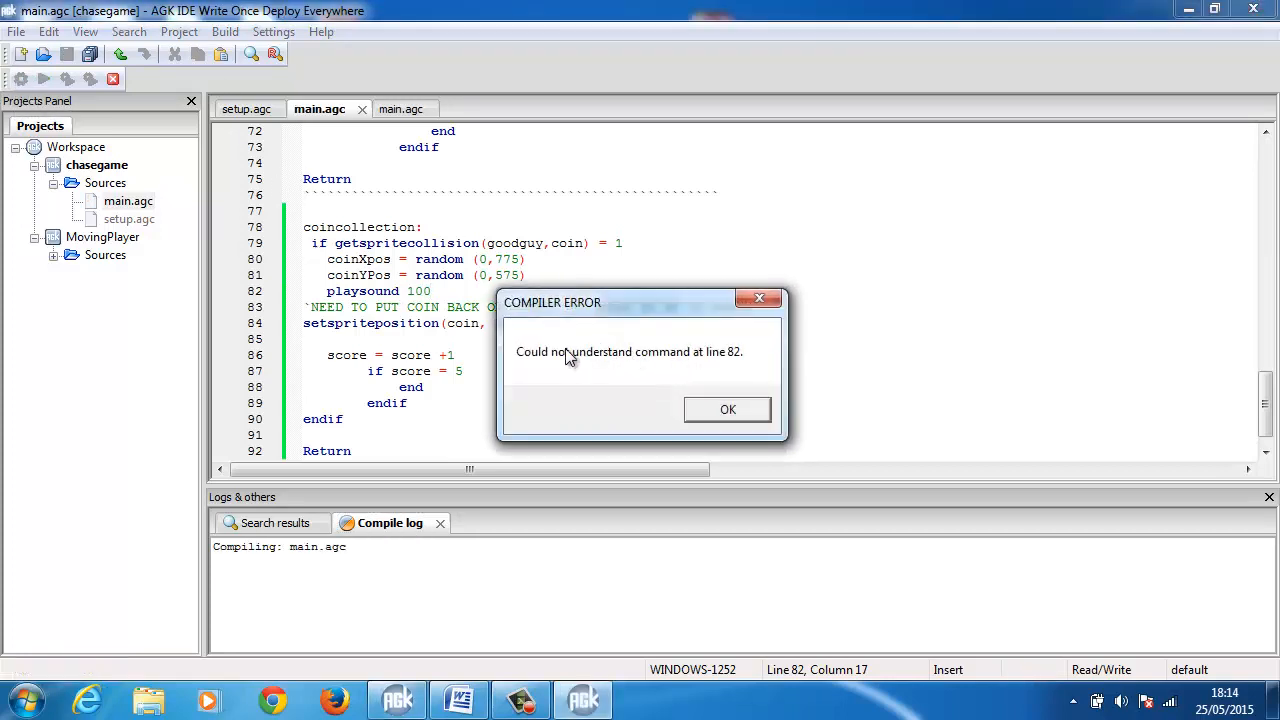
left_click(728, 408)
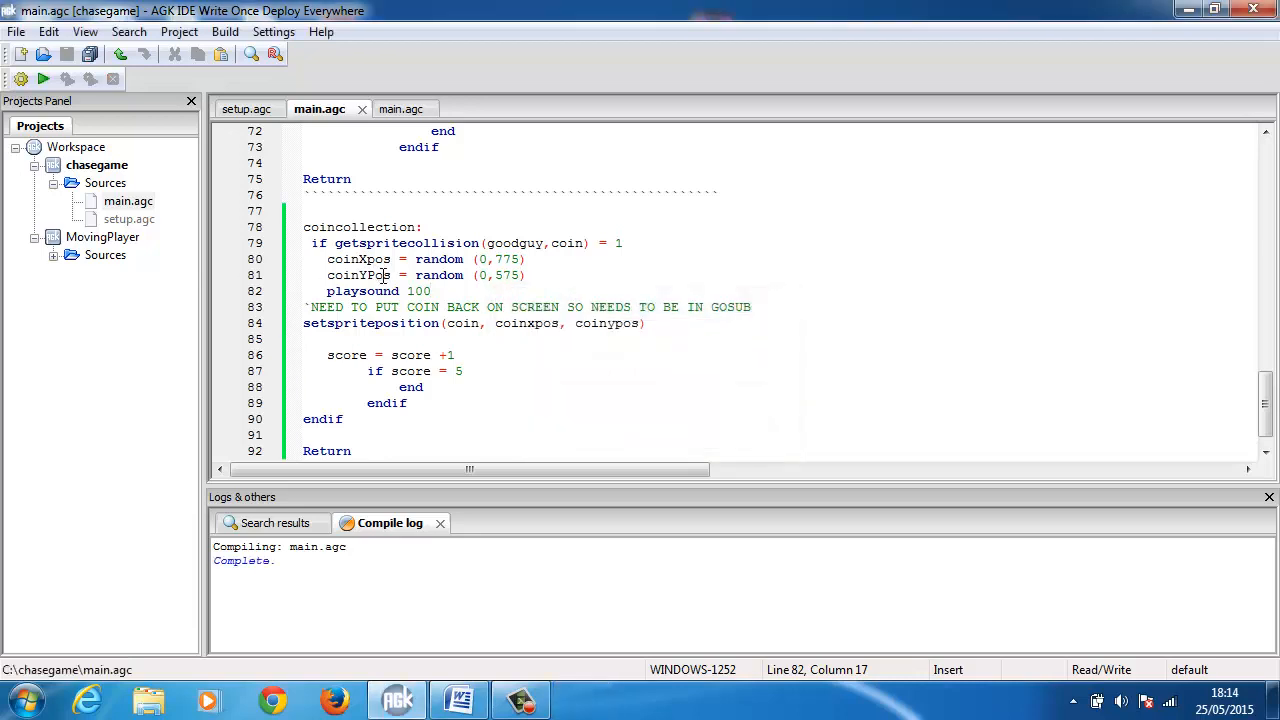
left_click(408, 290)
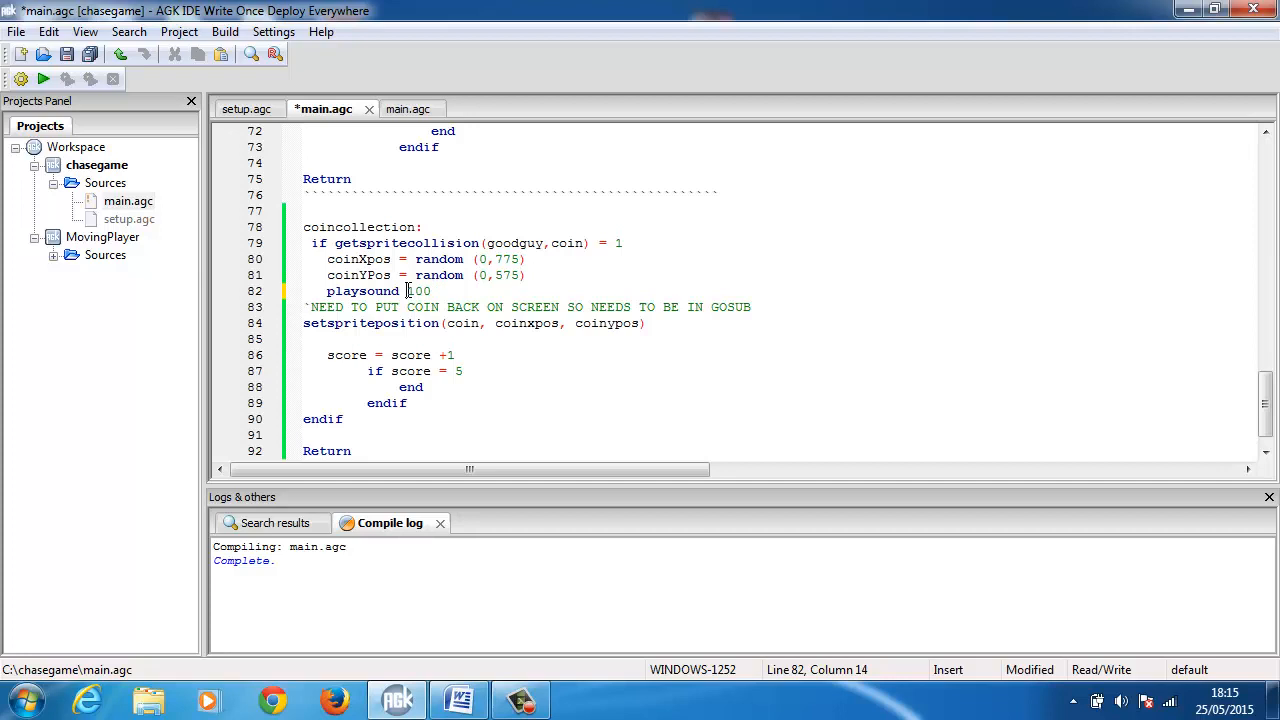
Correct line 82 to playsound (100), run the chase game, and close it.
type("(100")
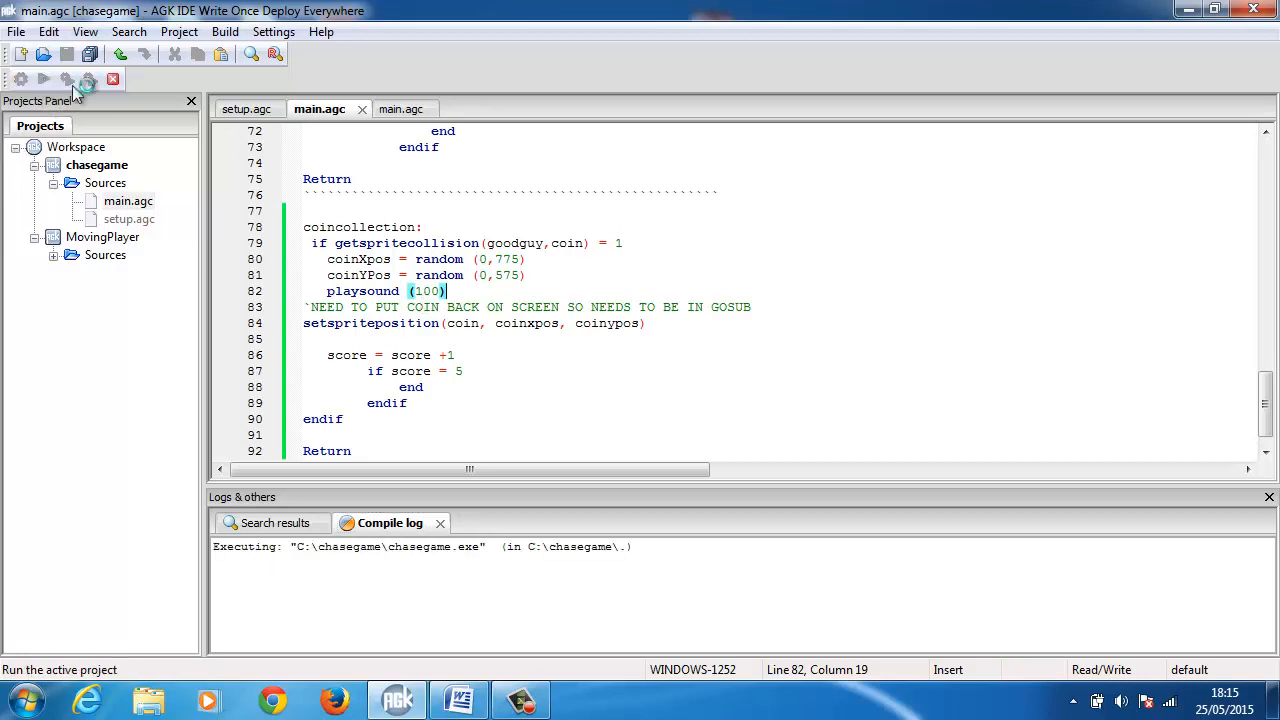
left_click(44, 80)
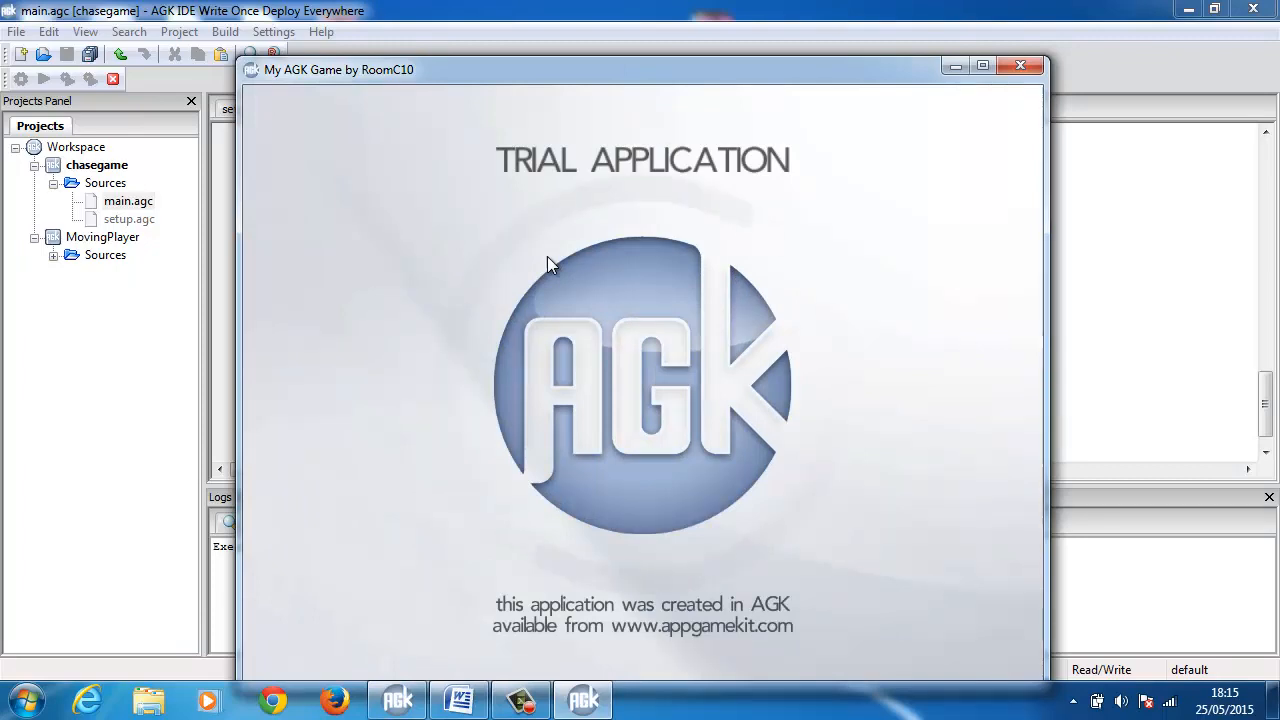
left_click(1020, 64)
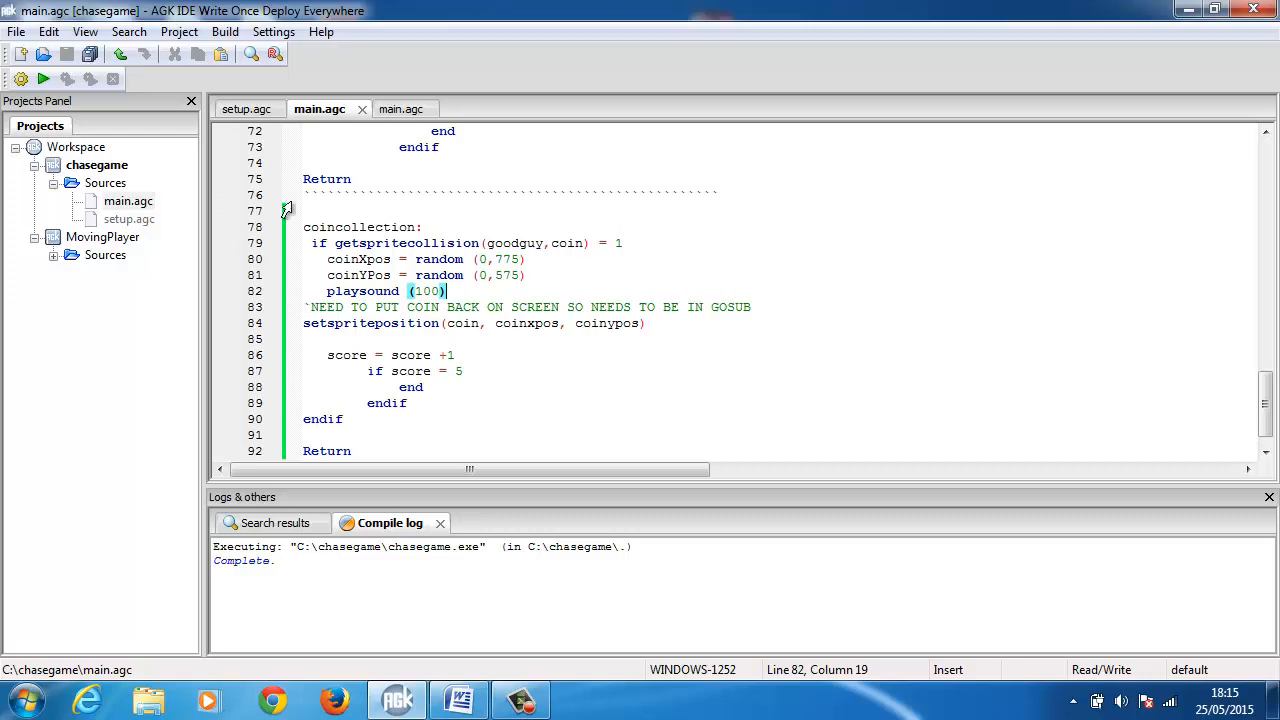
Run the chase game again showing score: 0, close it, and bring up the AGK help documentation.
left_click(44, 80)
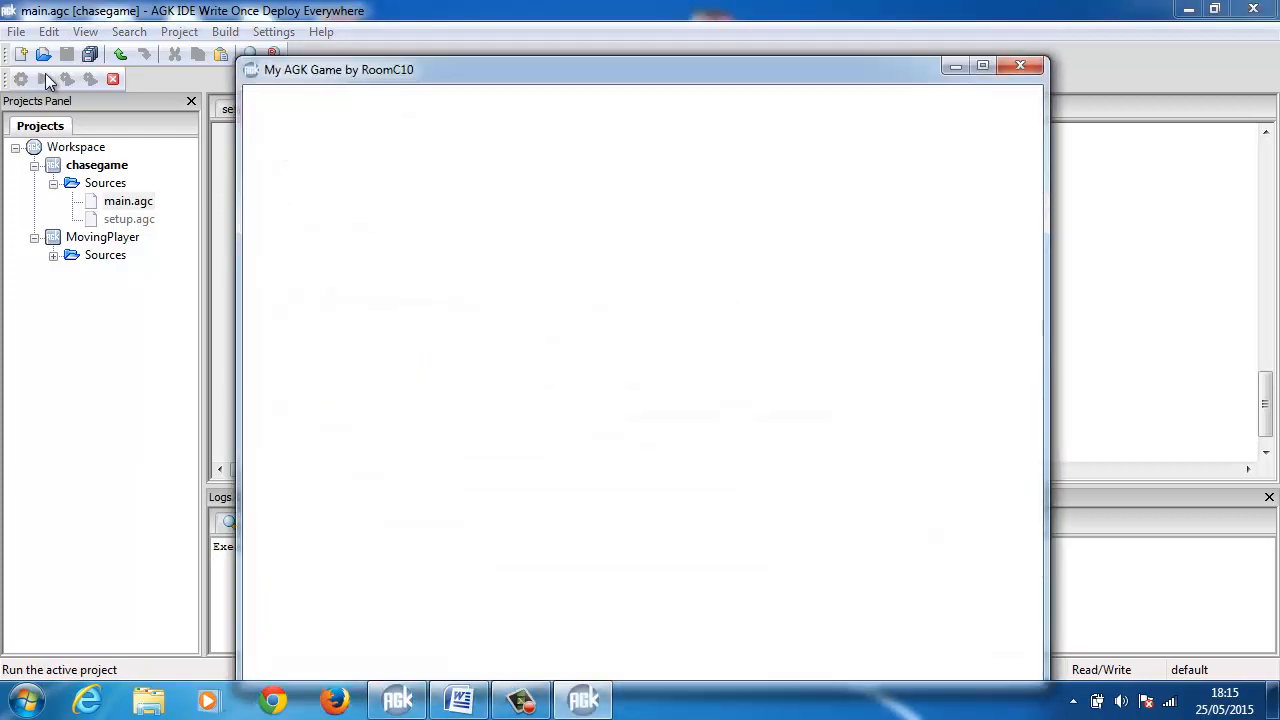
left_click(44, 80)
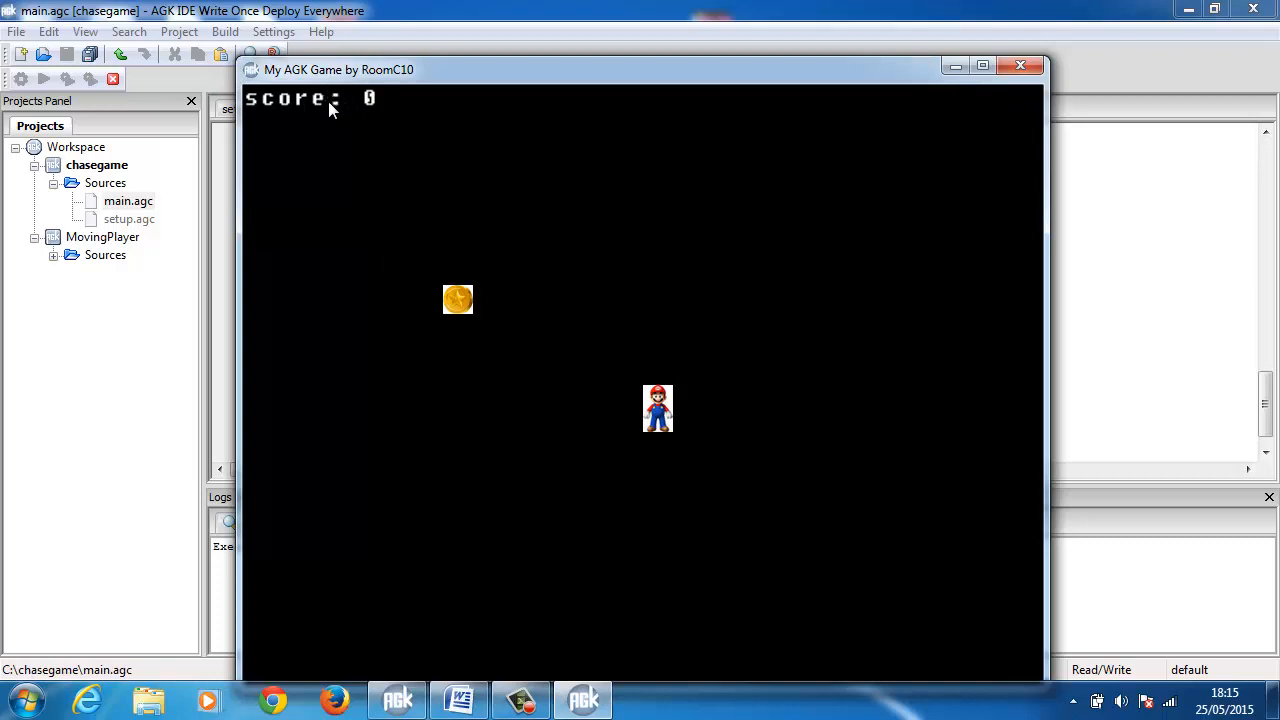
mouse_move(1020, 68)
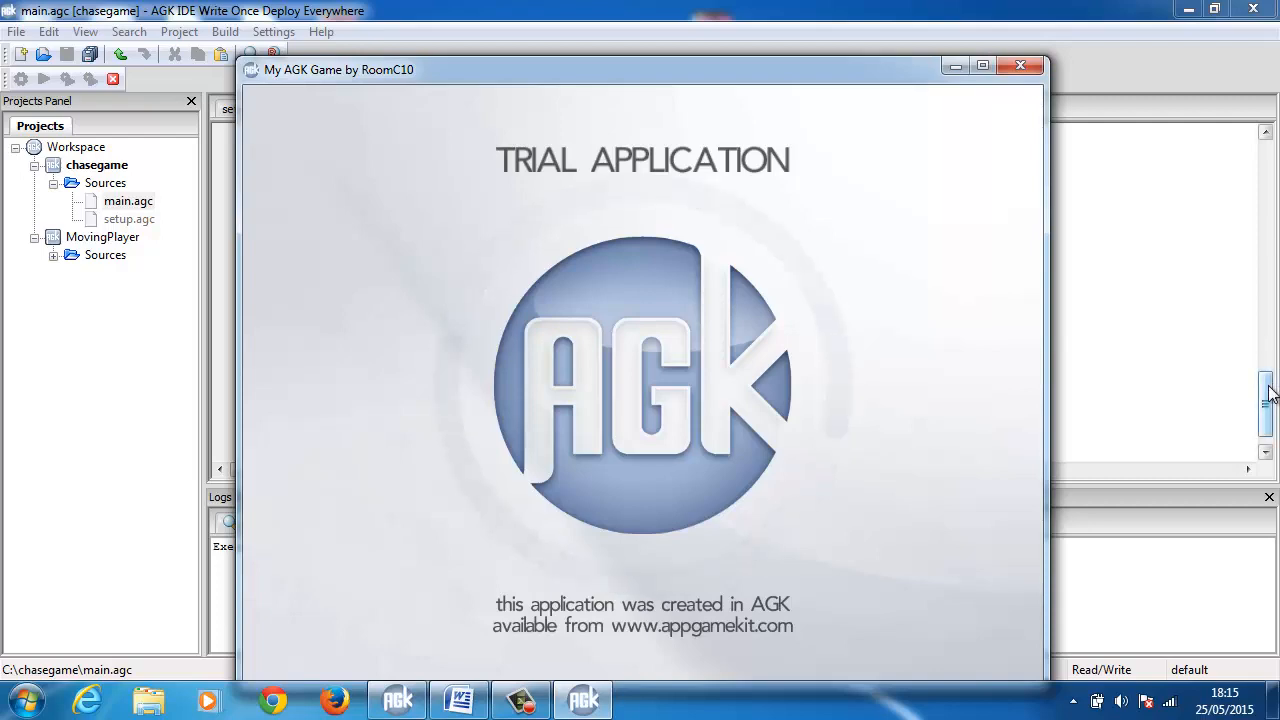
left_click(1020, 64)
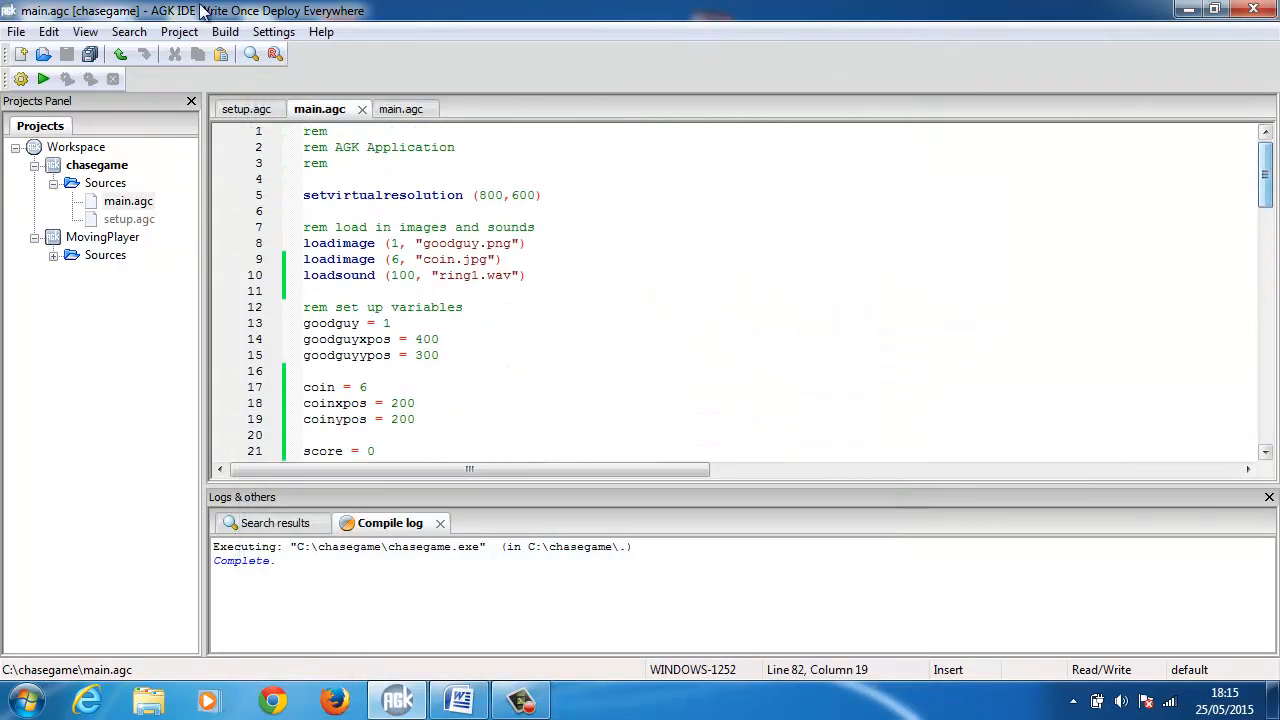
left_click(320, 32)
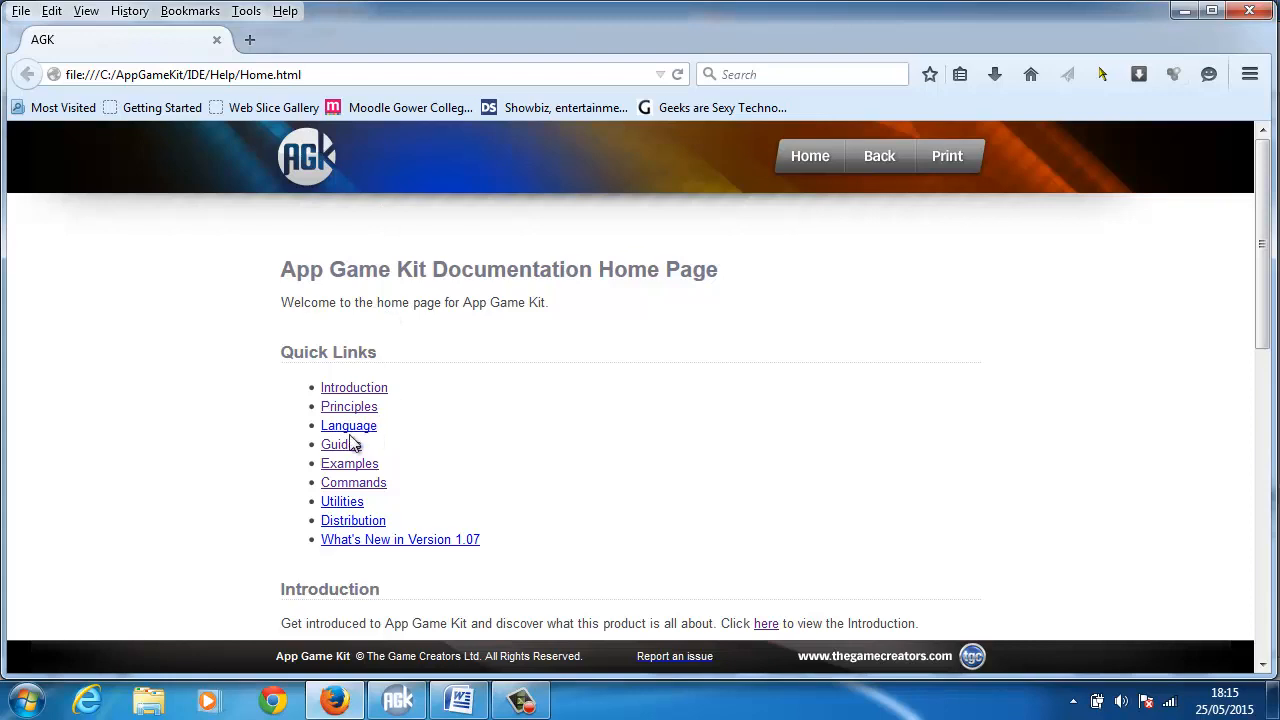
Read the Text guide on CreateText and SetTextPosition under Guides, then return to main.agc.
left_click(340, 444)
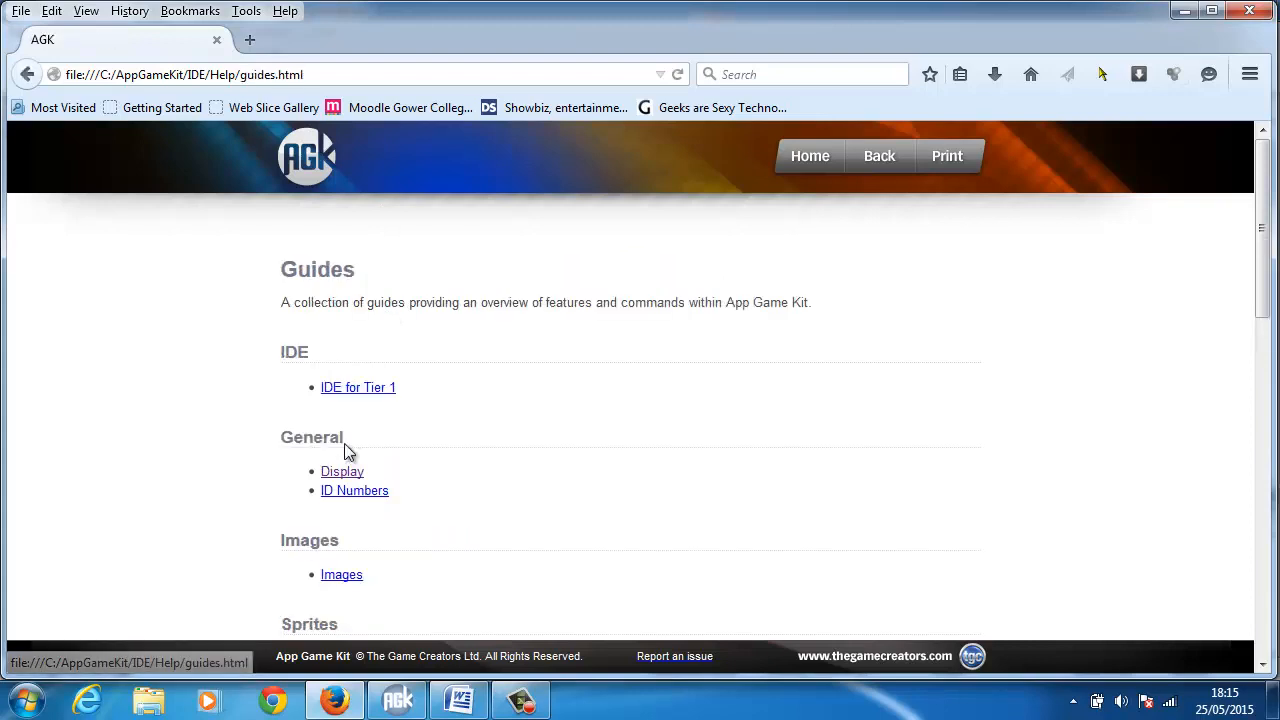
scroll("down", 3)
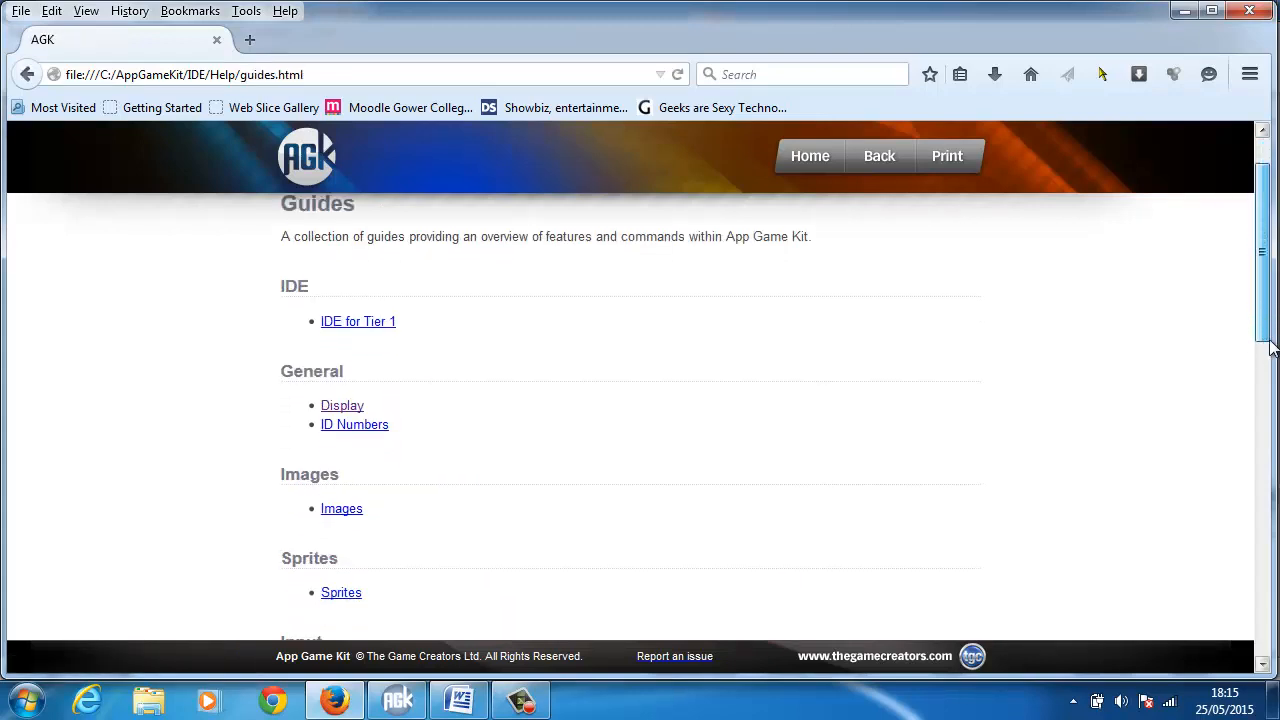
scroll("down", 3)
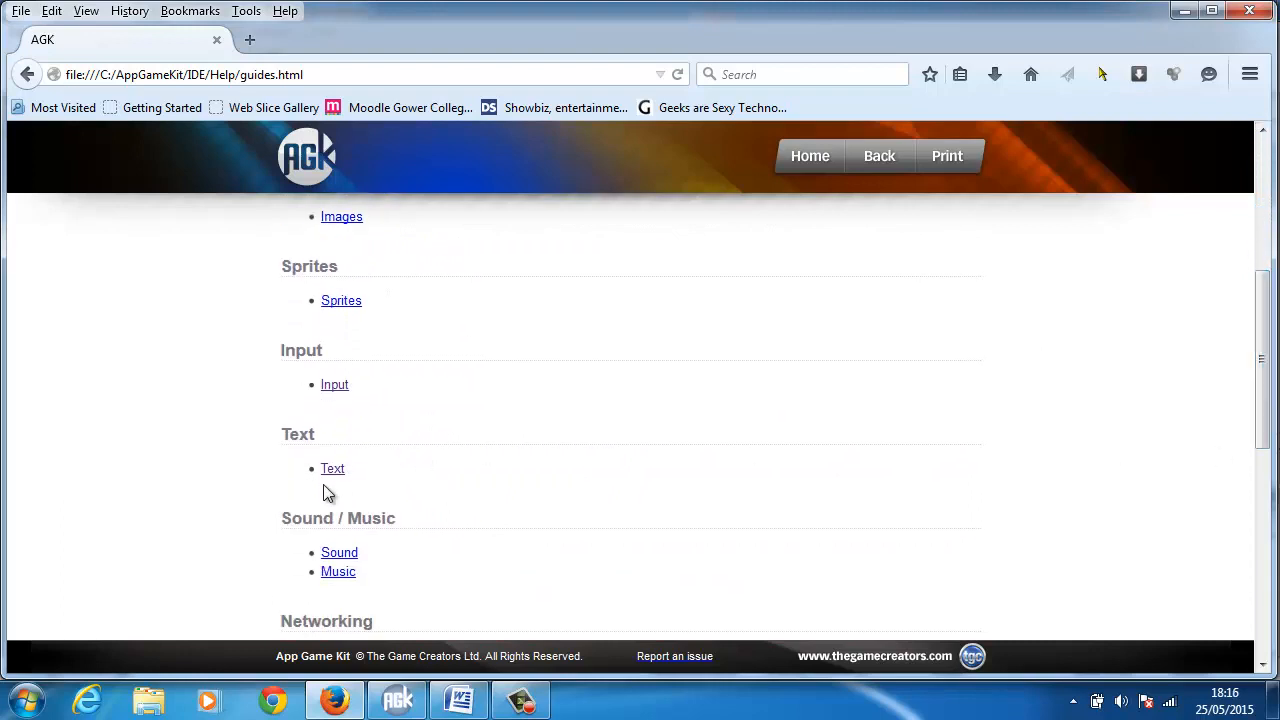
left_click(332, 468)
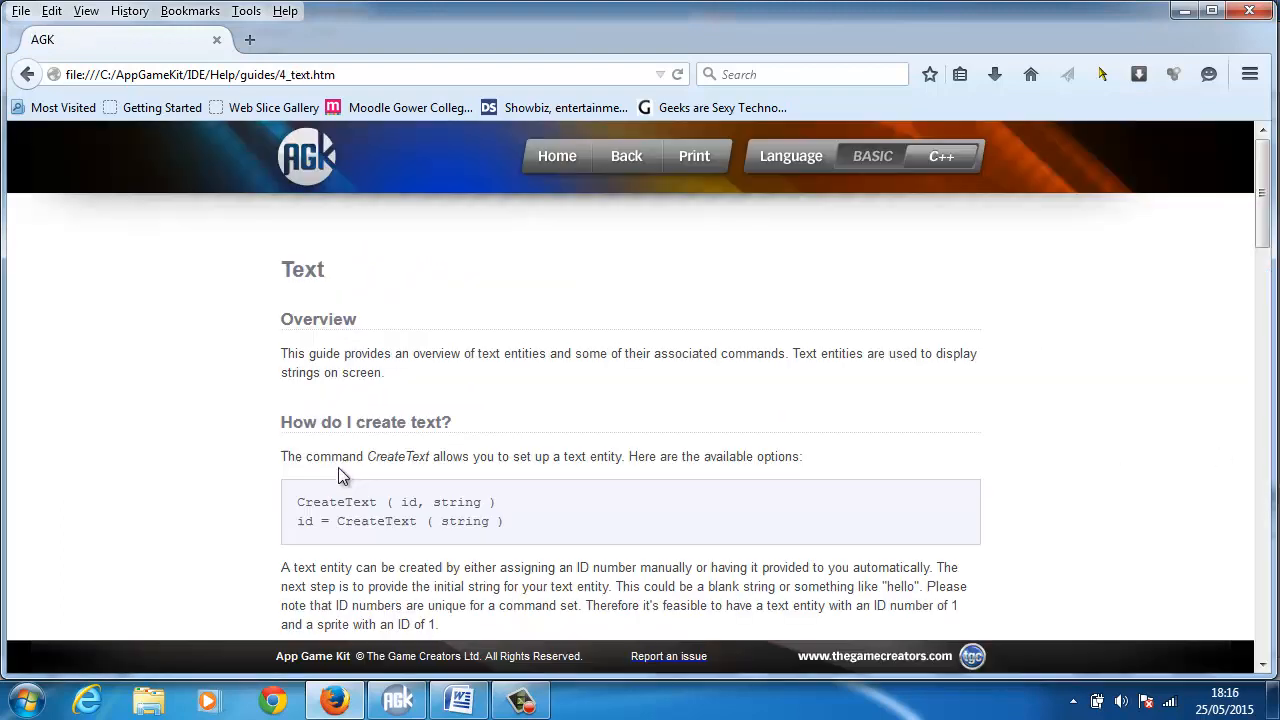
scroll("down", 3)
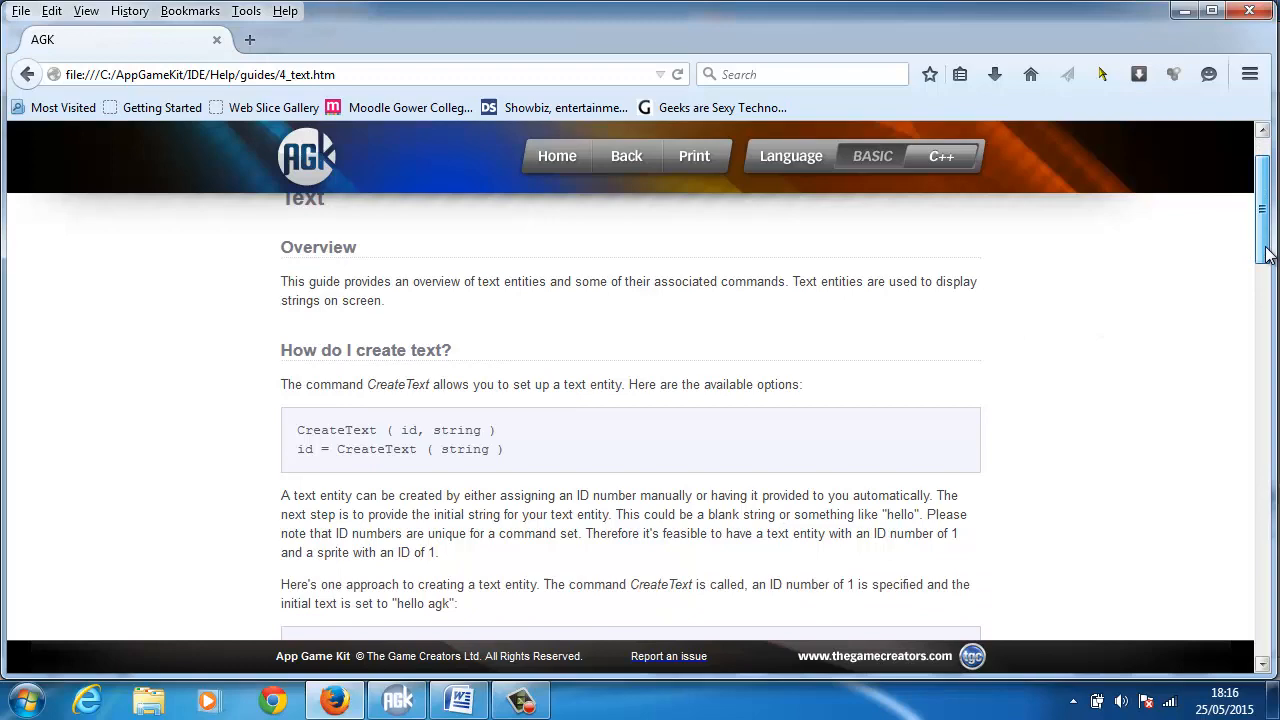
scroll("down", 3)
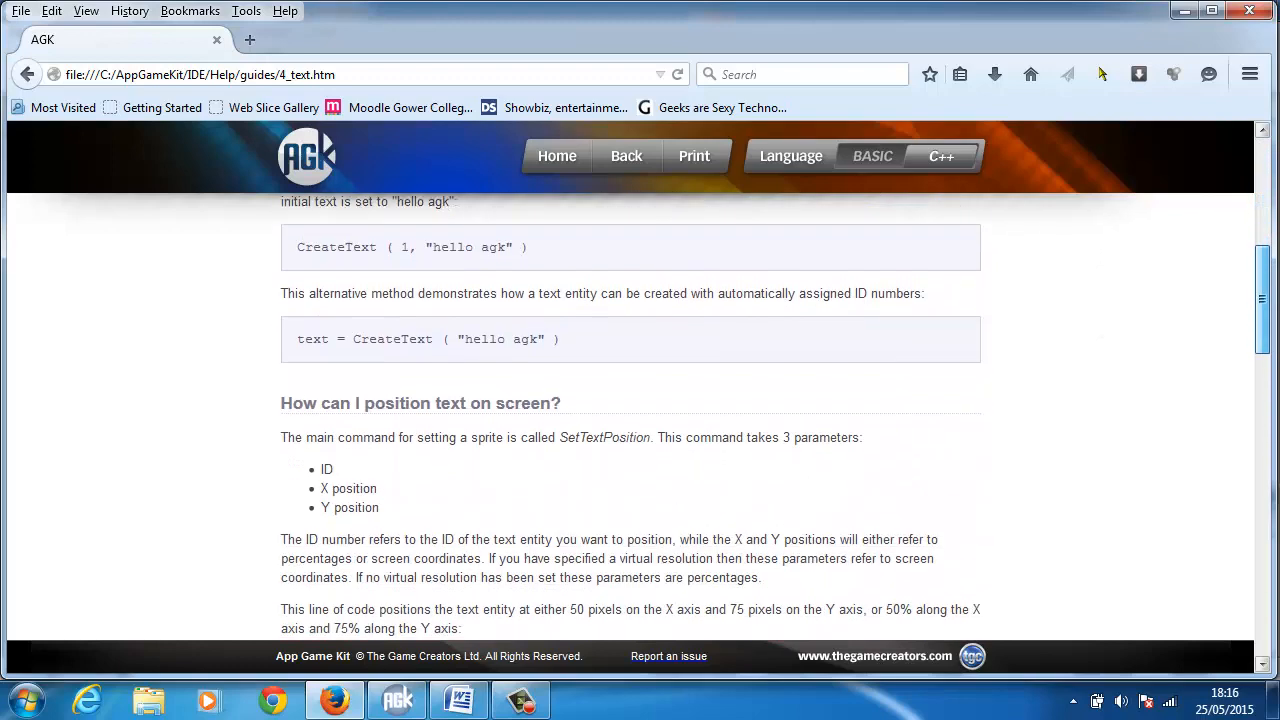
scroll("down", 3)
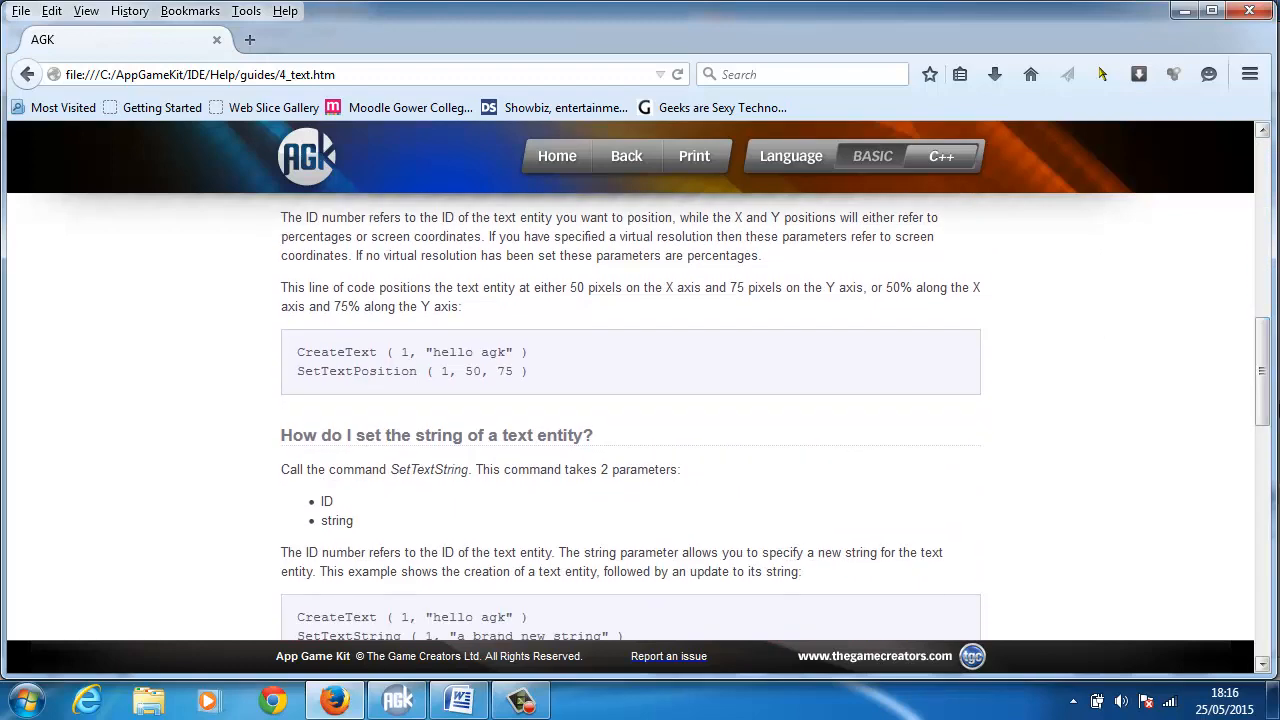
left_click(396, 700)
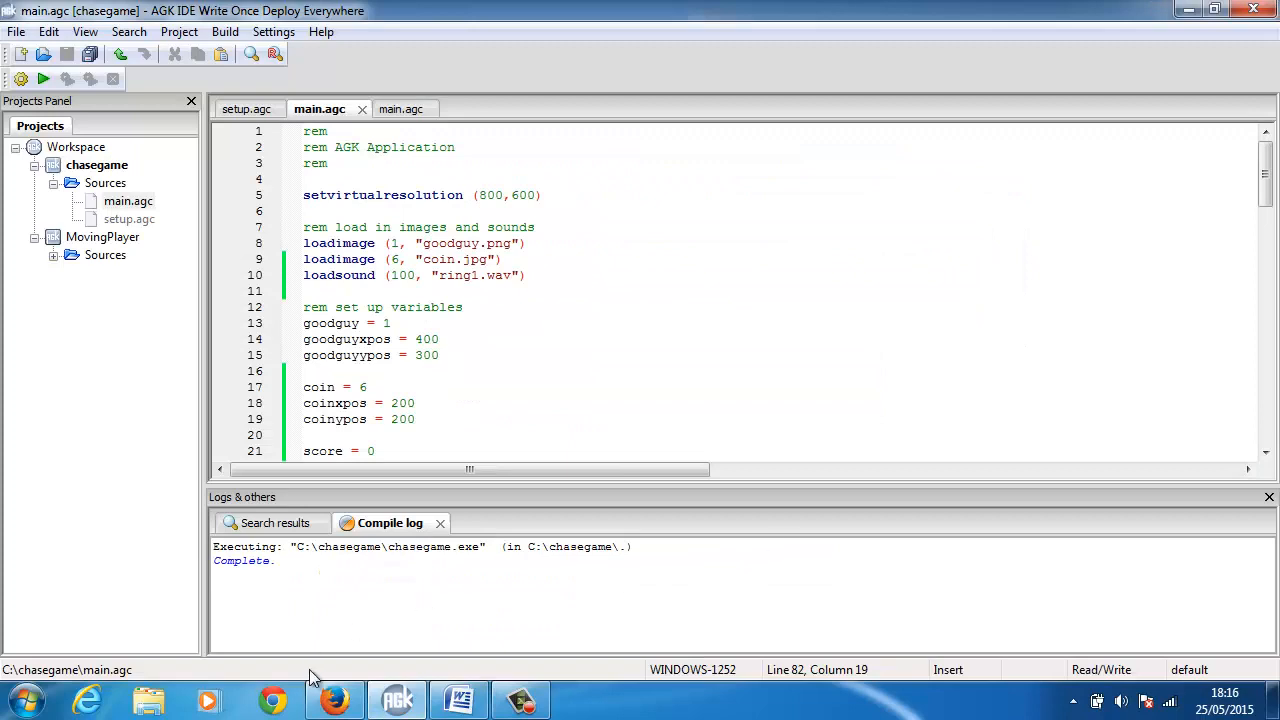
Browse the Examples section of the help documentation from Firefox.
left_click(334, 700)
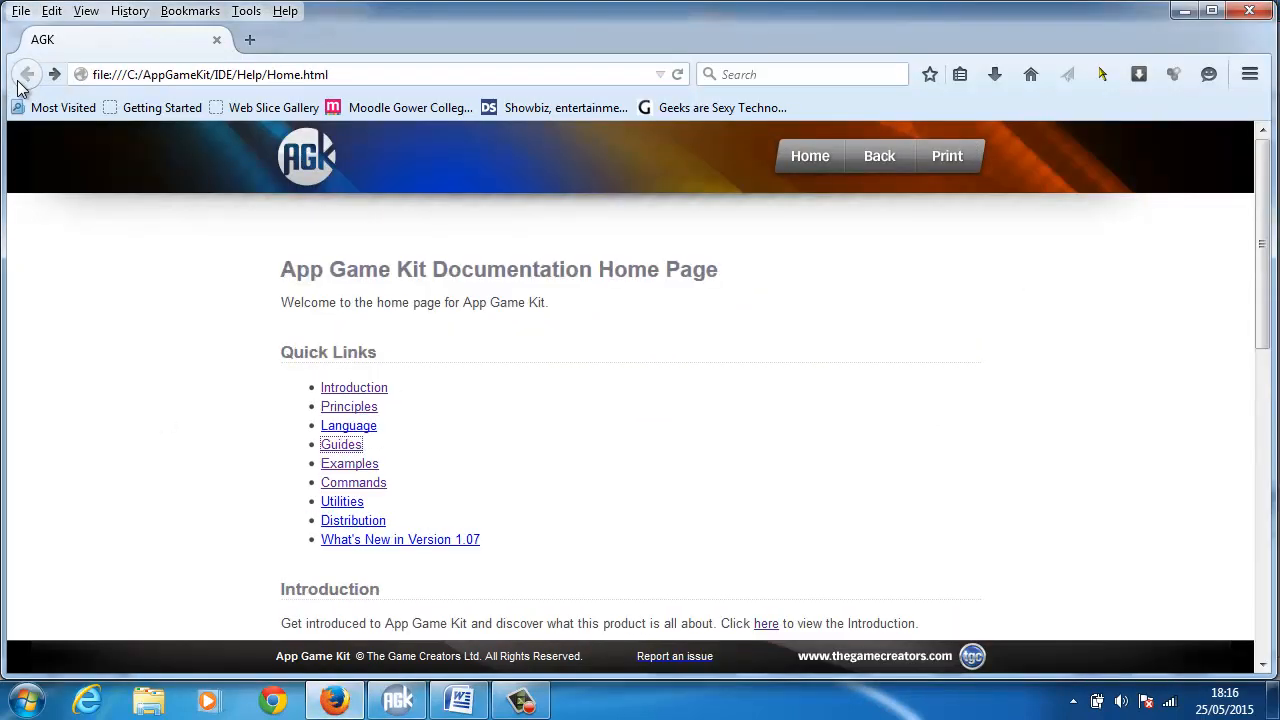
left_click(348, 464)
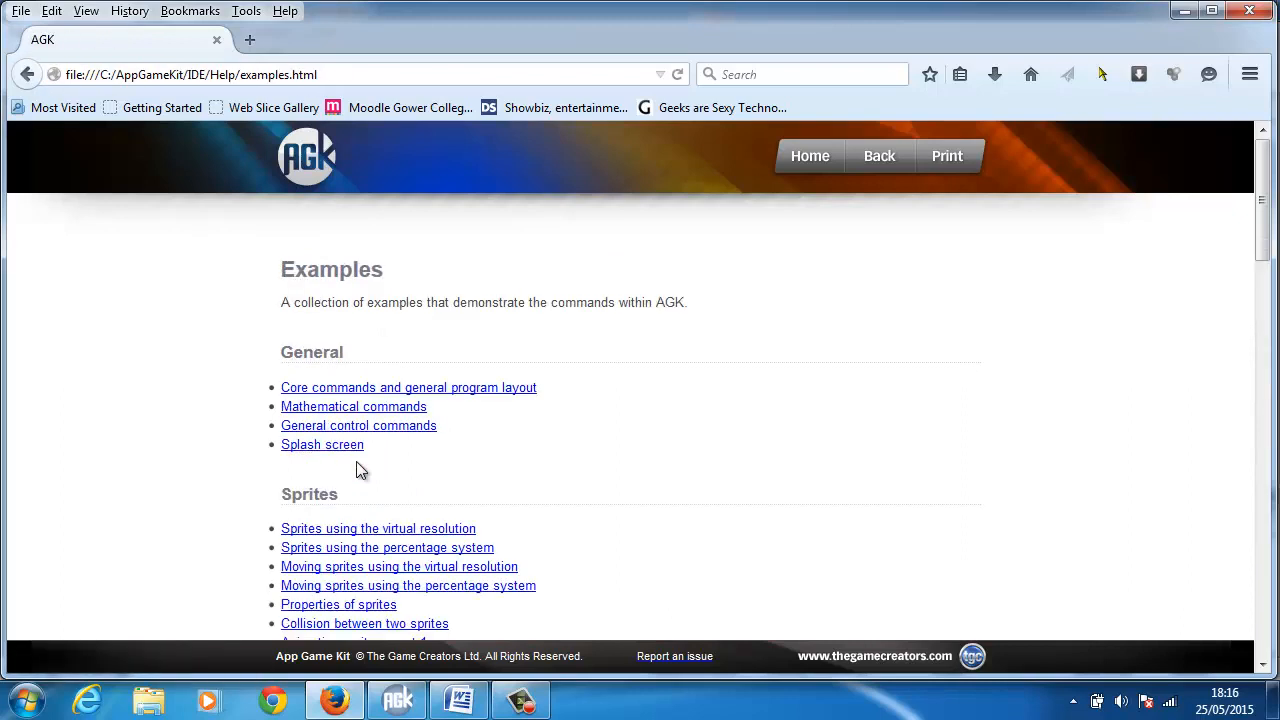
mouse_move(1264, 250)
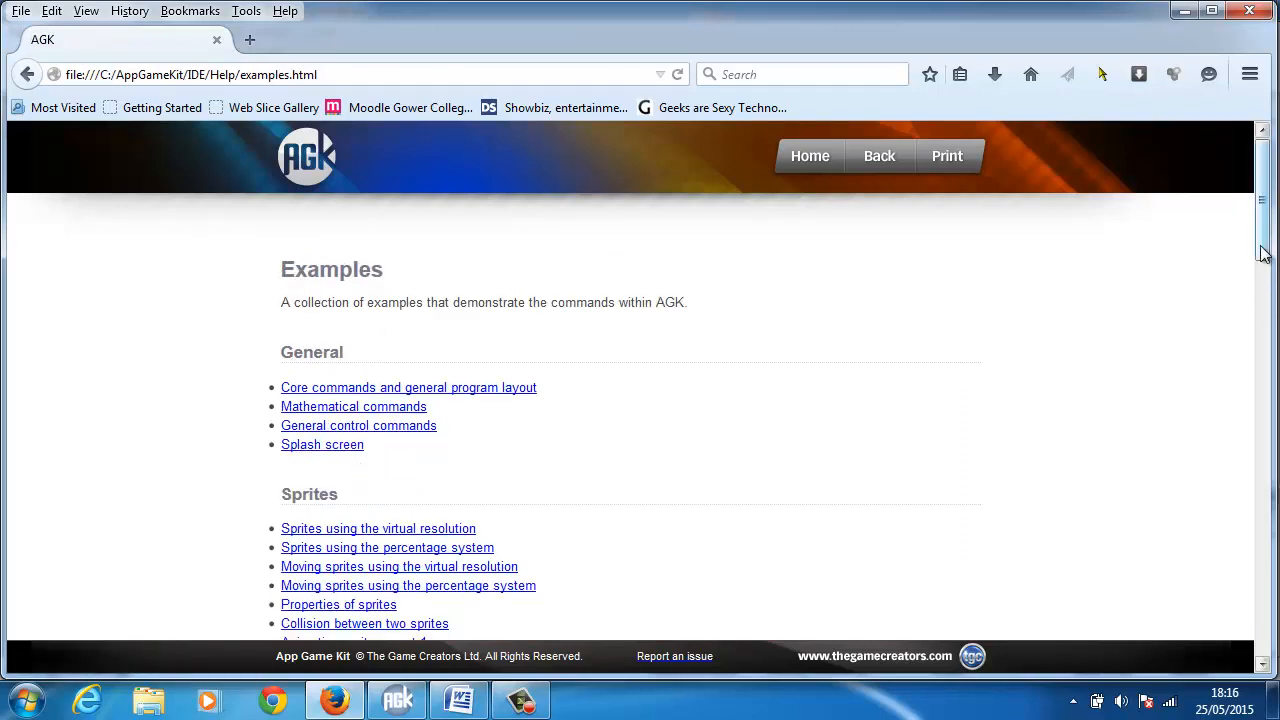
scroll("down", 3)
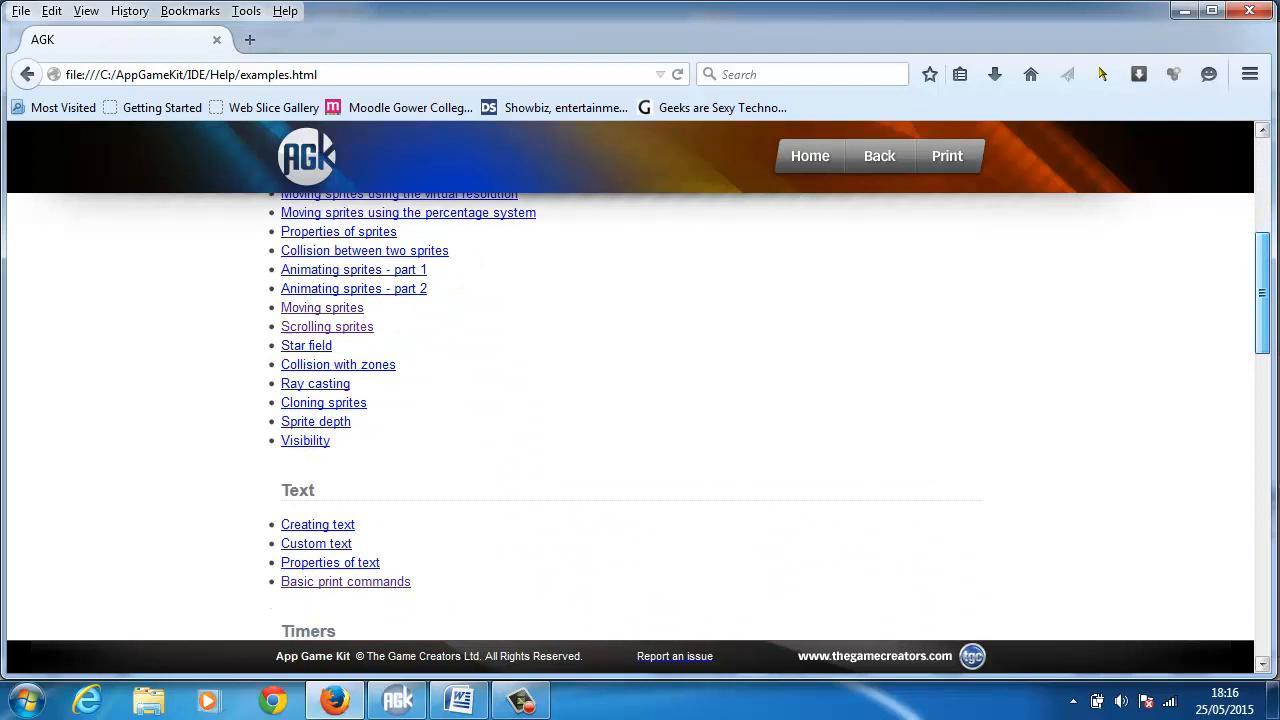
scroll("down", 3)
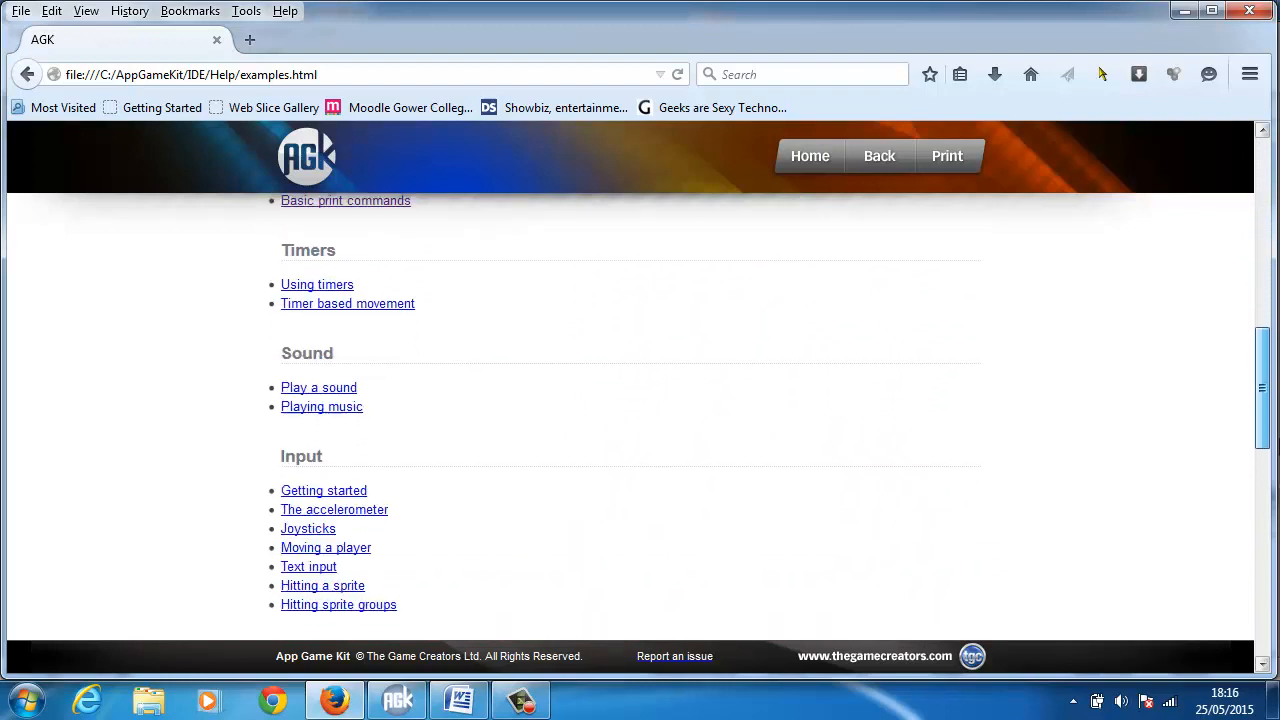
scroll("down", 3)
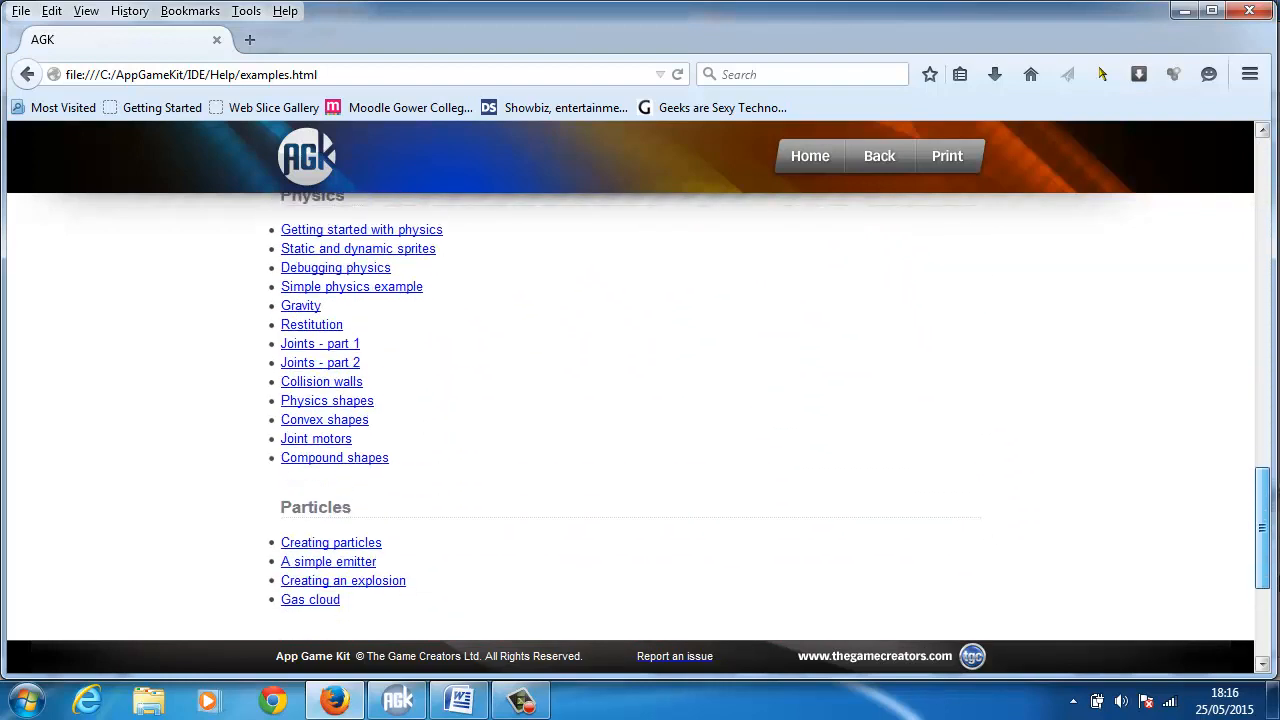
scroll("down", 3)
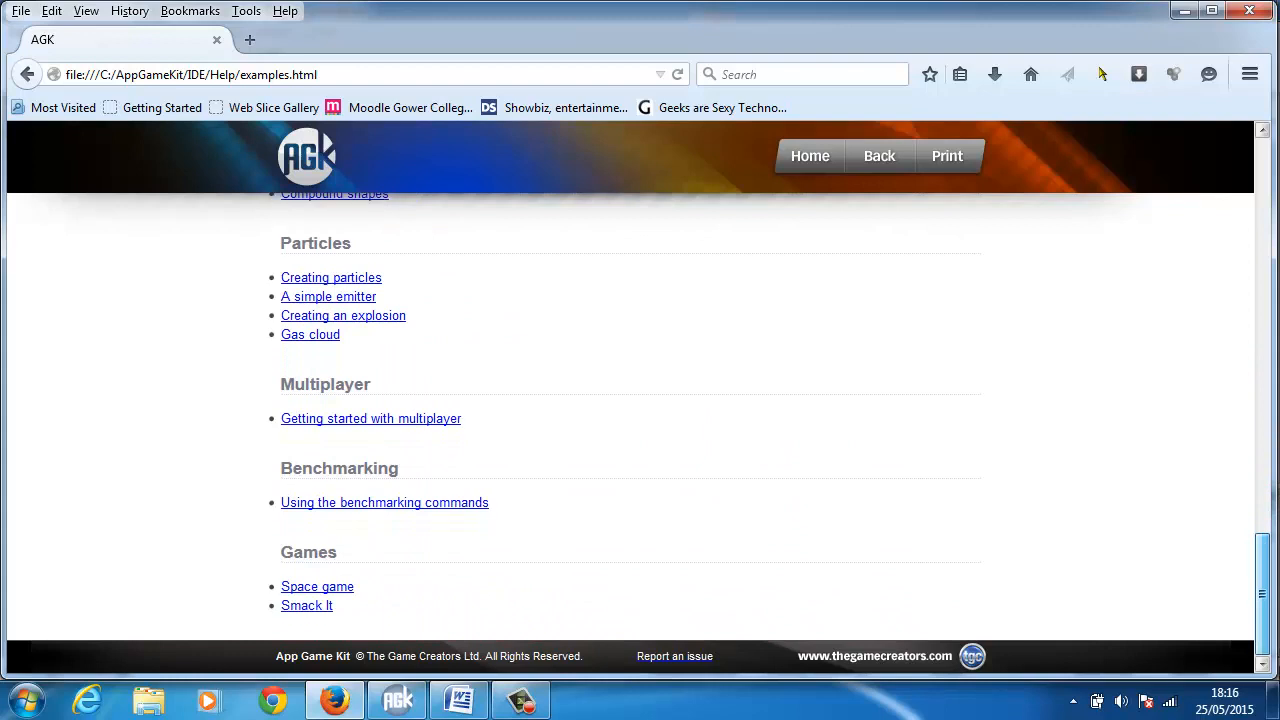
scroll("up", 3)
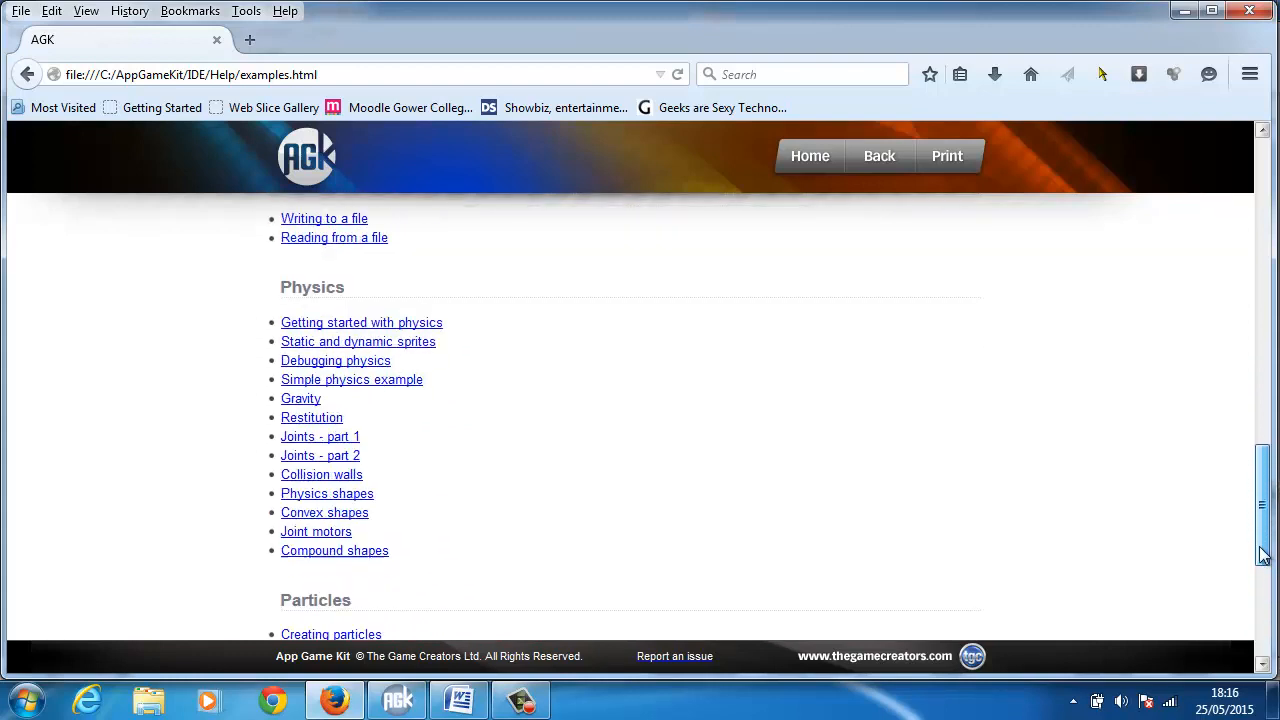
scroll("up", 3)
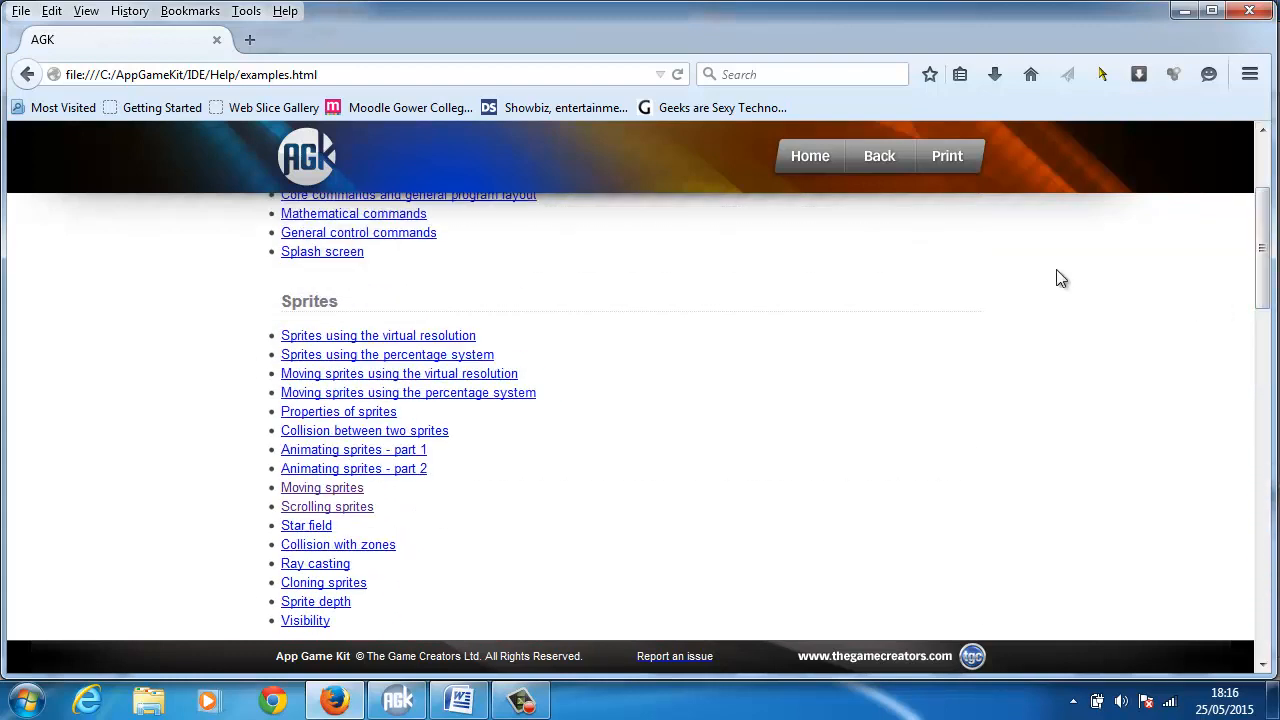
Reopen the Examples page from the home page and scroll to the Text examples list.
left_click(810, 156)
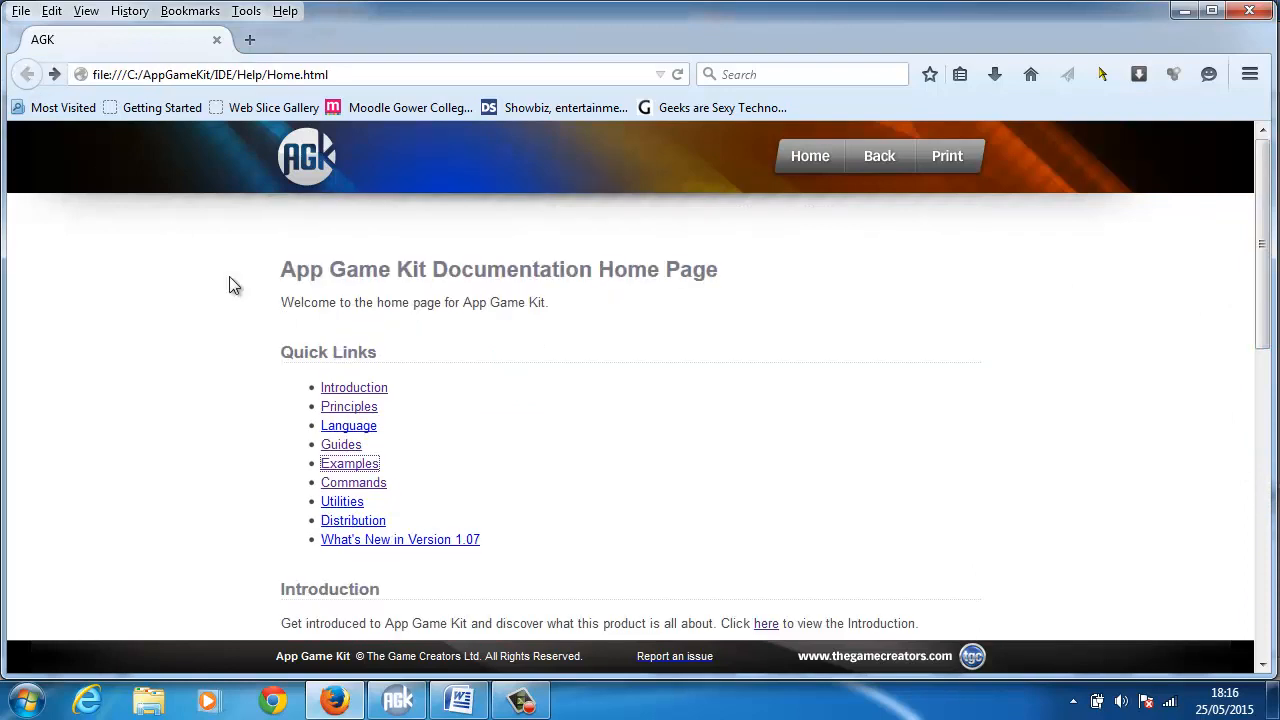
mouse_move(440, 458)
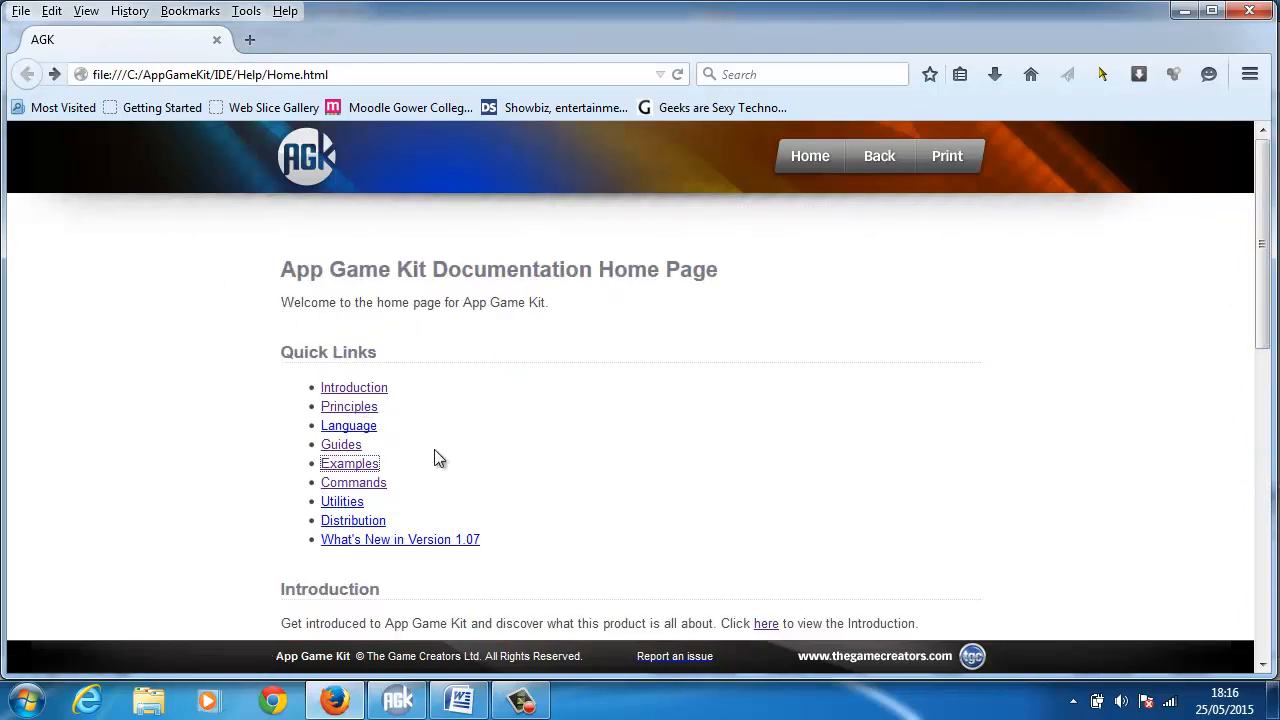
left_click(348, 464)
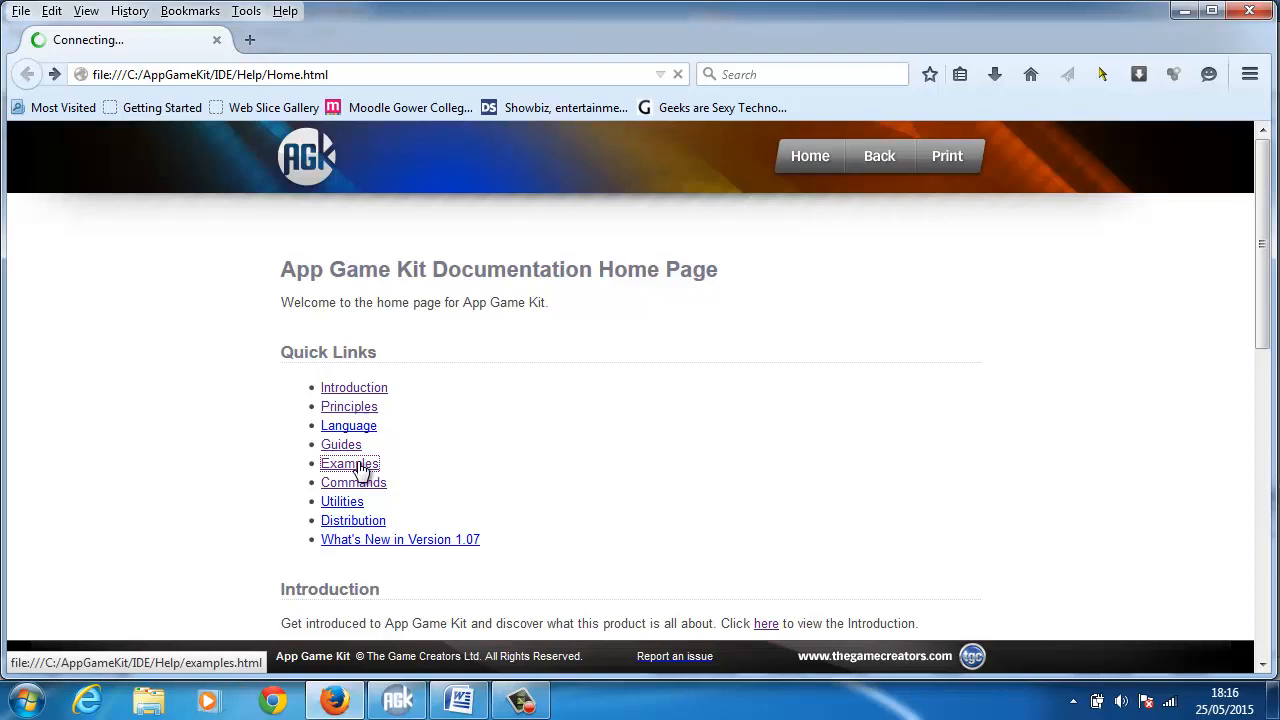
left_click(348, 464)
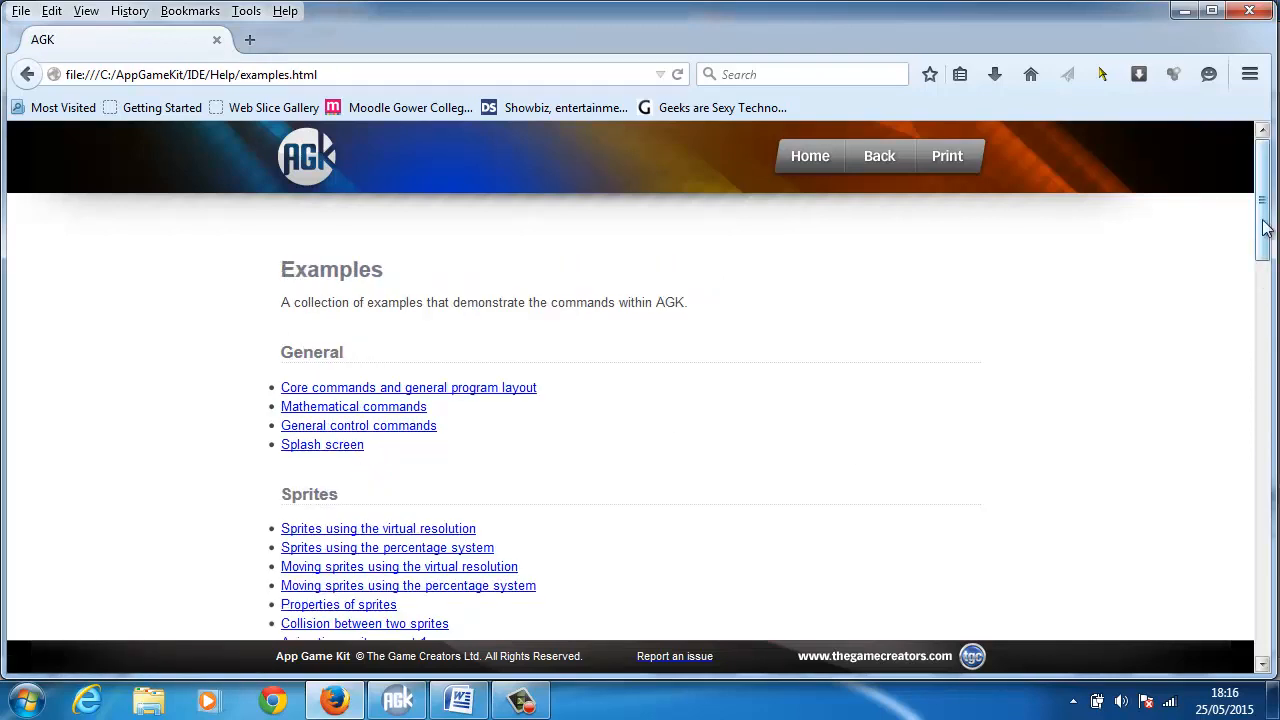
scroll("down", 3)
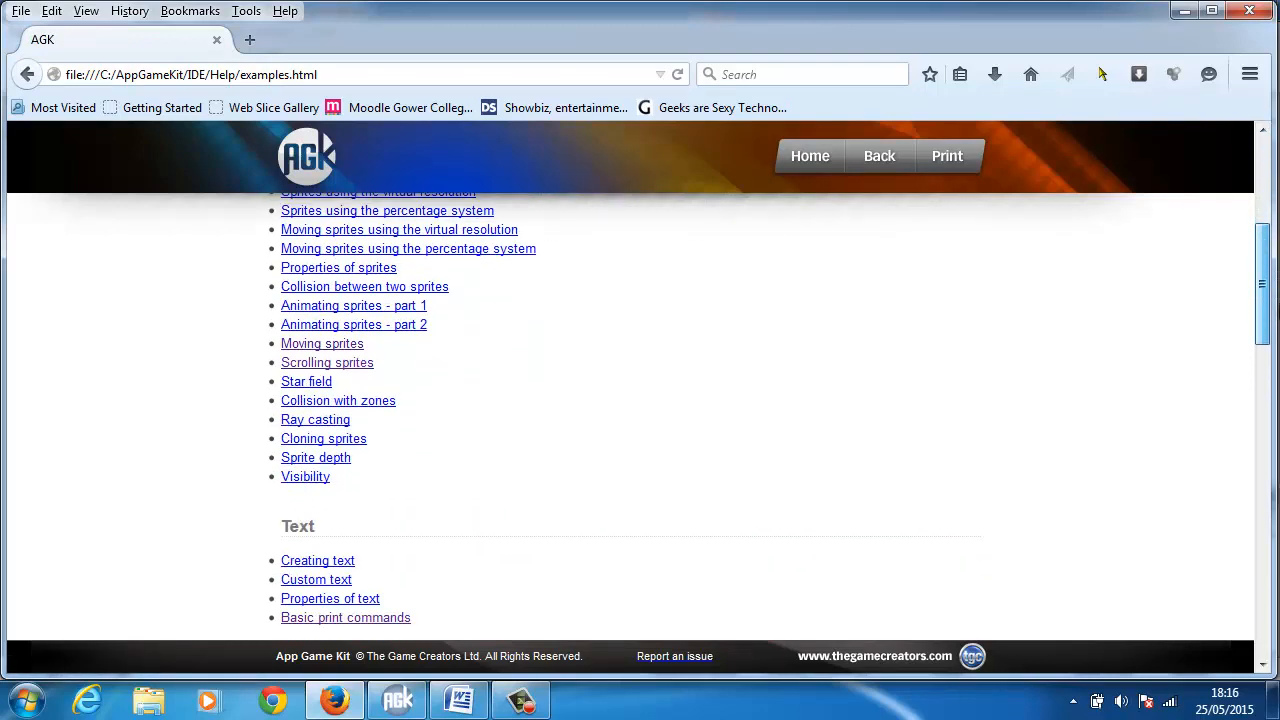
scroll("down", 3)
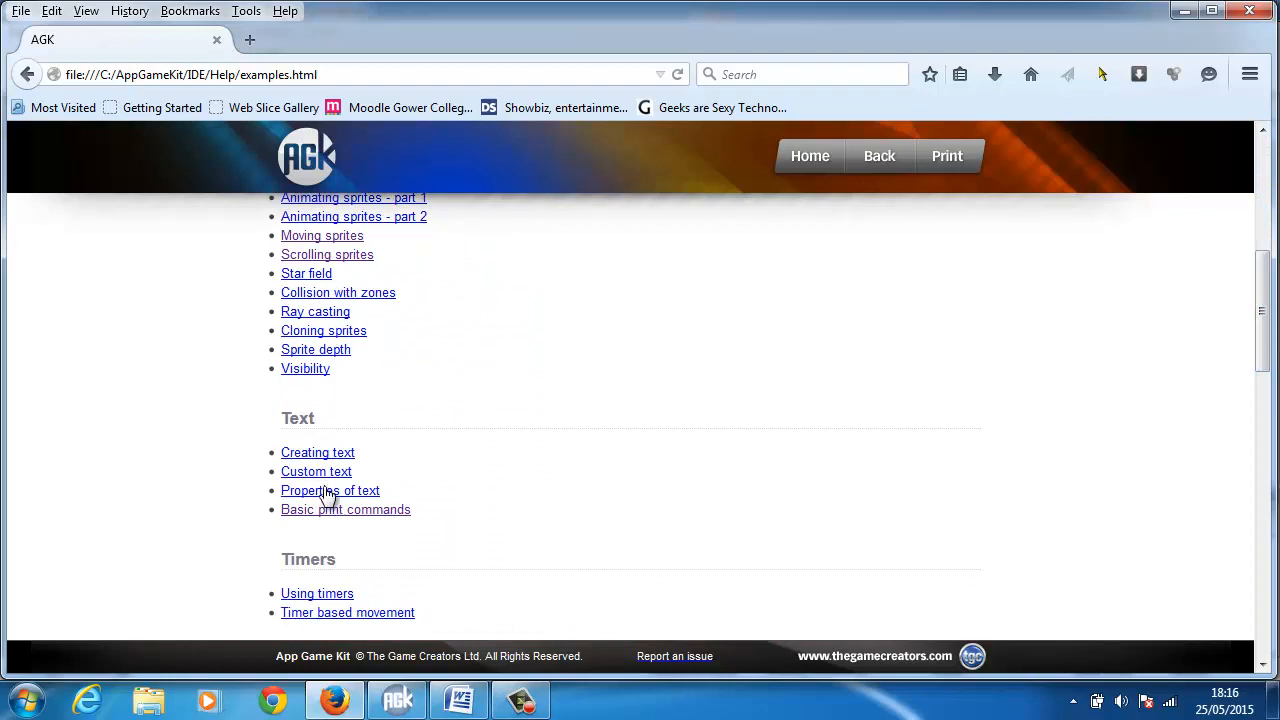
Read the Basic print commands example down to its Printing properties on size, spacing and colour.
left_click(344, 510)
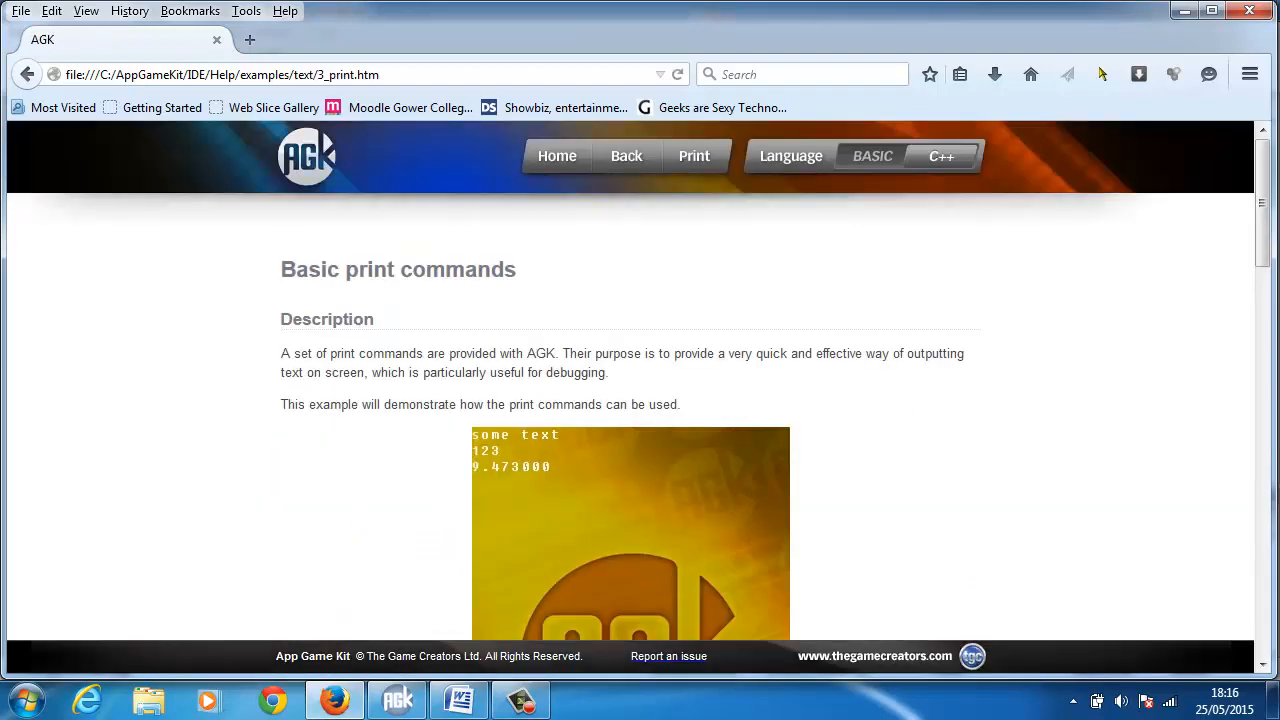
scroll("down", 3)
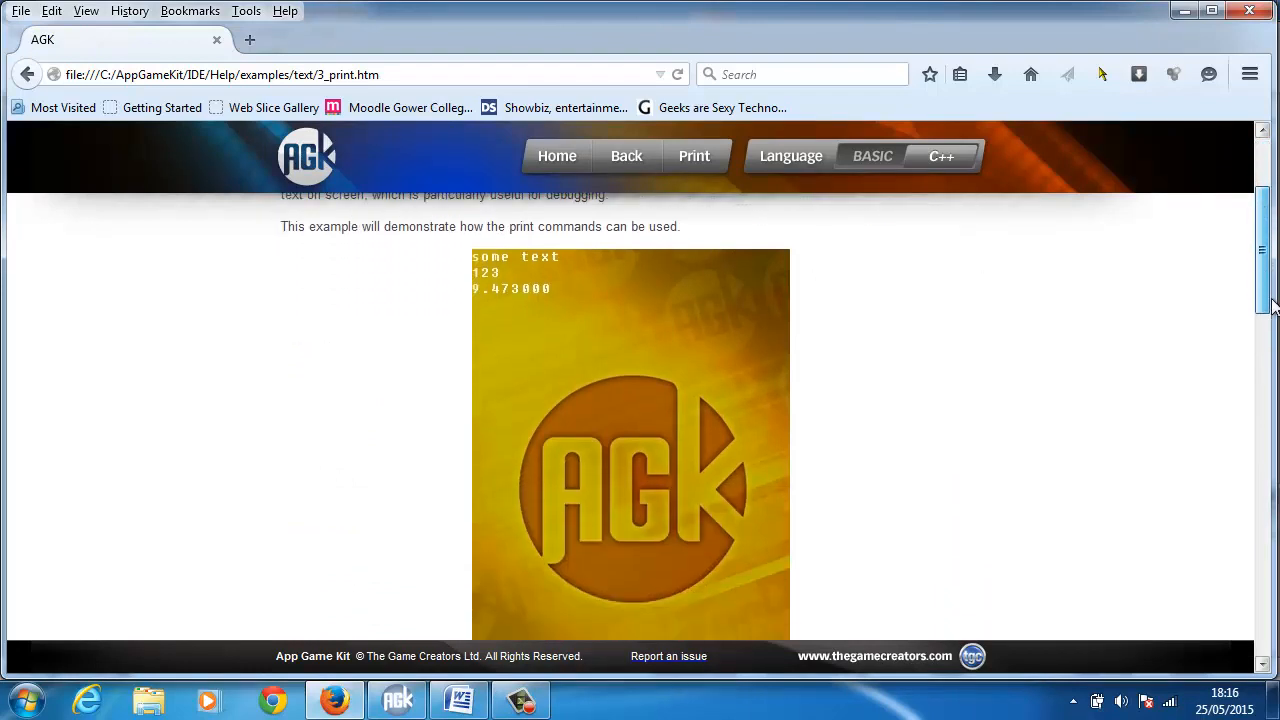
scroll("up", 3)
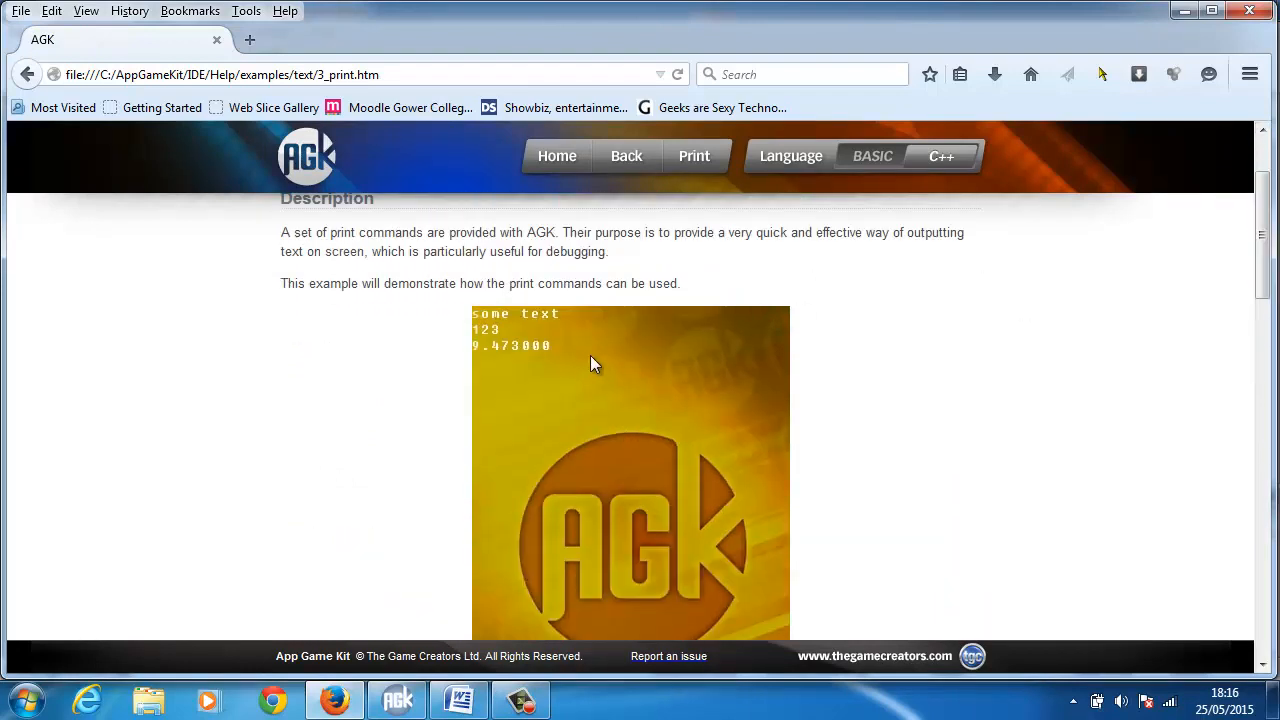
mouse_move(578, 338)
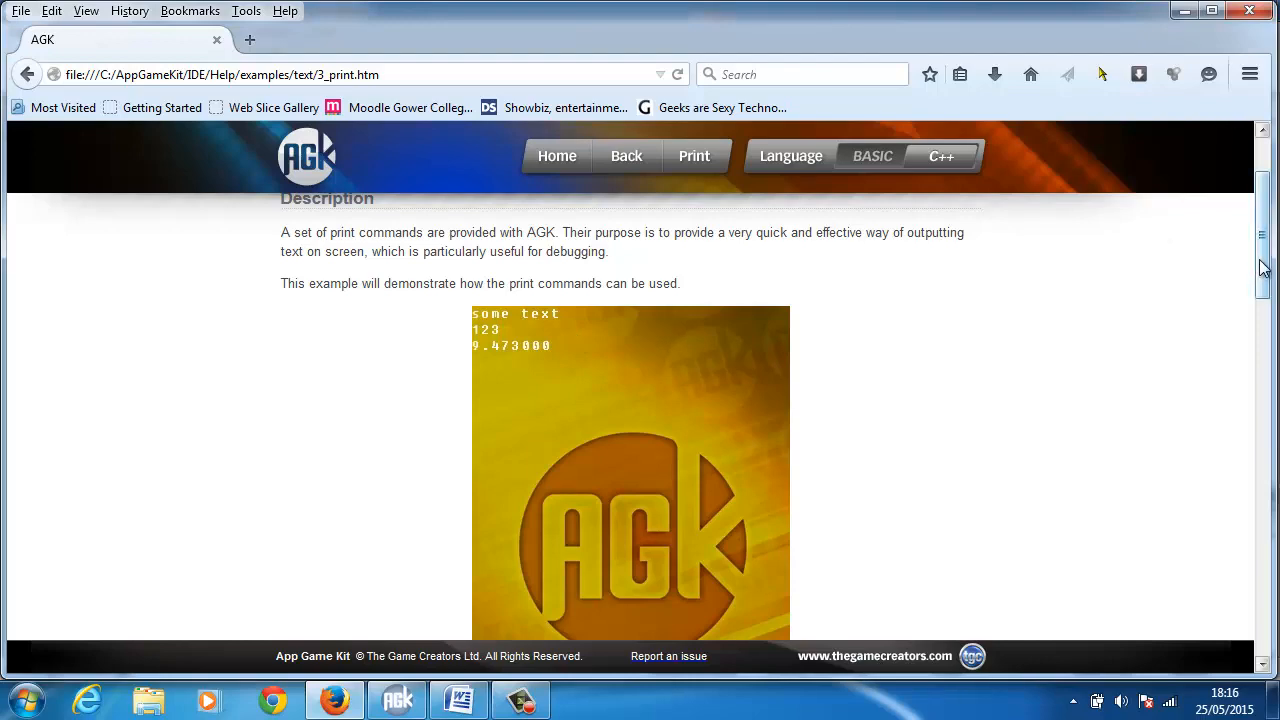
scroll("down", 3)
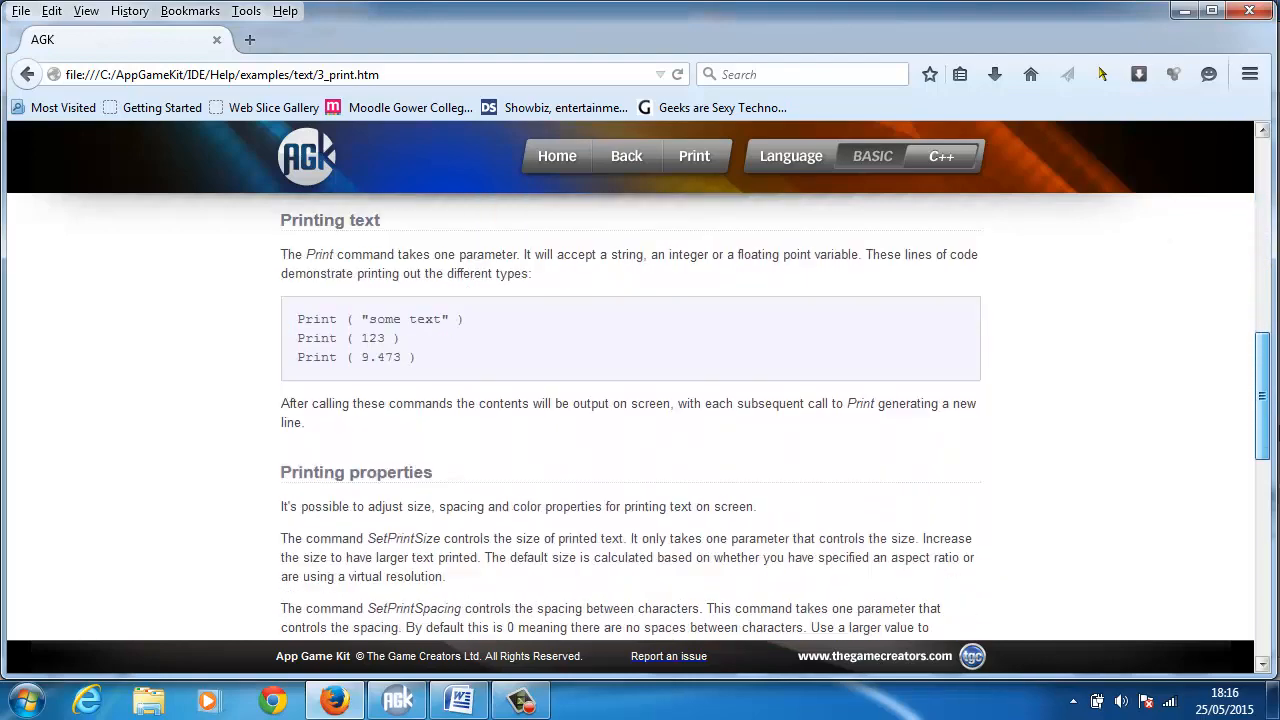
scroll("down", 3)
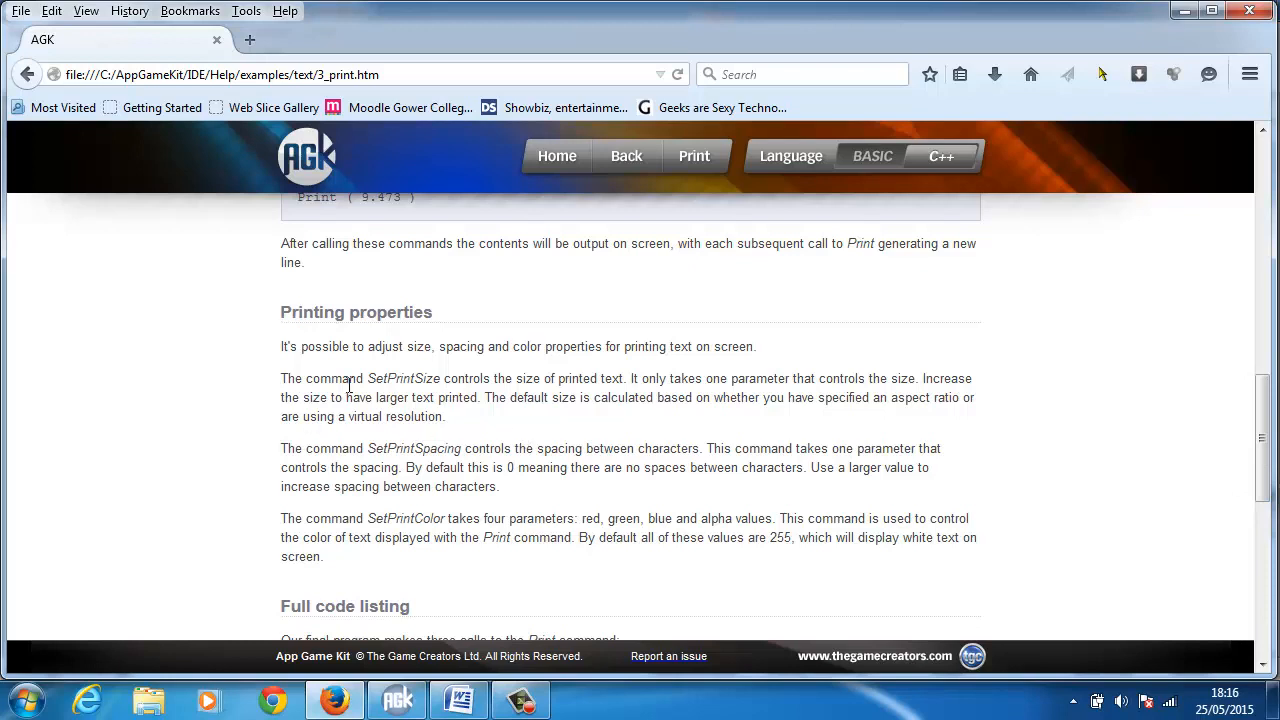
mouse_move(434, 468)
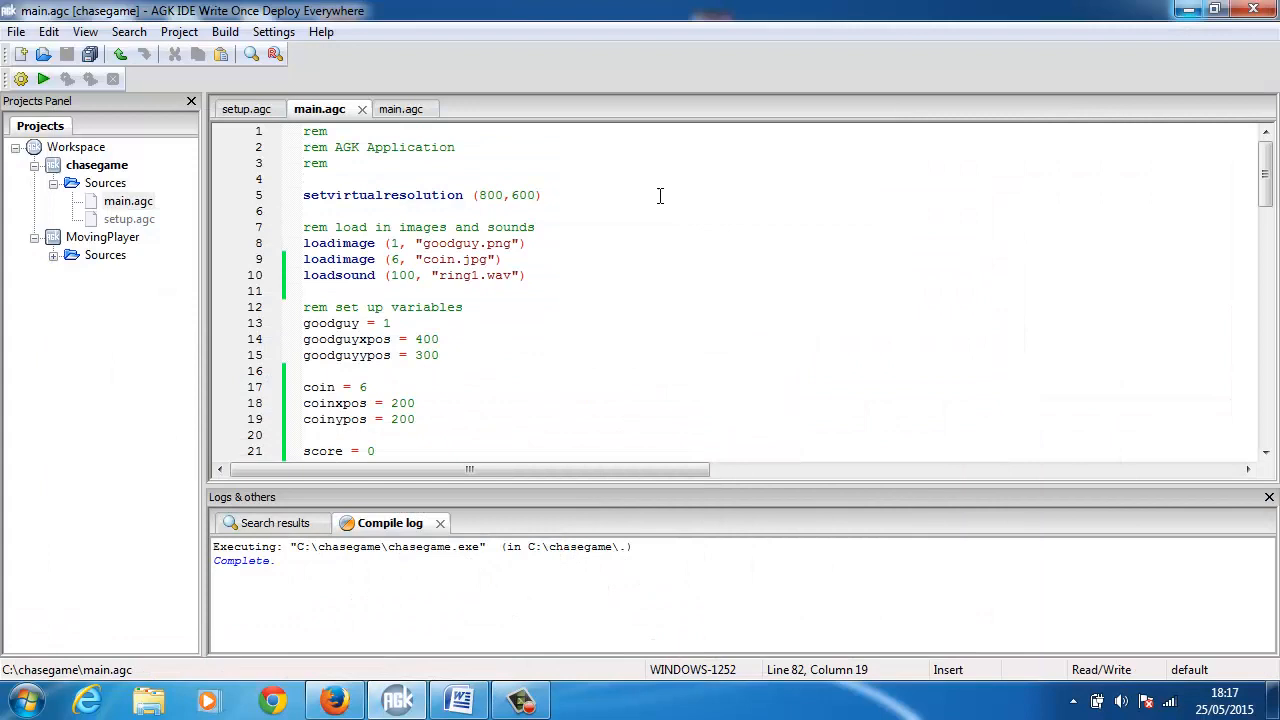
mouse_move(744, 240)
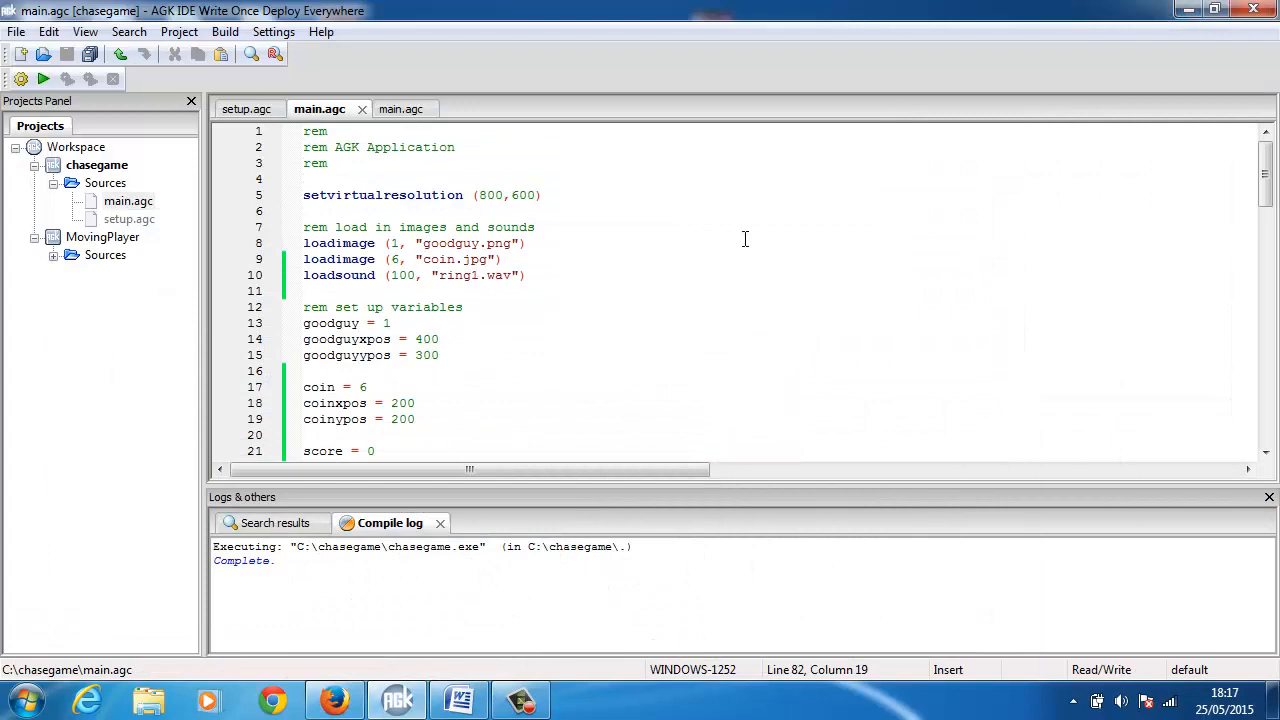
Start a new line below the score print in the do loop, removing a stray character.
scroll("down", 3)
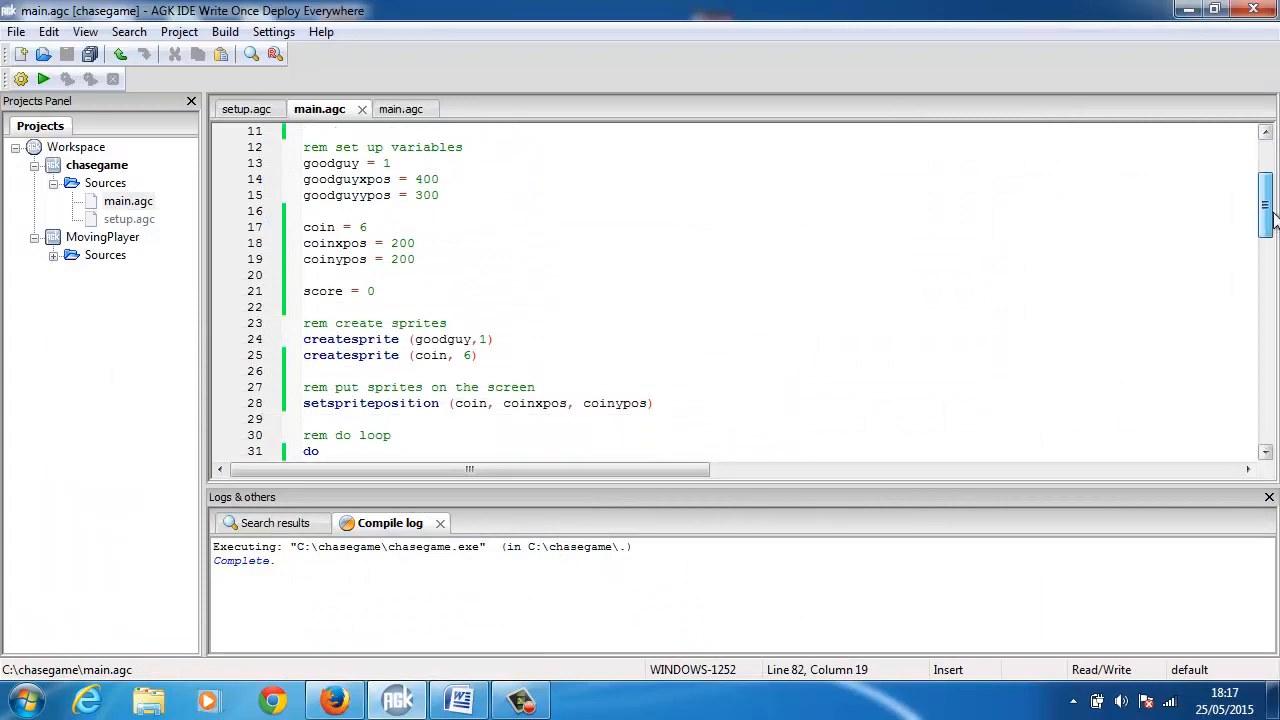
scroll("down", 3)
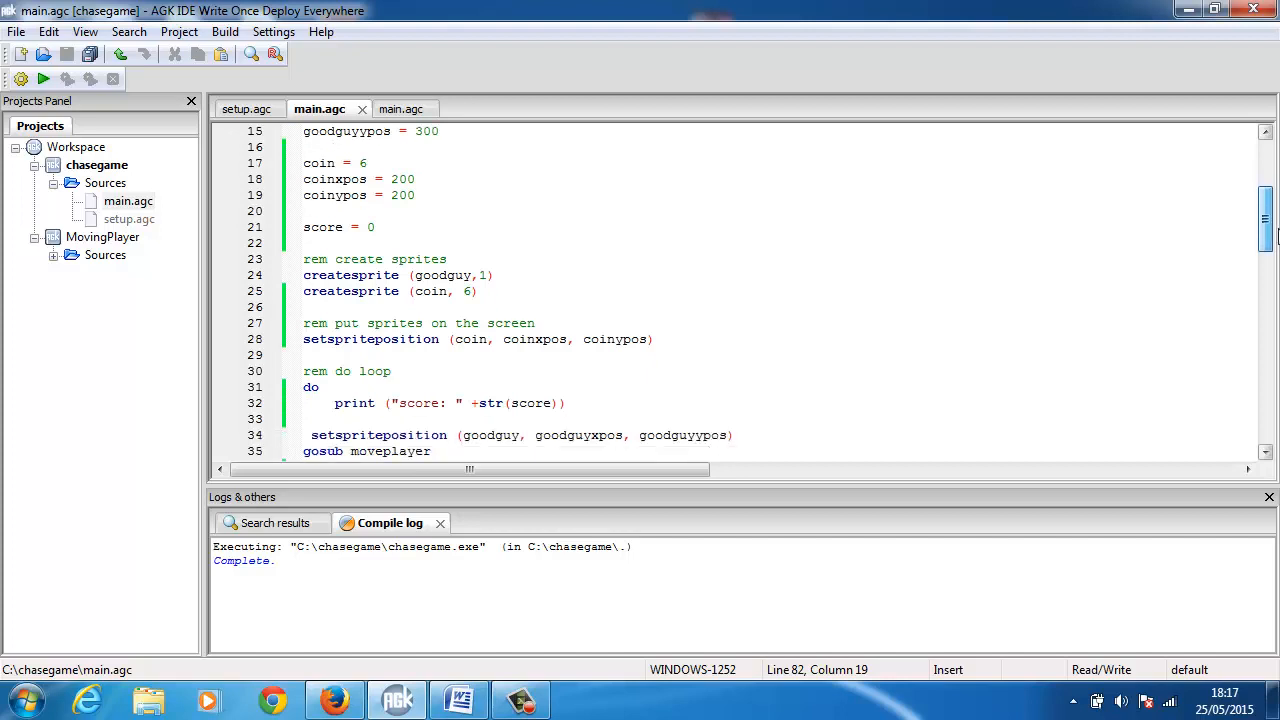
scroll("down", 3)
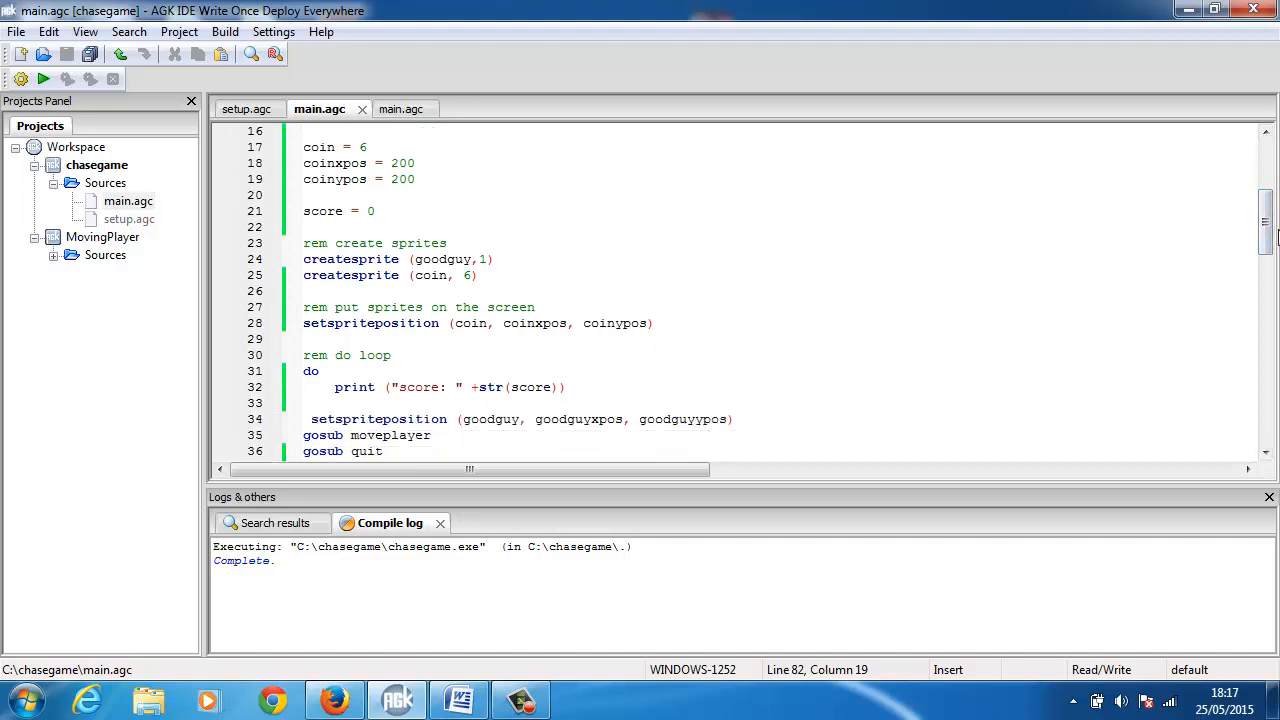
left_click(310, 402)
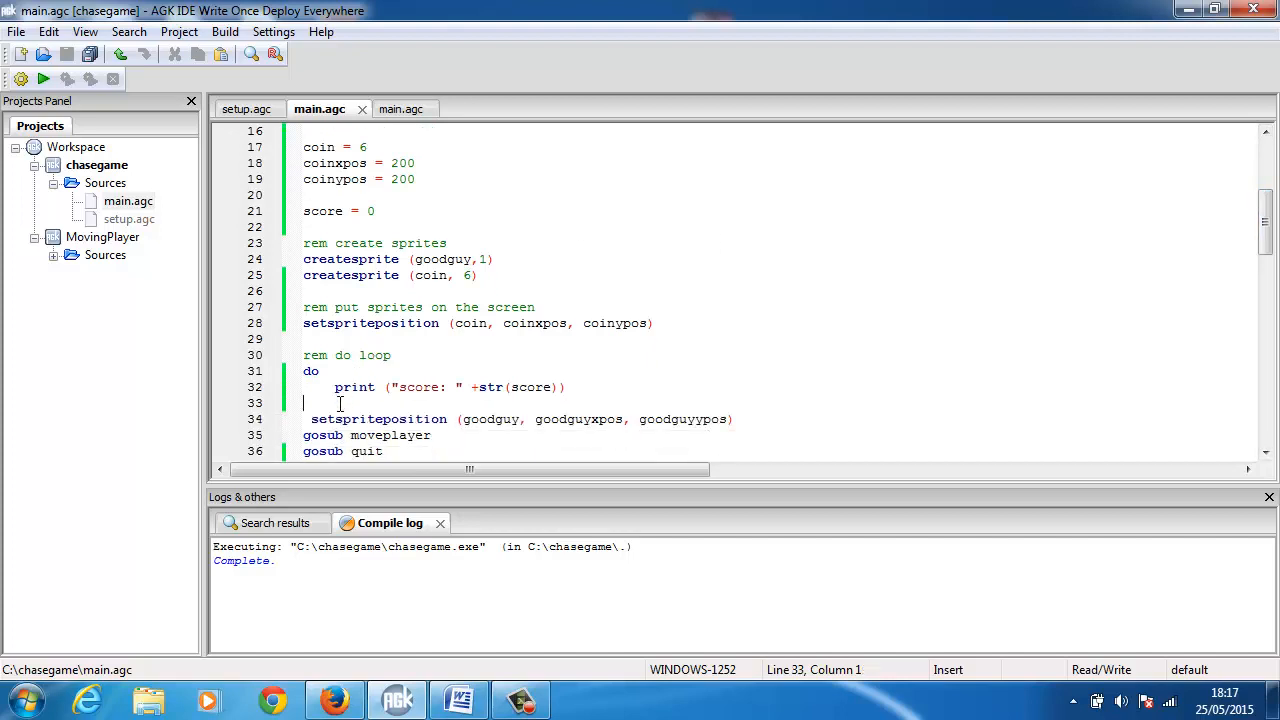
type("1")
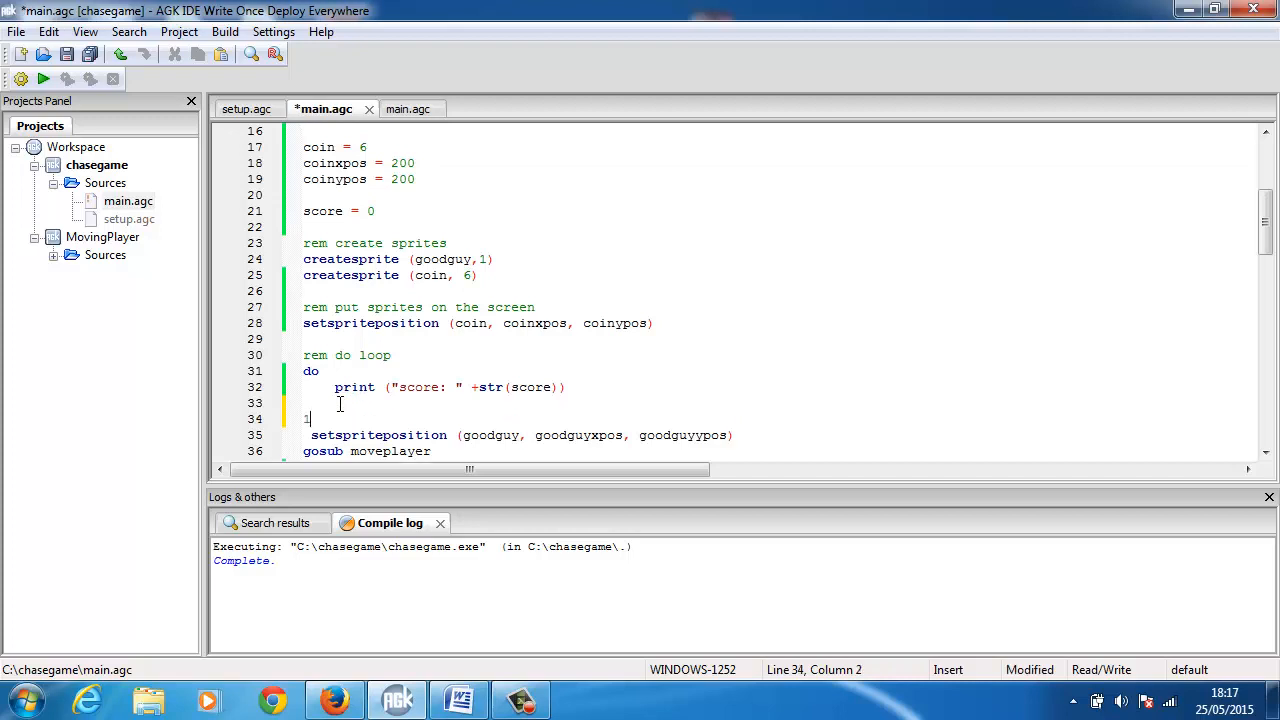
key("Backspace")
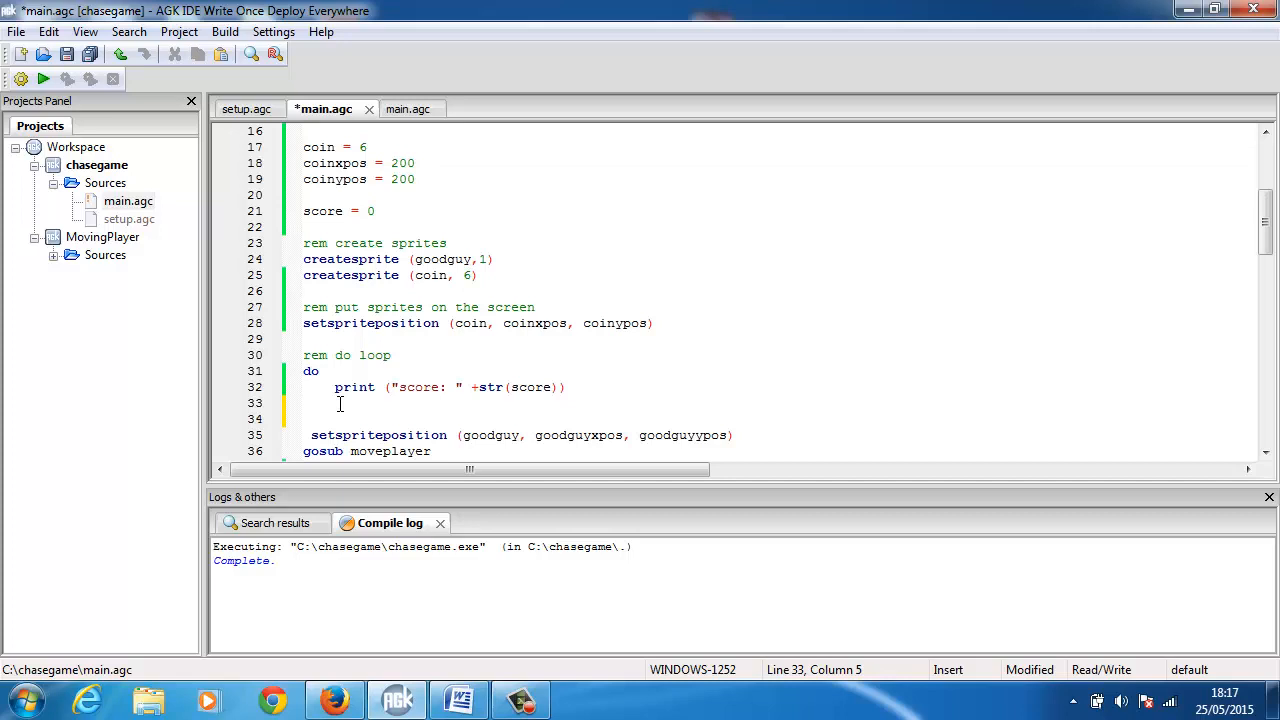
Enter setprintsize (55) on that line and compile the chase game.
type("setp")
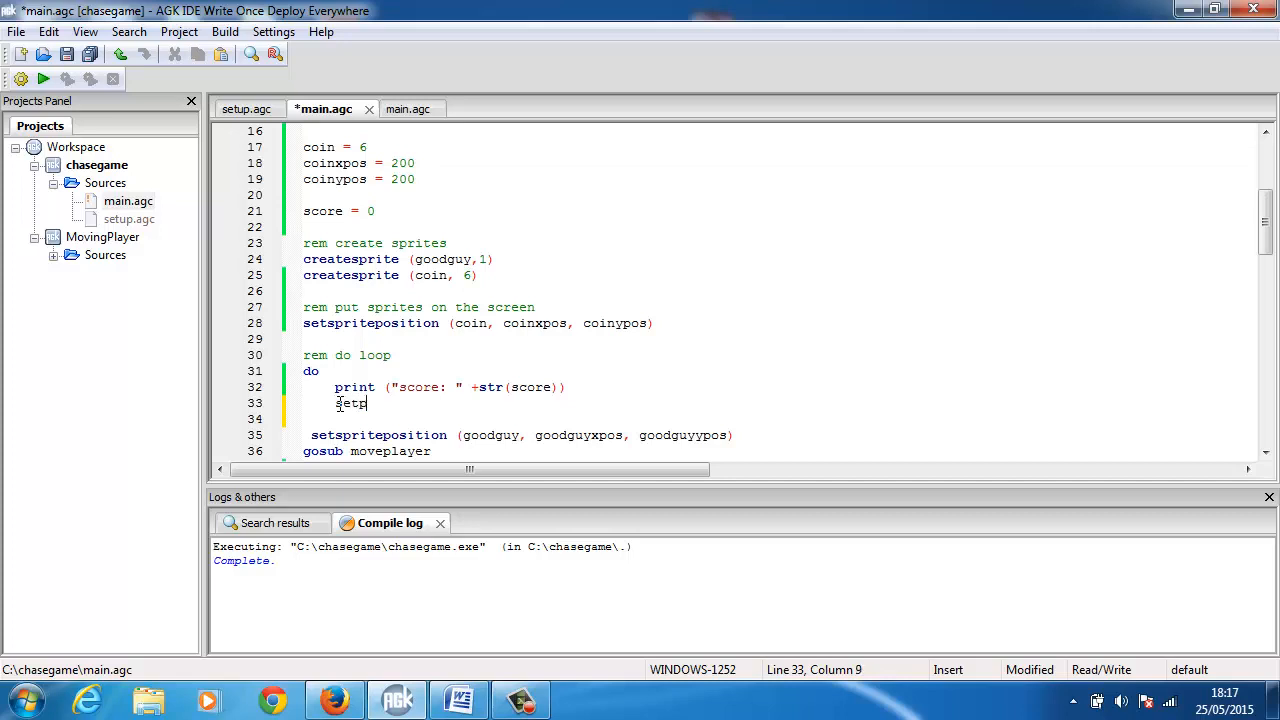
type("rintsize")
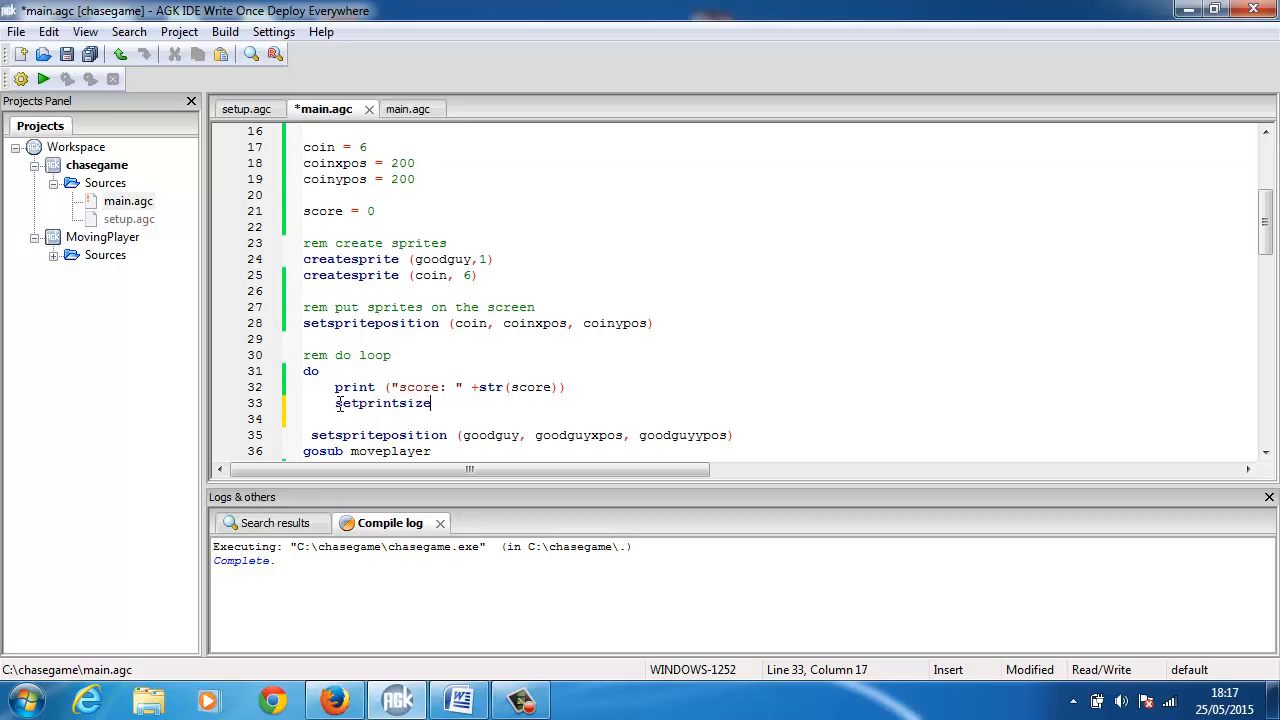
type("()")
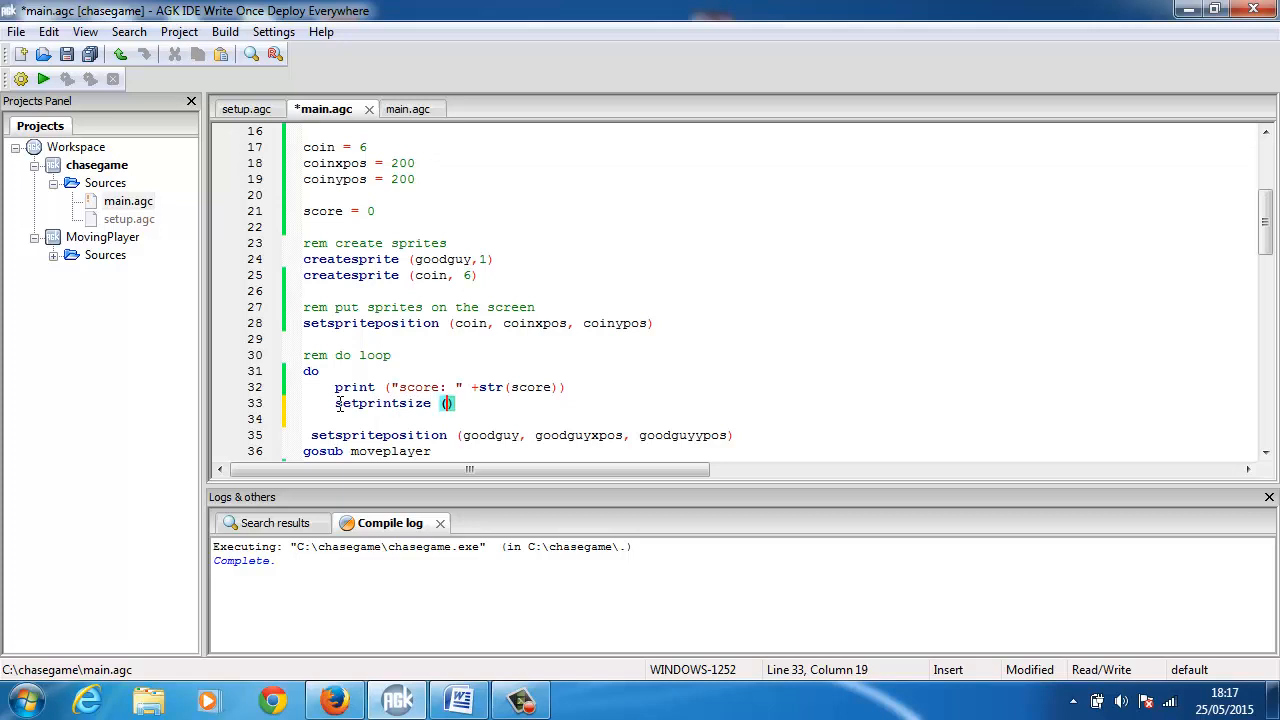
type("55")
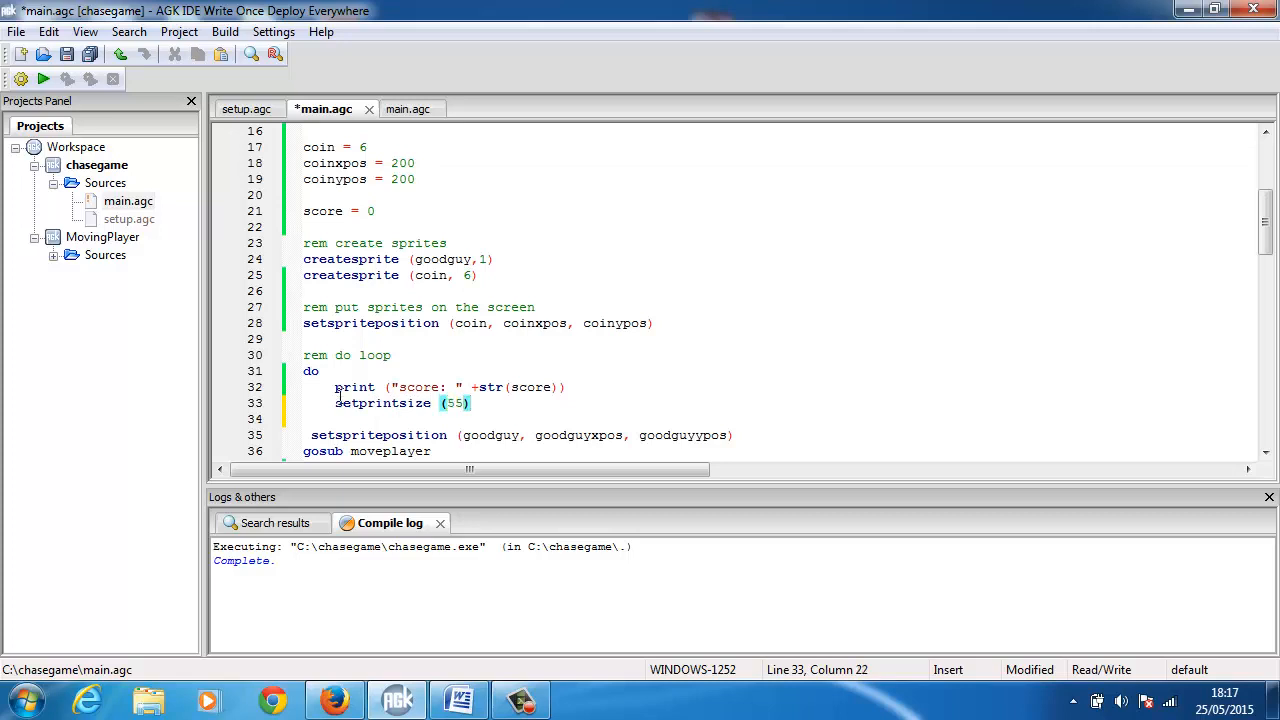
left_click(44, 80)
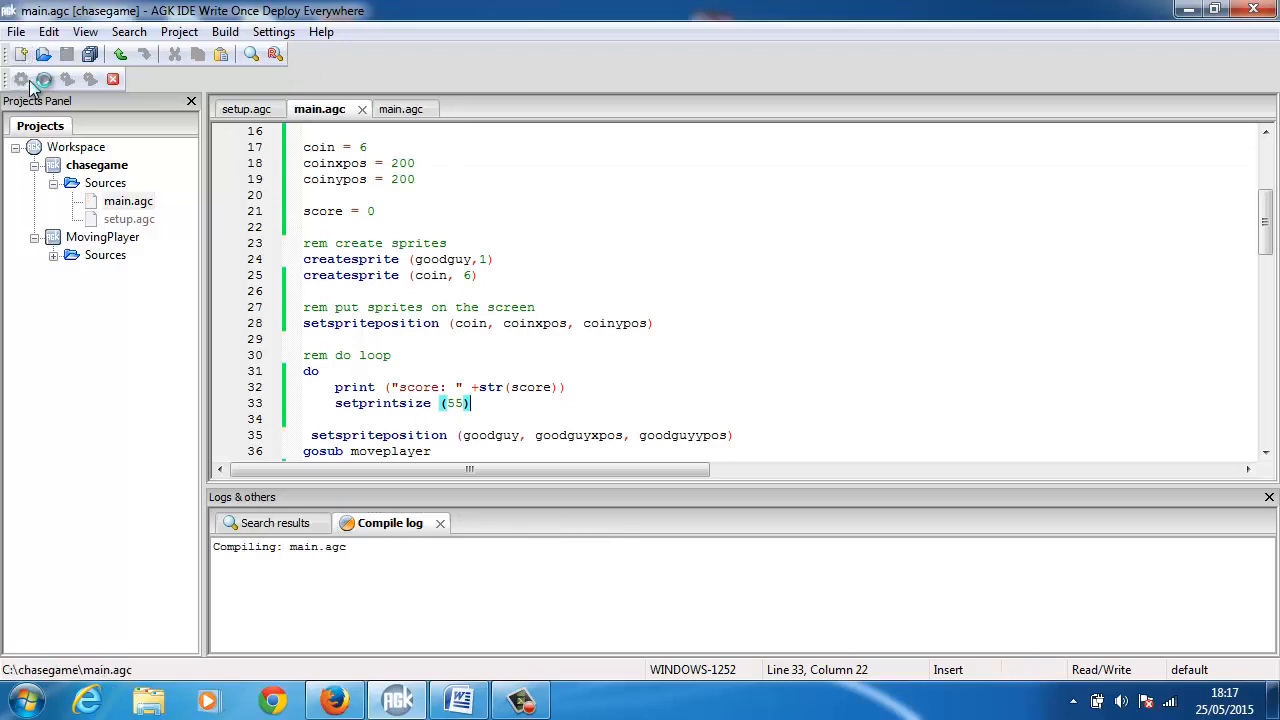
Run the compiled chase game and return to the print commands help page.
left_click(44, 80)
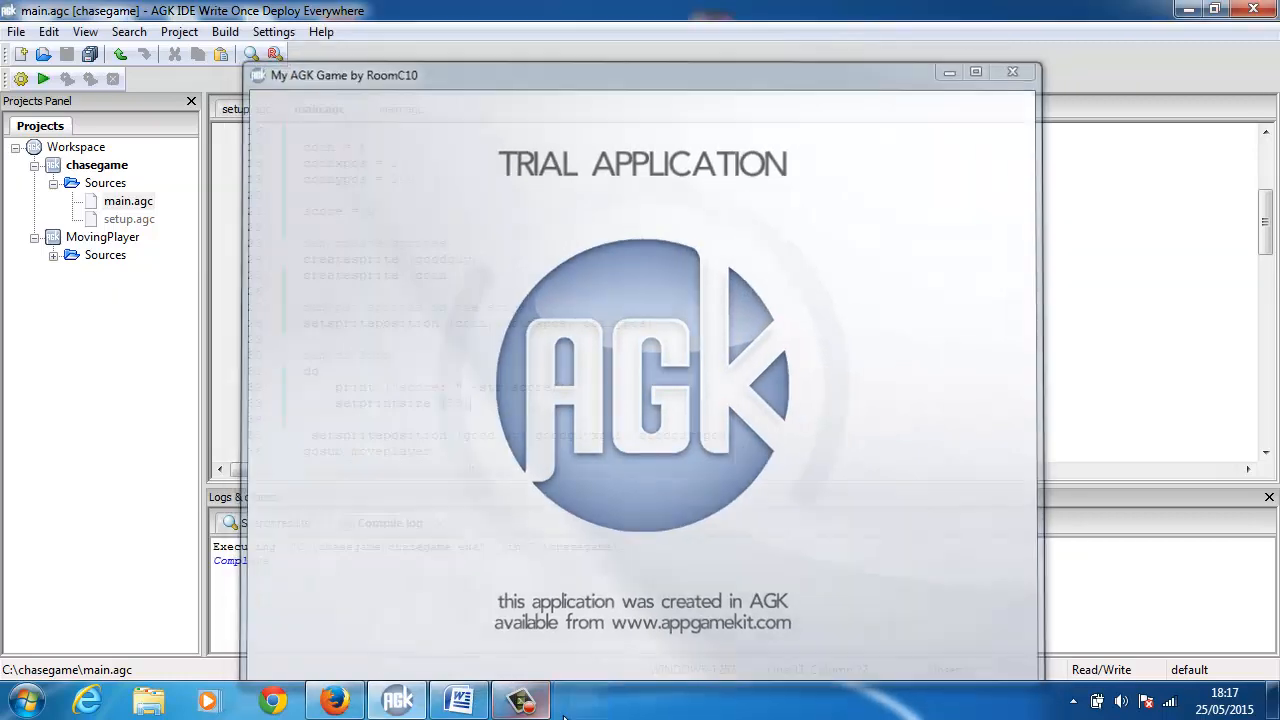
left_click(336, 700)
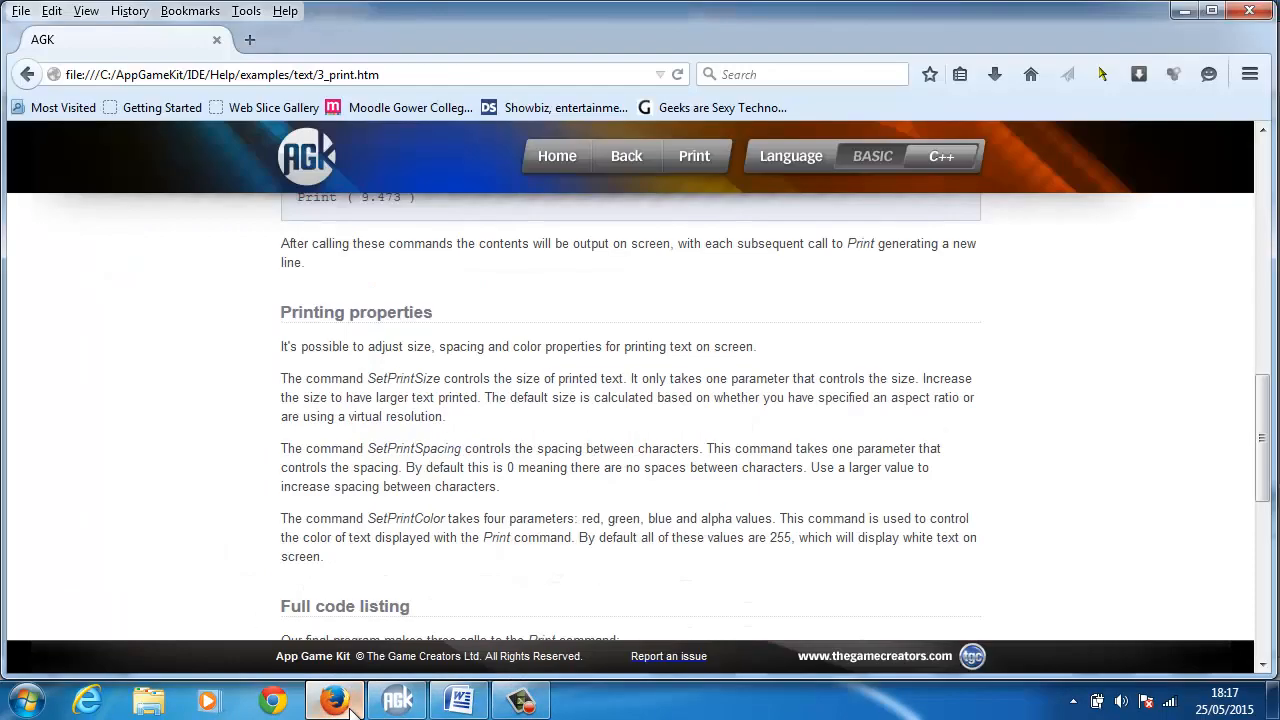
mouse_move(404, 584)
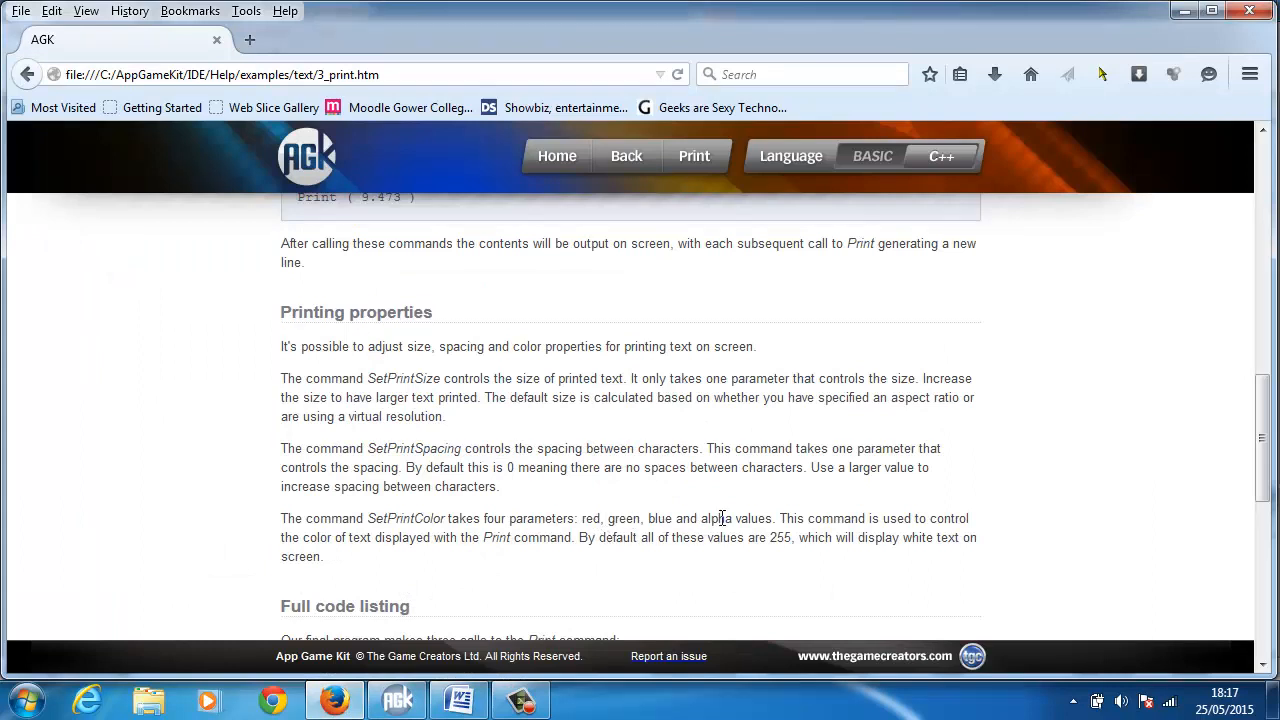
mouse_move(514, 564)
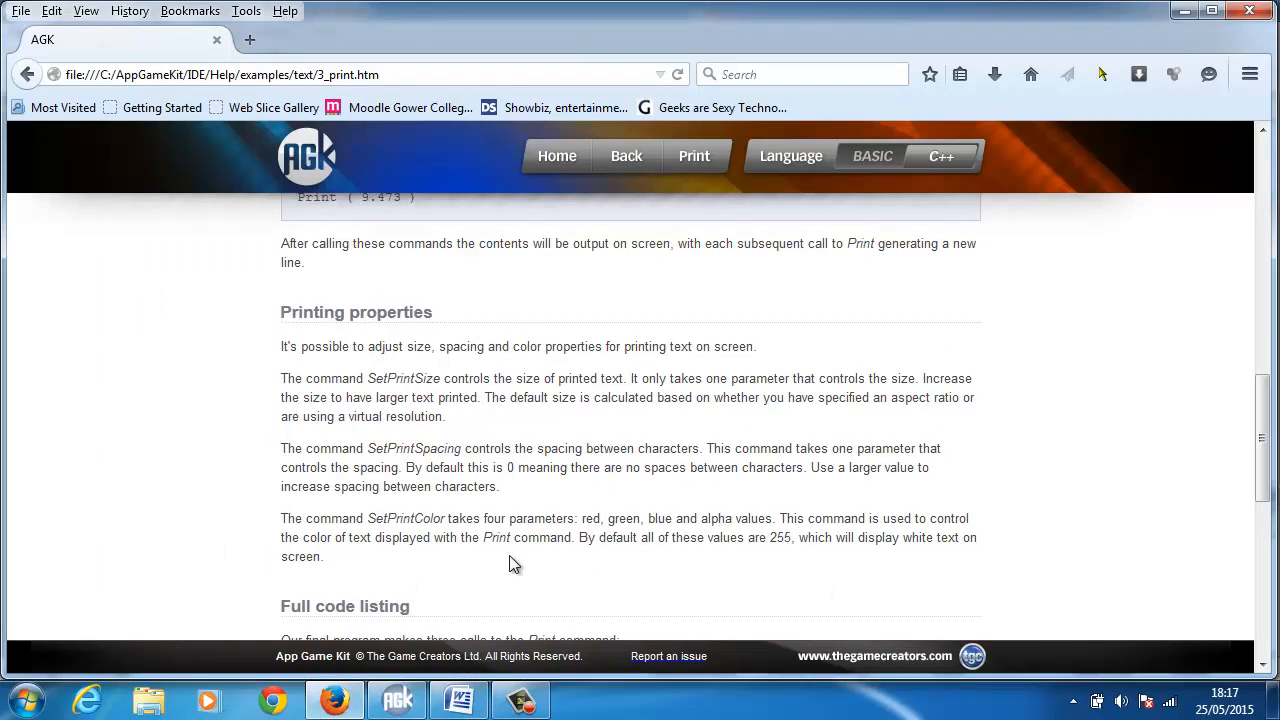
mouse_move(436, 632)
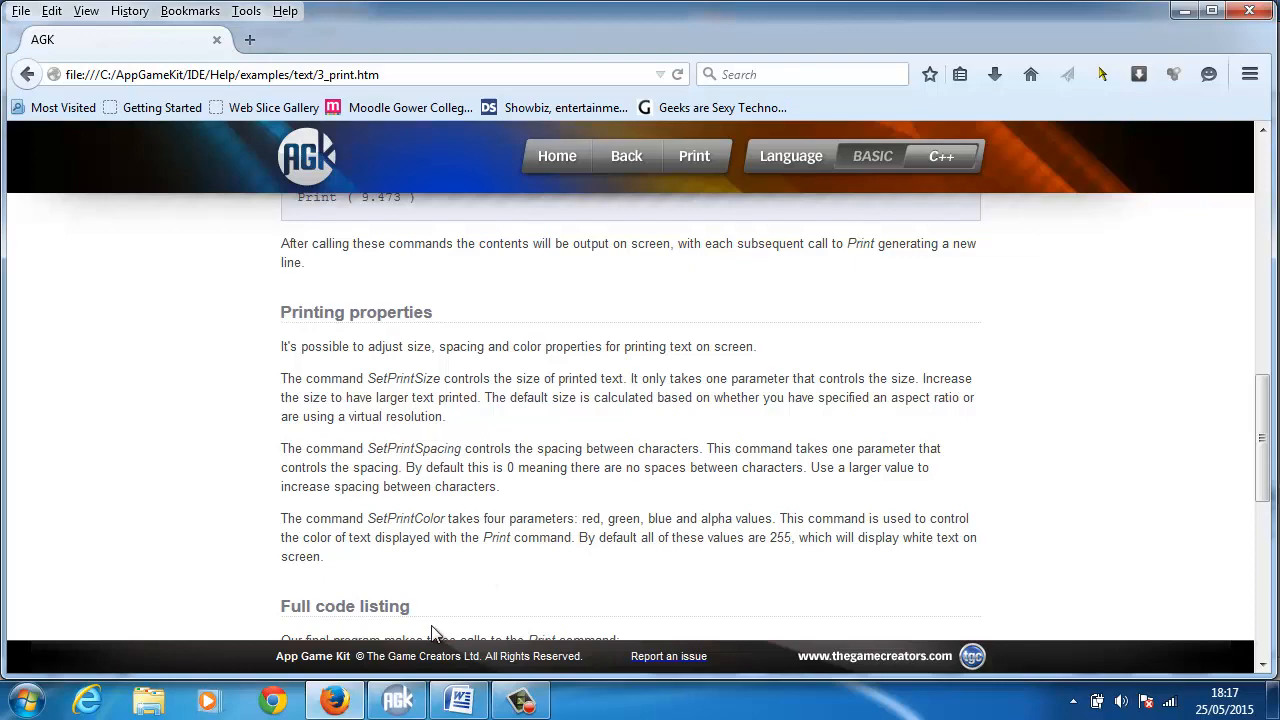
mouse_move(404, 690)
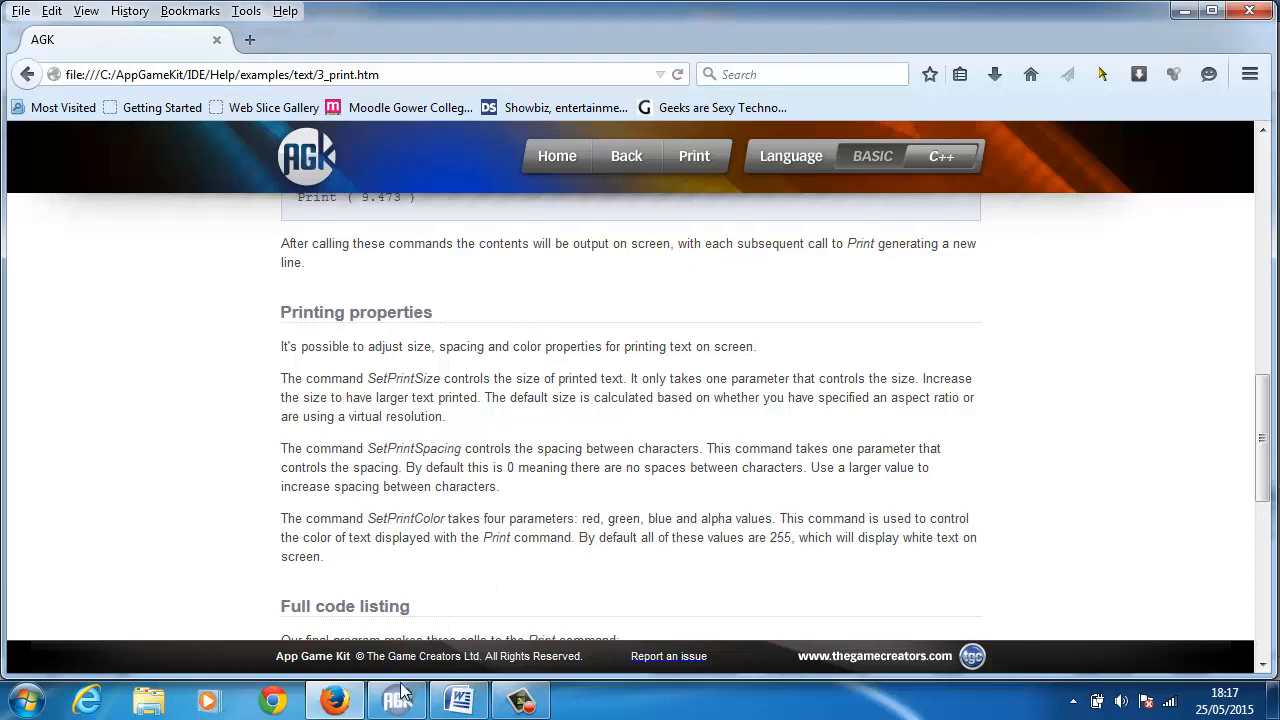
mouse_move(396, 700)
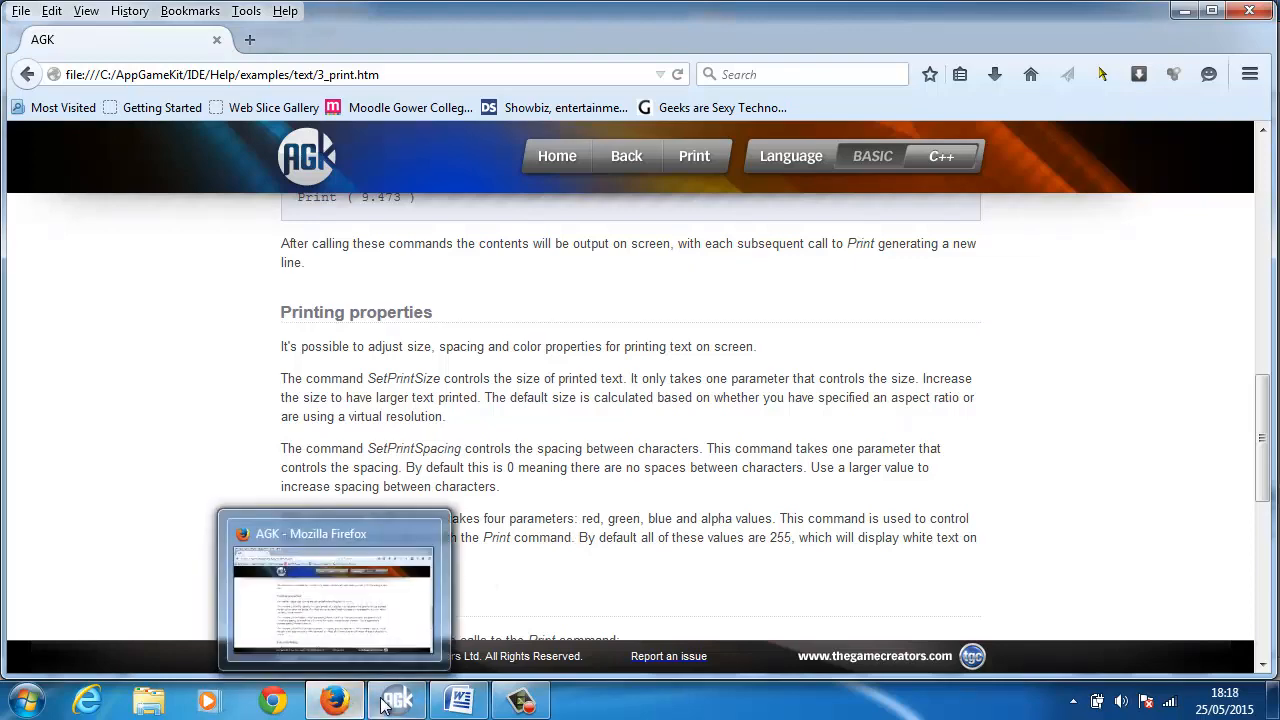
Switch from the Firefox help page back to the AGK IDE code editor.
left_click(396, 700)
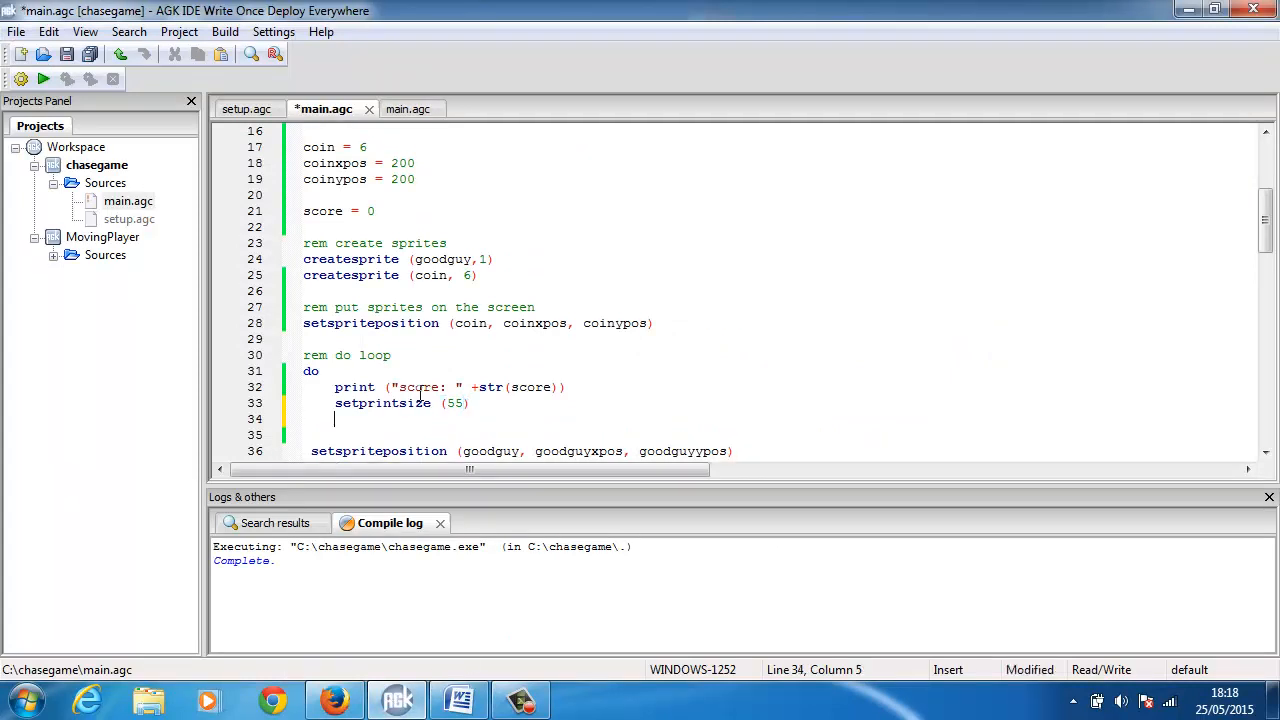
Add setprintcolour (255,0,0) on line 34 and compile, hitting a not-understood error.
type("setpr")
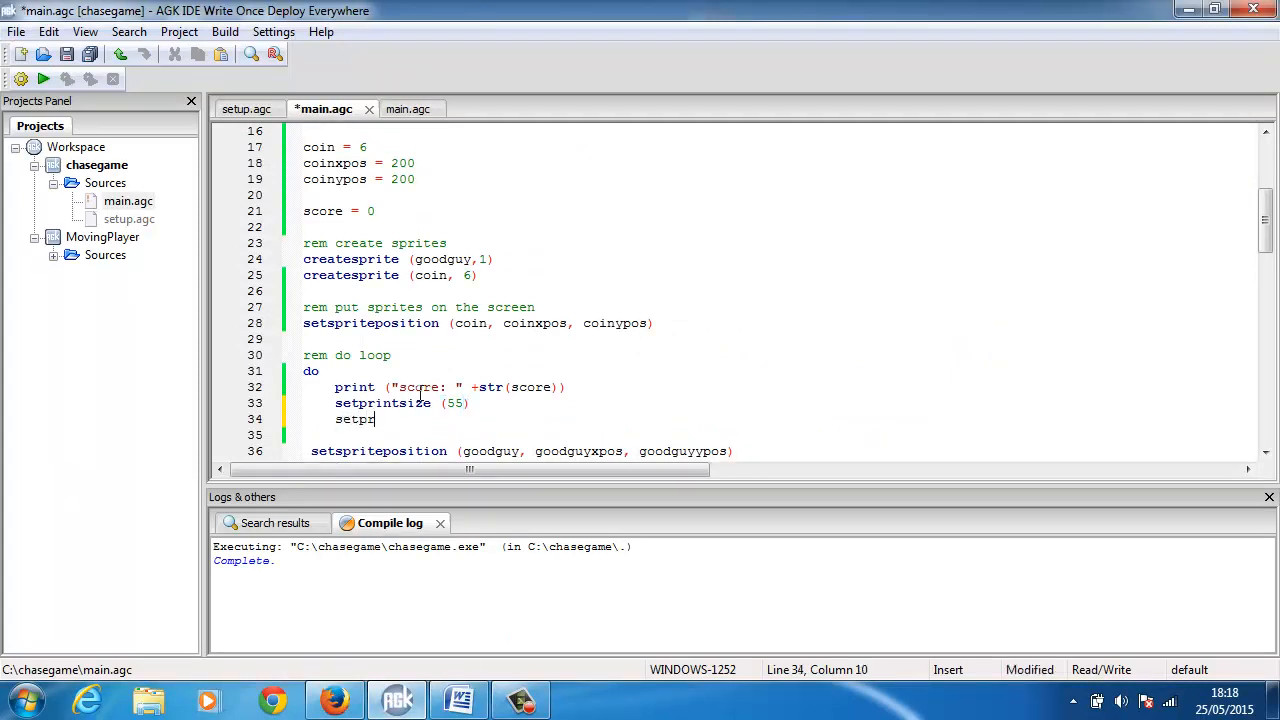
type("intcolo")
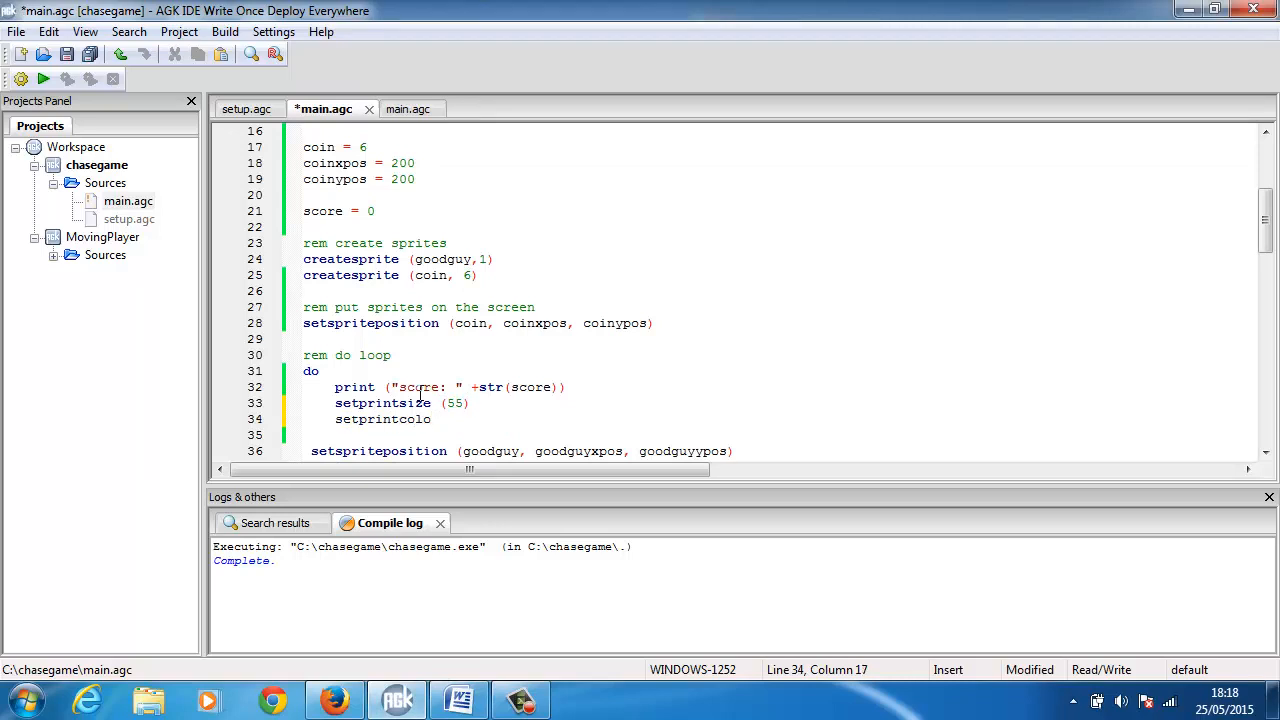
type("ur (")
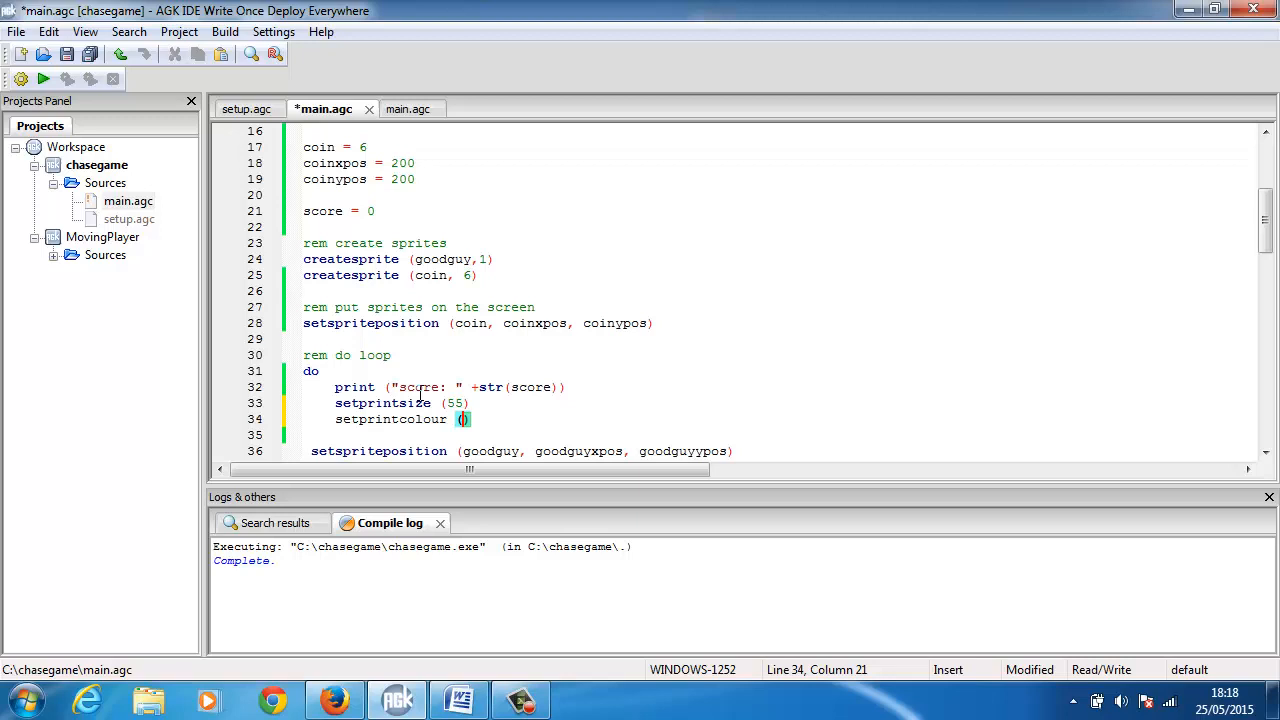
type("255")
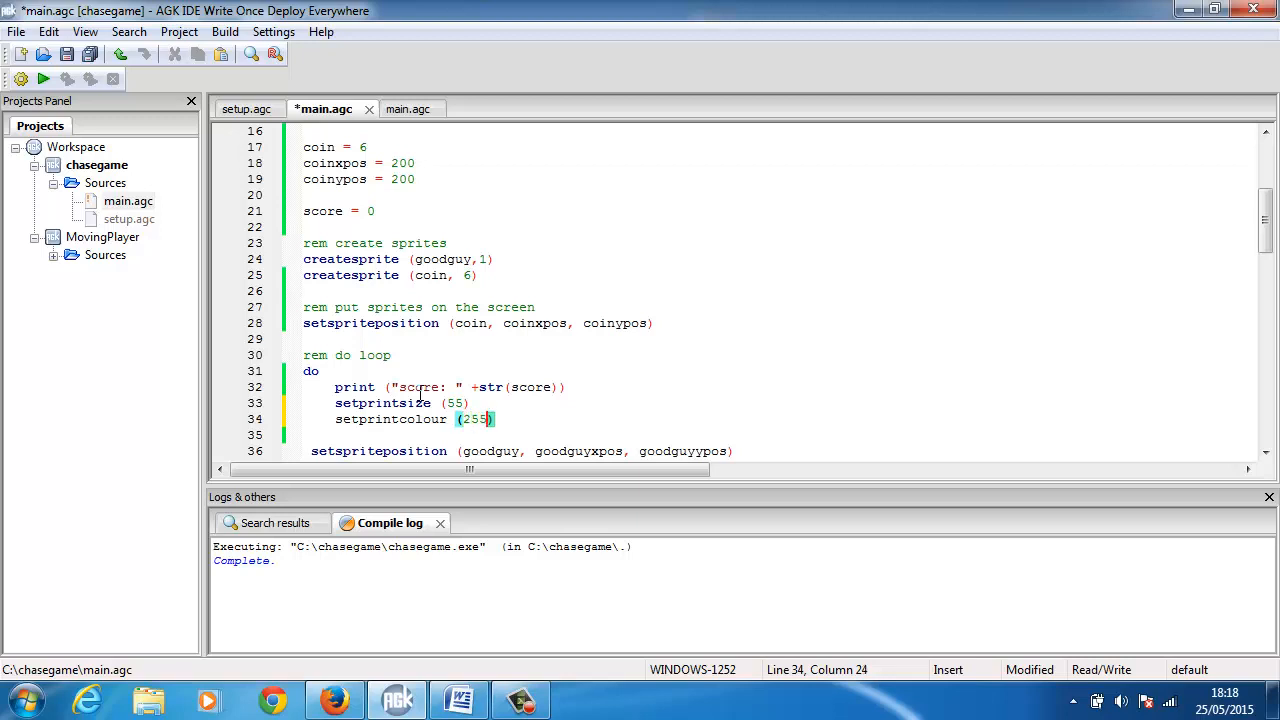
type(",0,0")
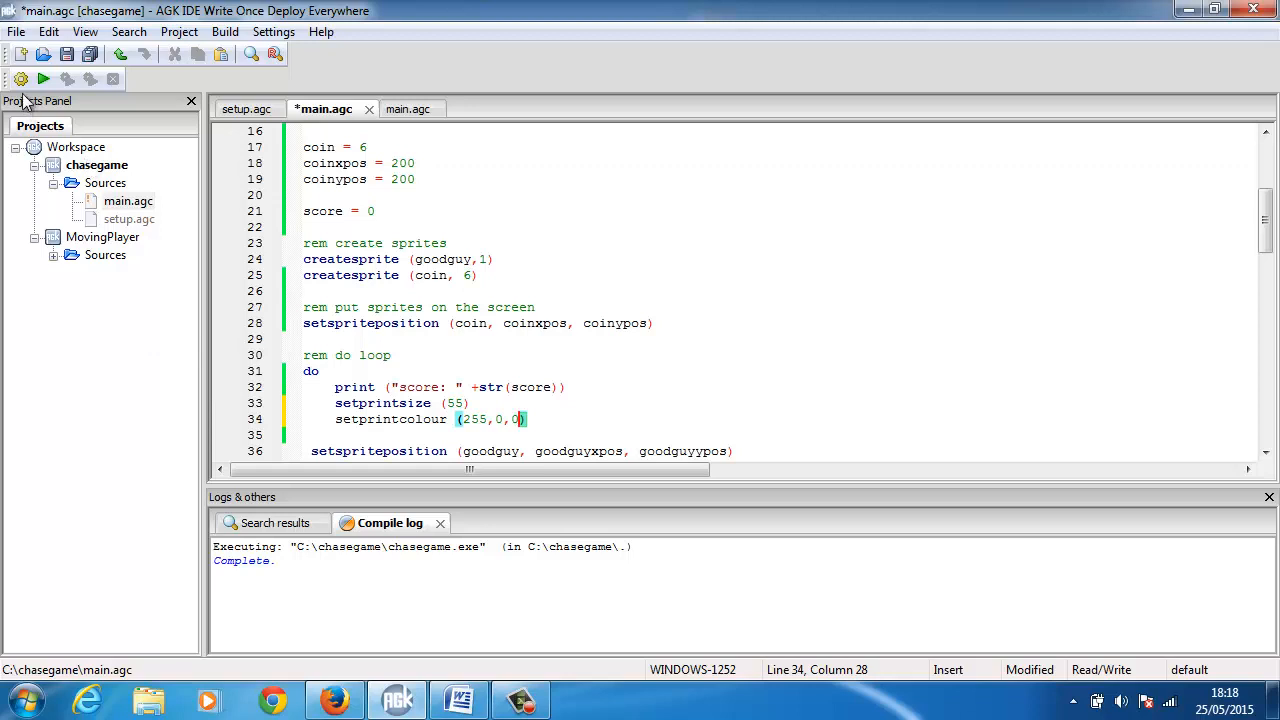
left_click(44, 80)
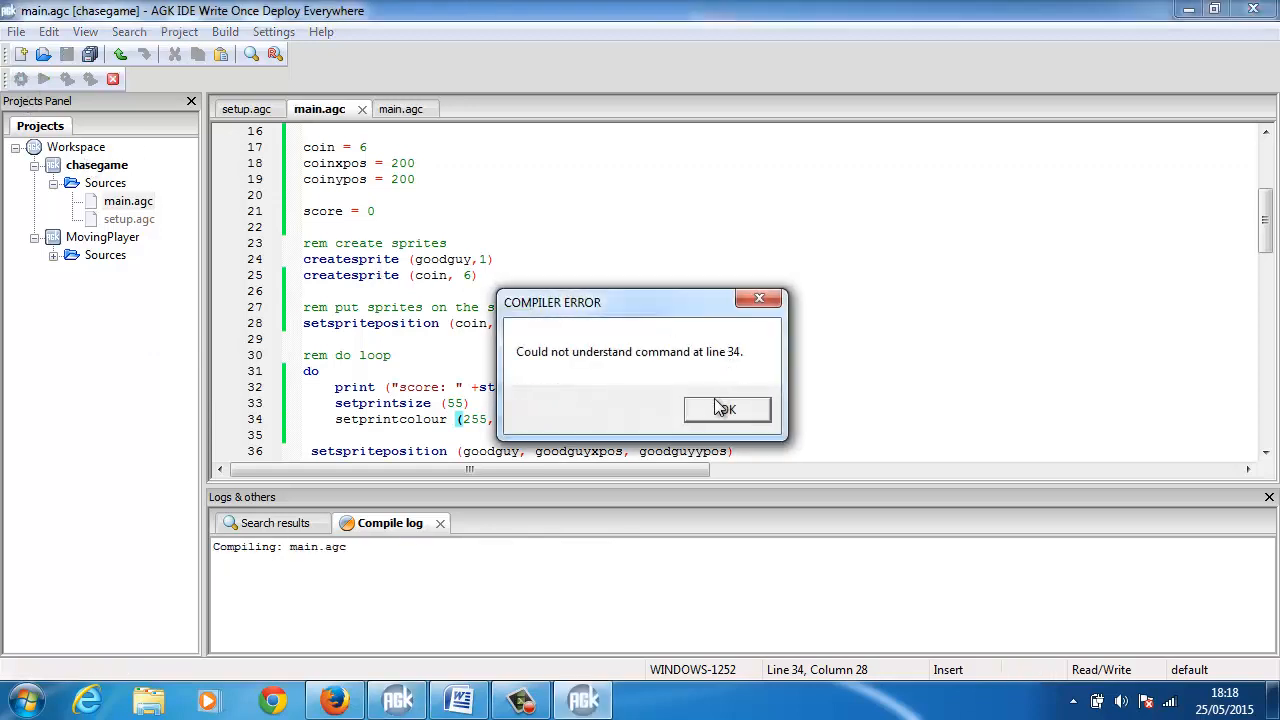
Dismiss the error, correct the command to setprintcolor (255,0,0) and compile again.
left_click(726, 408)
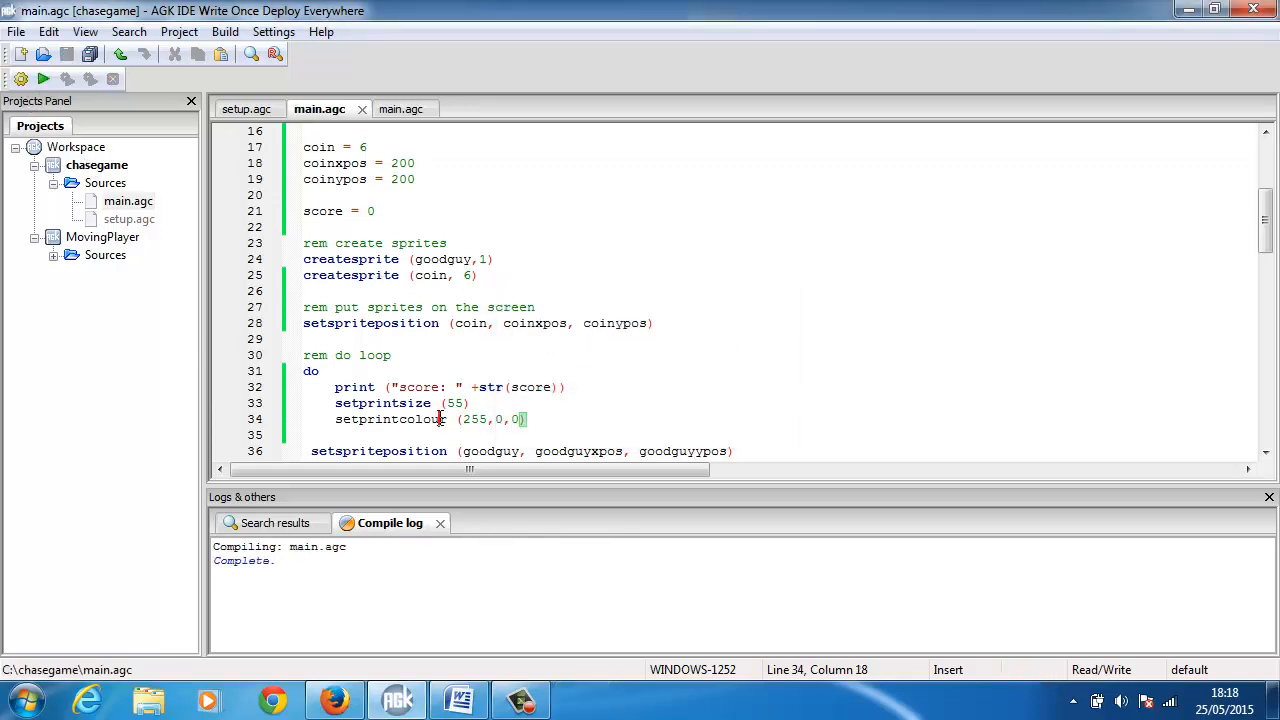
key("Backspace")
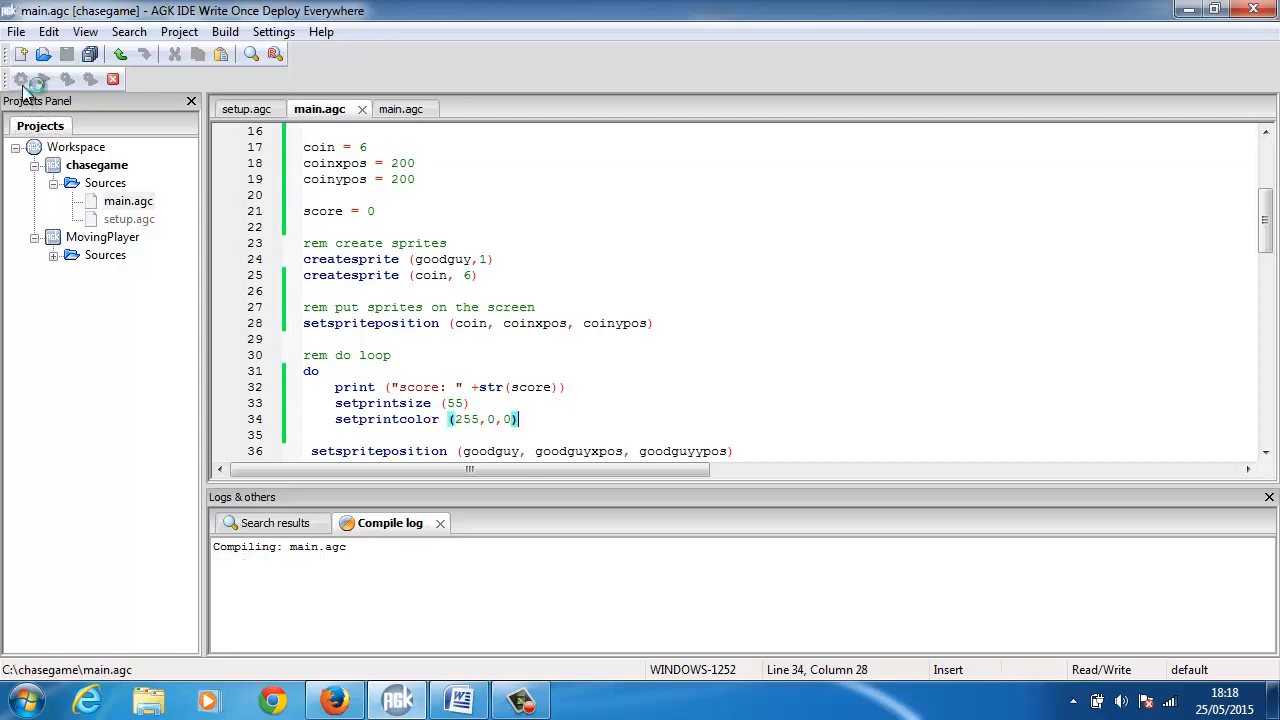
left_click(38, 80)
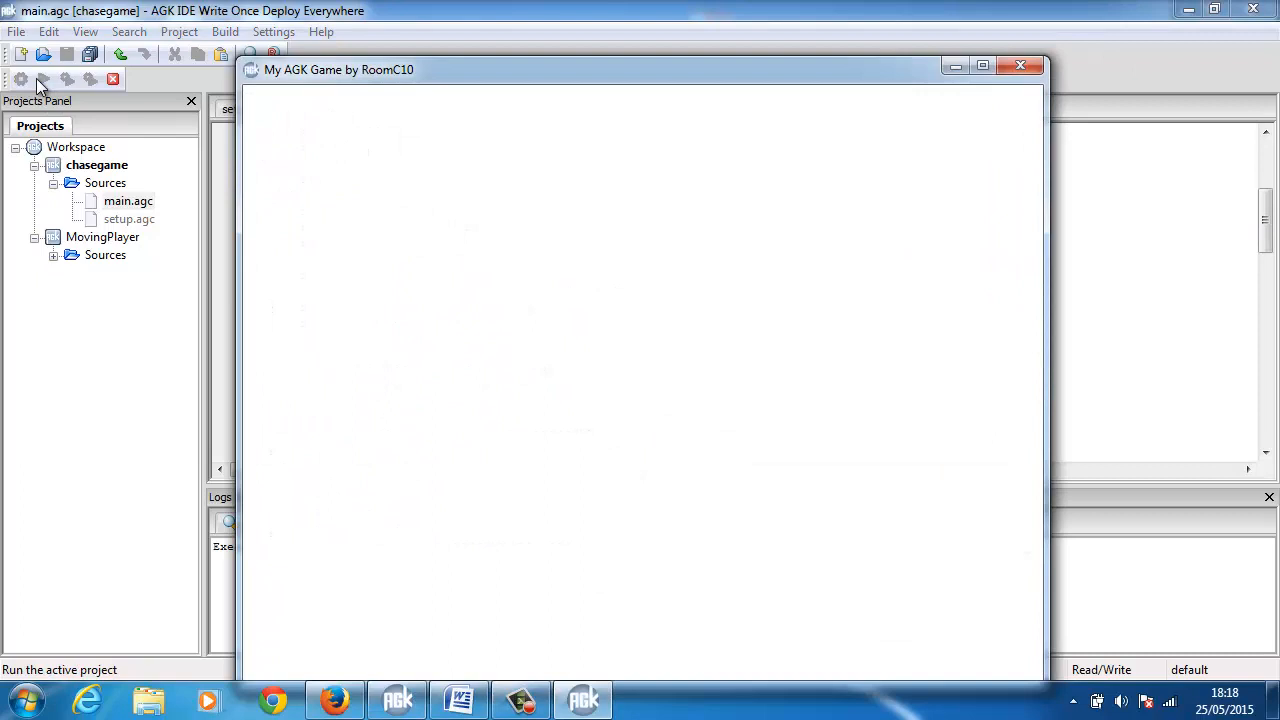
Run the chase game to see the red score readout, then close it.
left_click(44, 80)
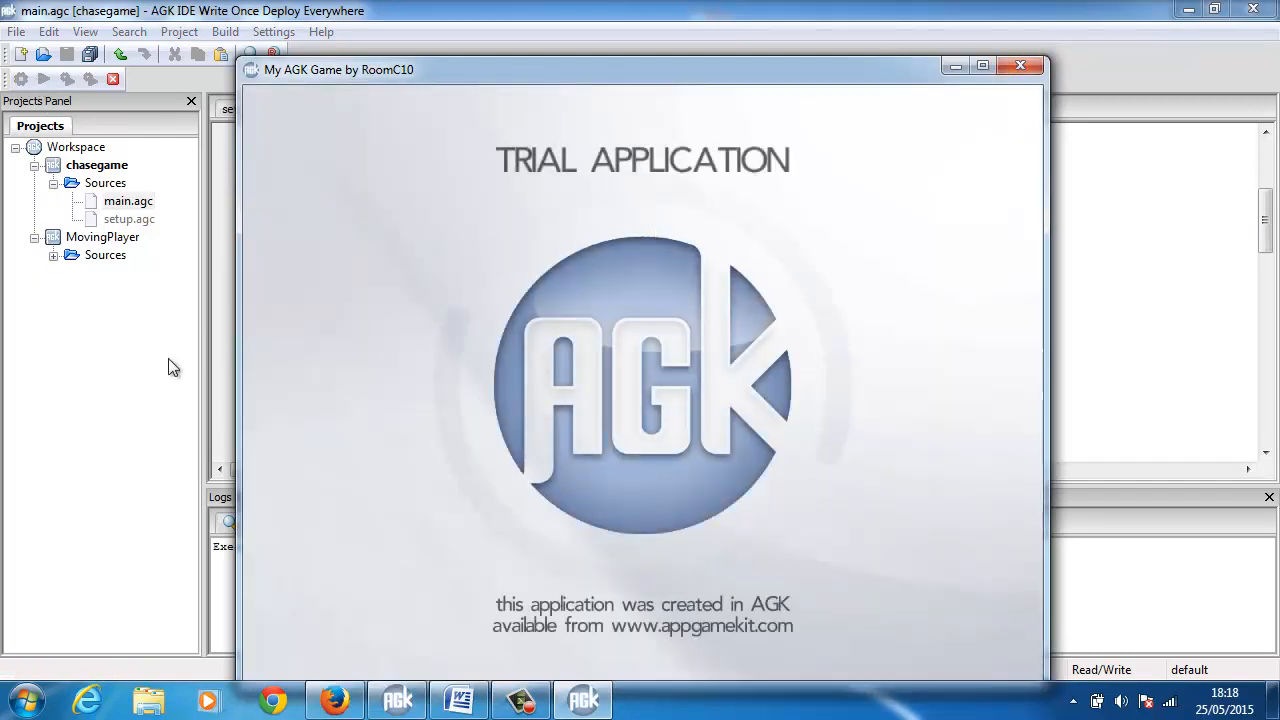
left_click(1020, 66)
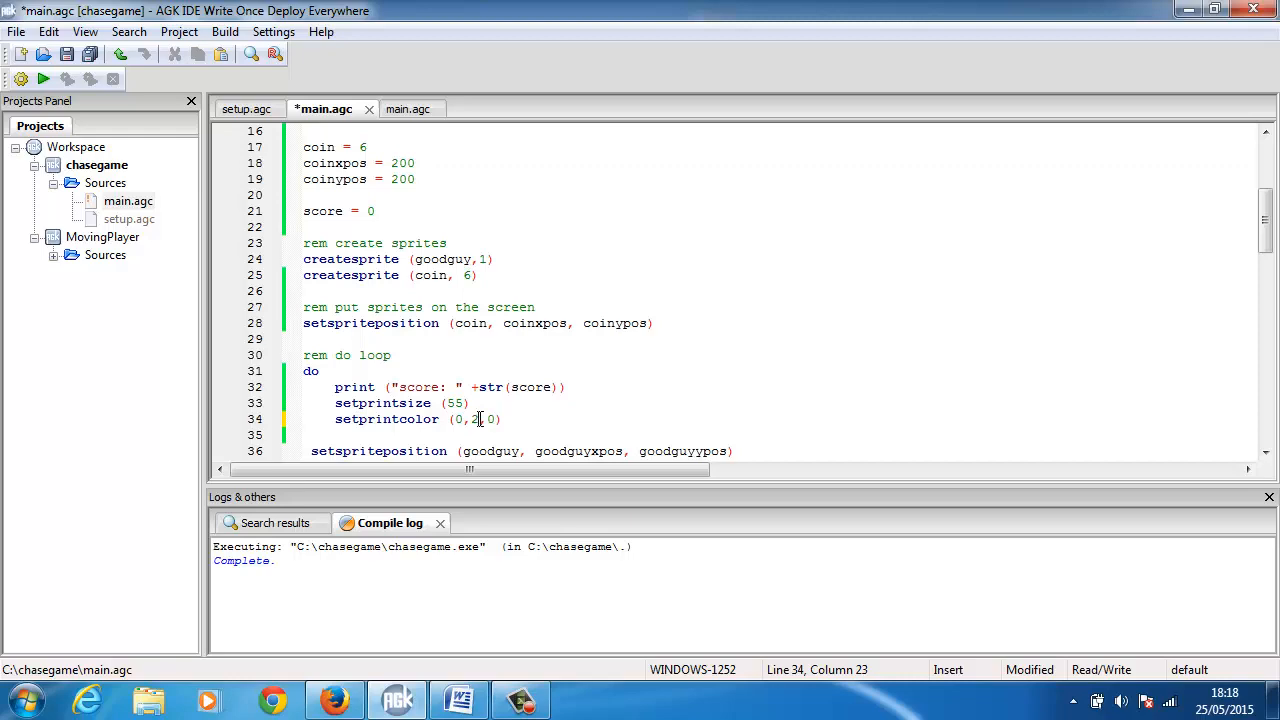
Change line 34 to setprintcolor (0,255,0), run to see the green score, then close the game.
type("55")
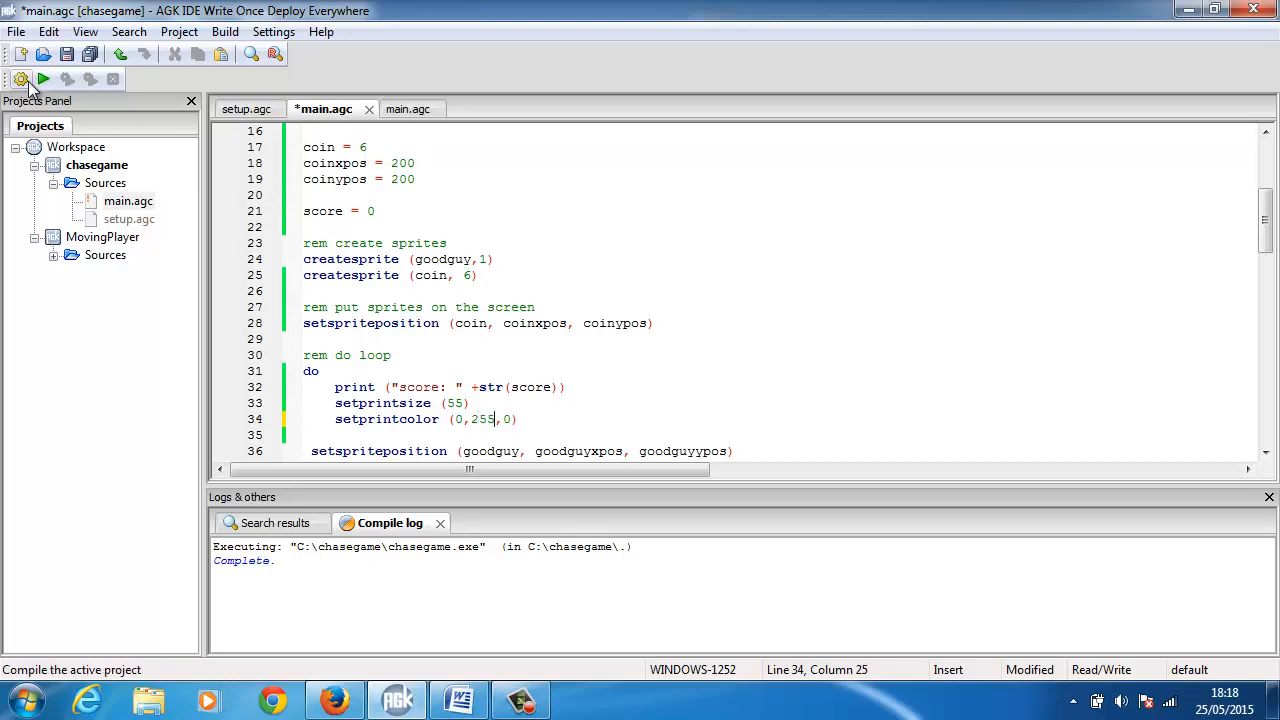
left_click(44, 80)
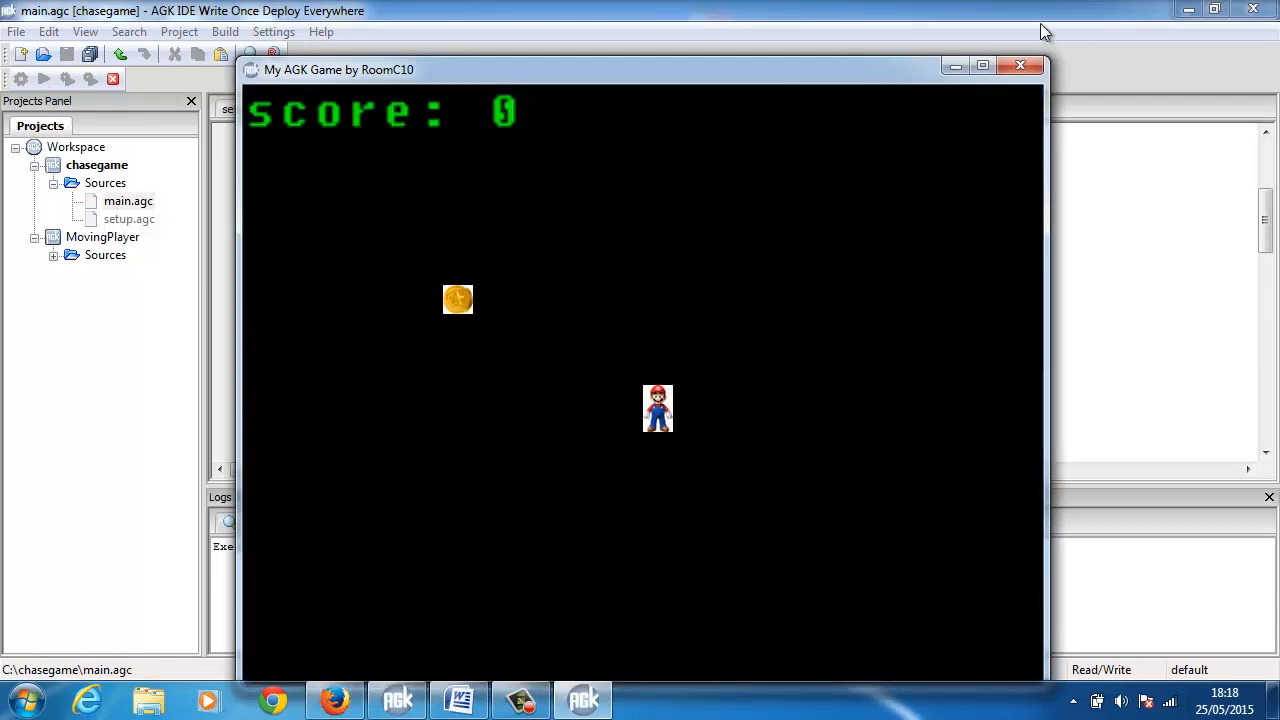
left_click(334, 700)
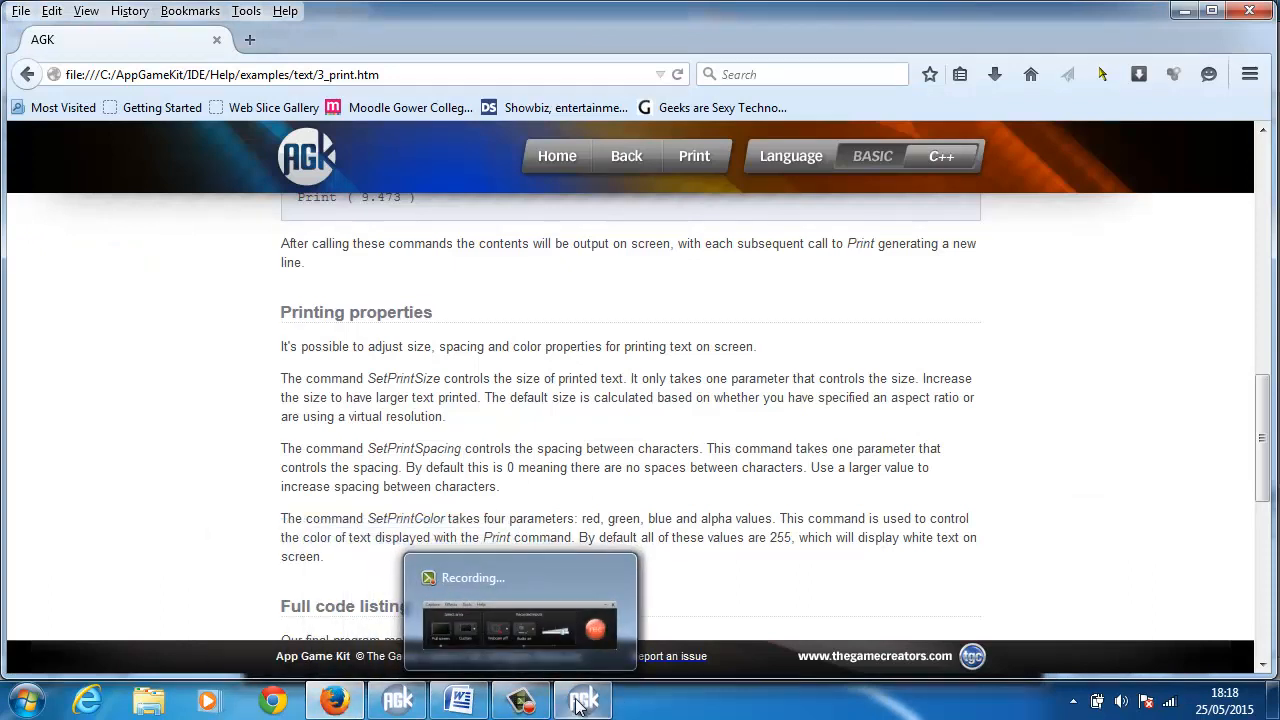
Check the running game window, then return to the AGK code editor.
left_click(584, 700)
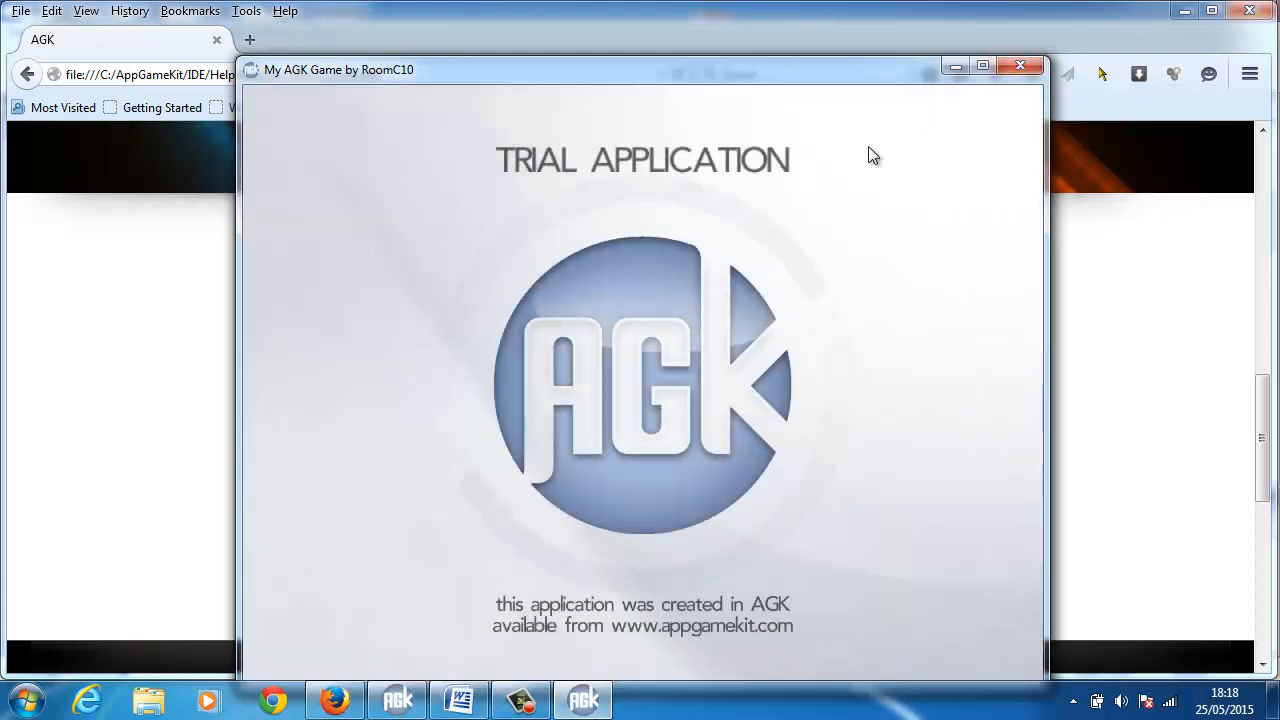
mouse_move(24, 312)
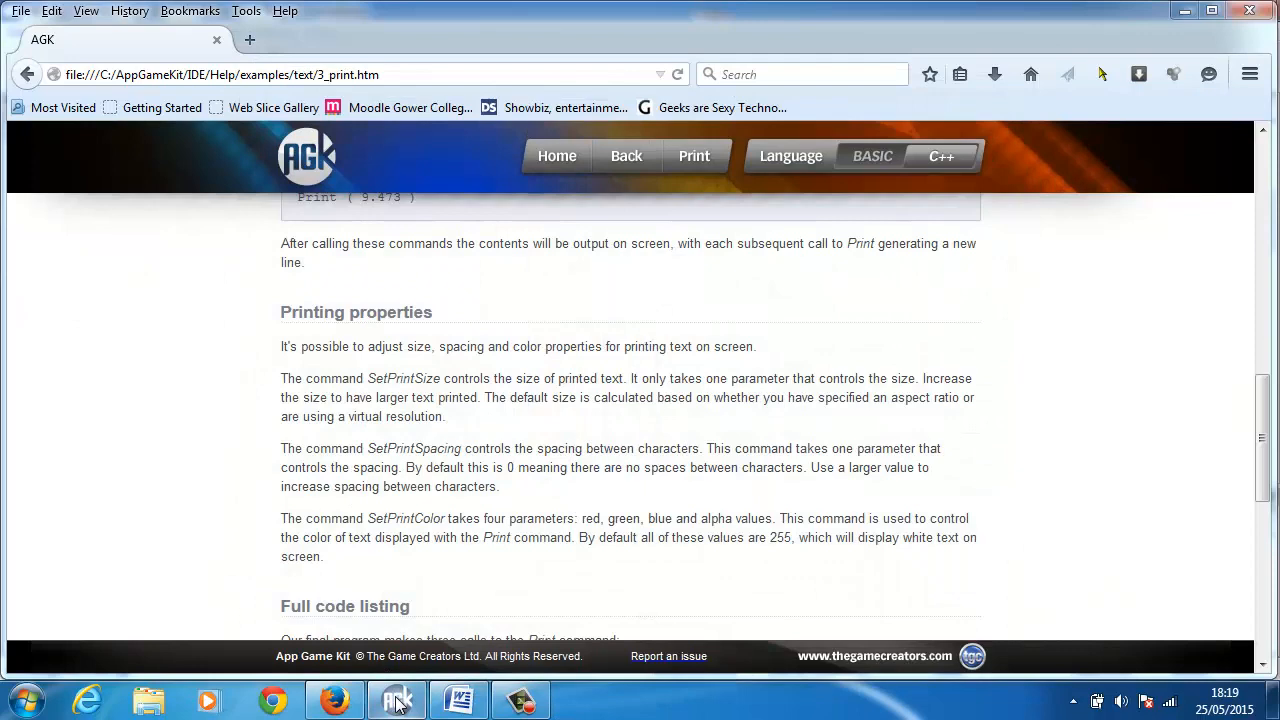
left_click(396, 700)
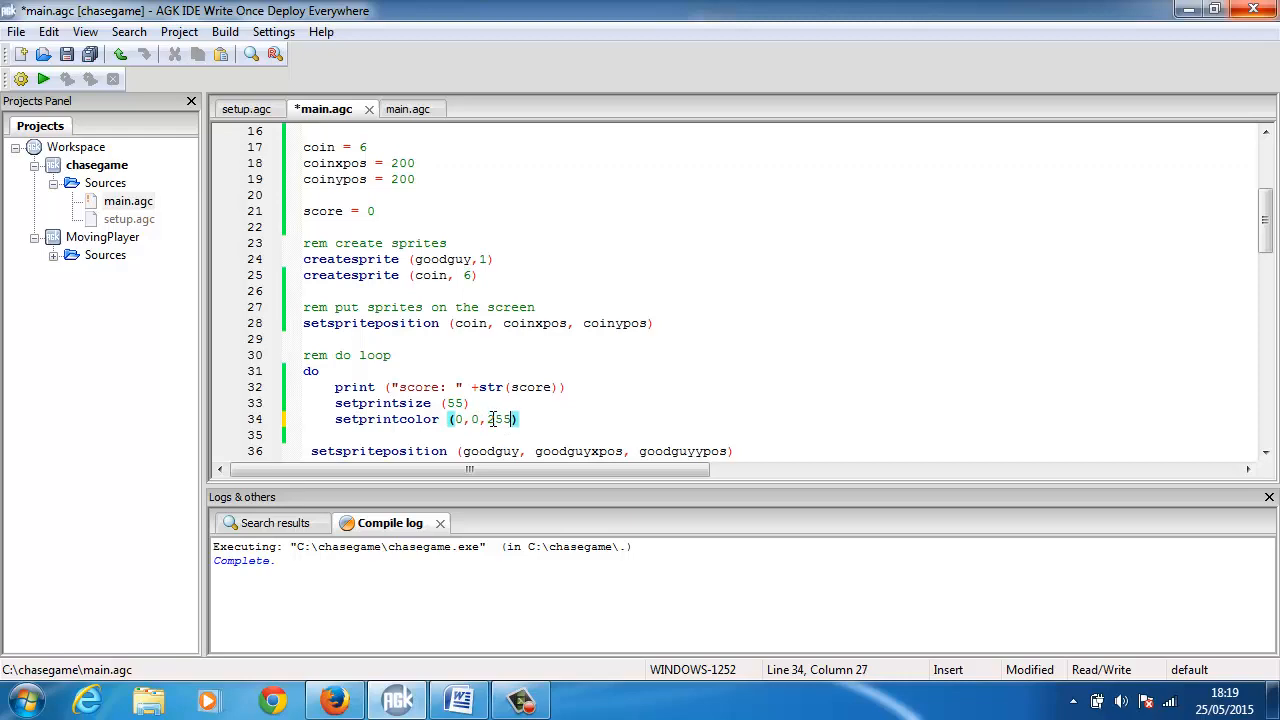
Compile and run the game to view the score readout in blue (0,0,255).
left_click(68, 54)
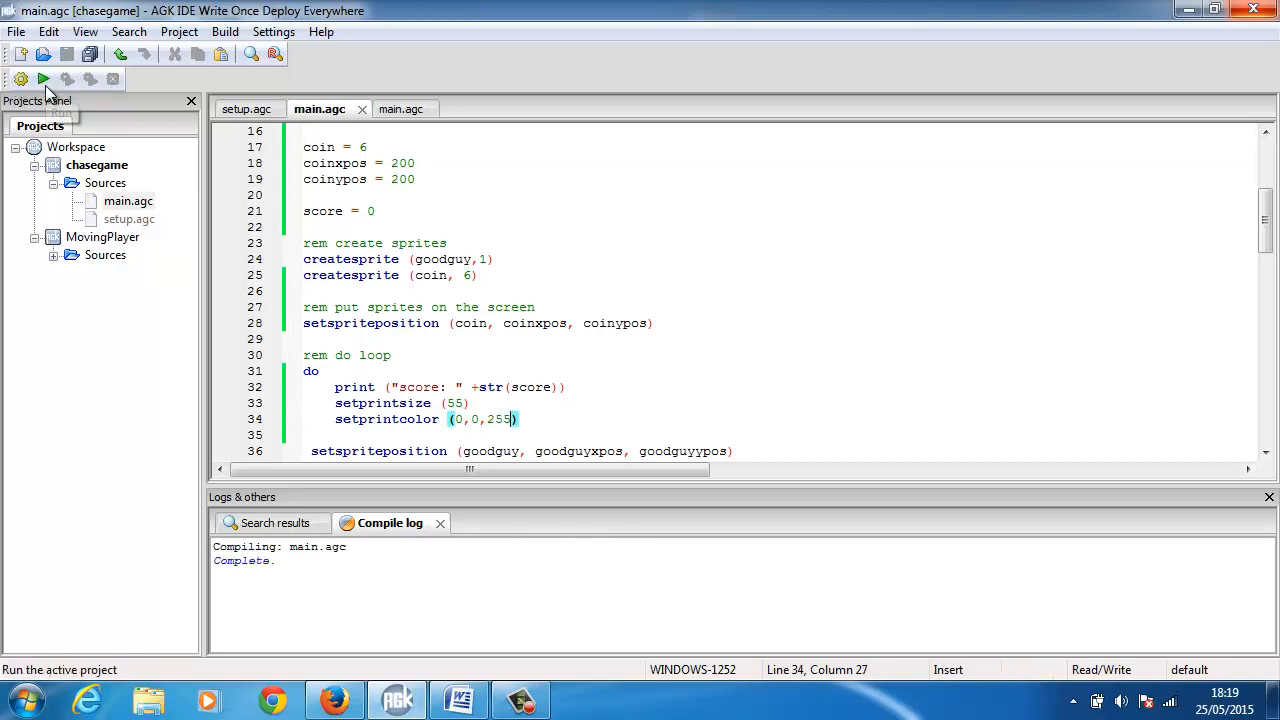
left_click(44, 80)
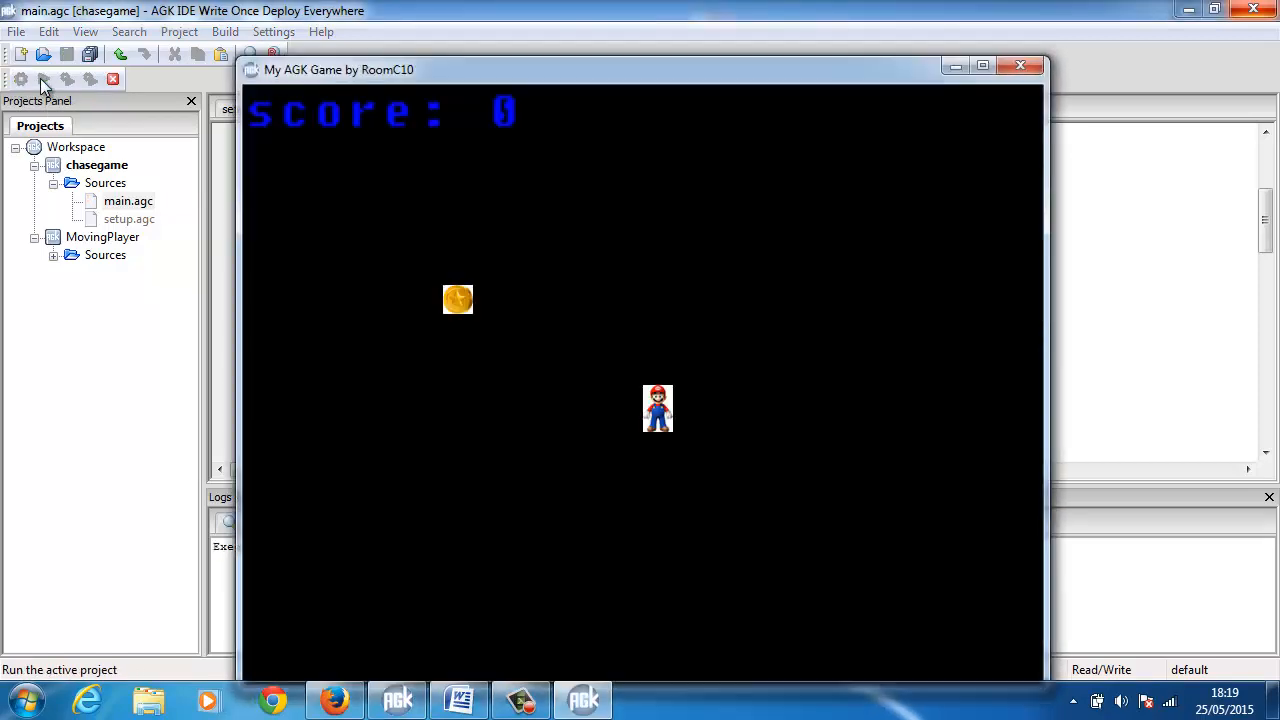